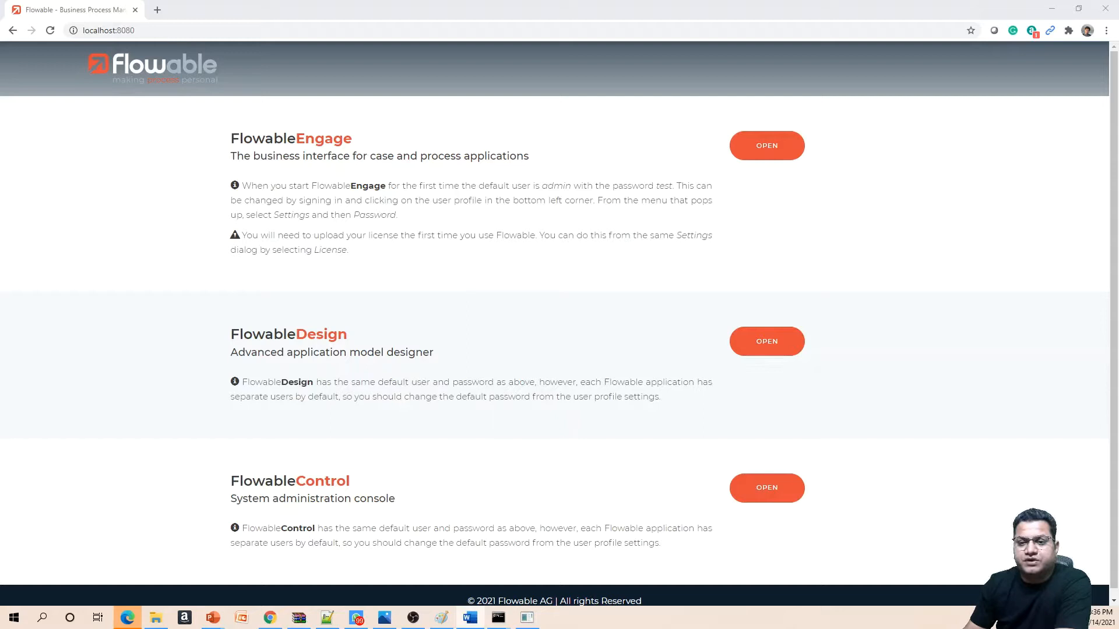
mouse_move(792, 251)
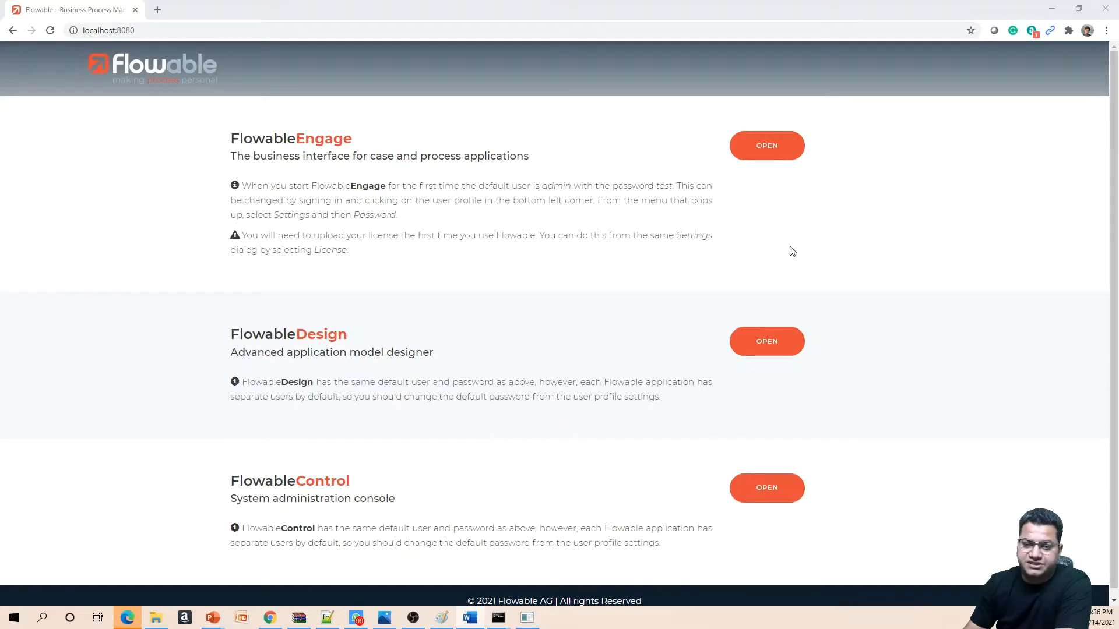
Launch Flowable Design from the Flowable start page.
click(766, 341)
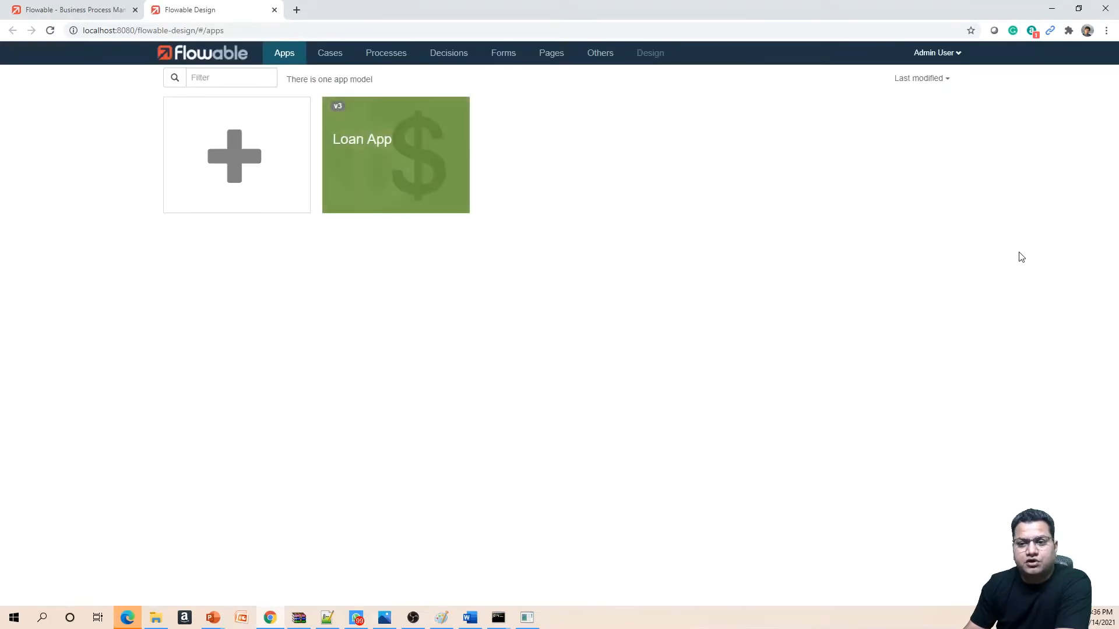
Open the Loan App model from the Apps list.
click(396, 155)
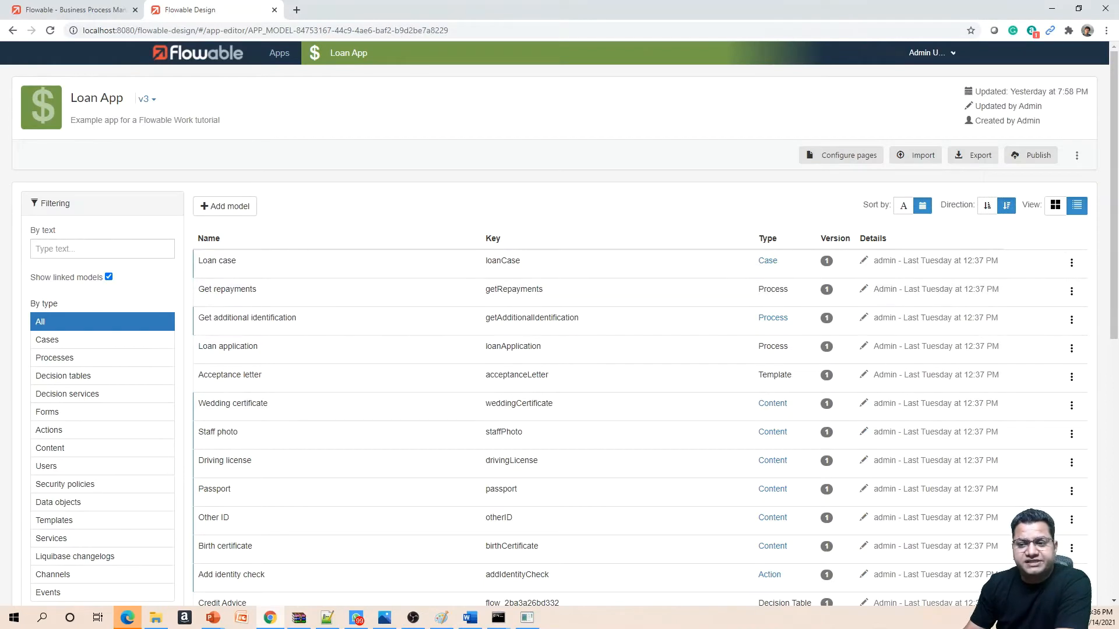
mouse_move(511, 177)
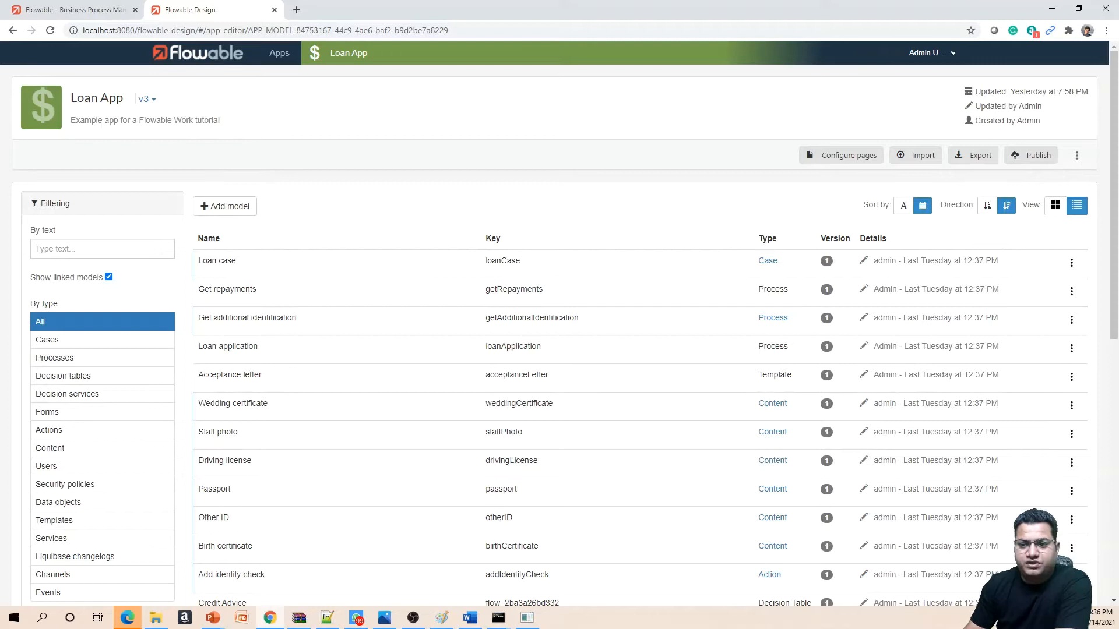
mouse_move(350, 160)
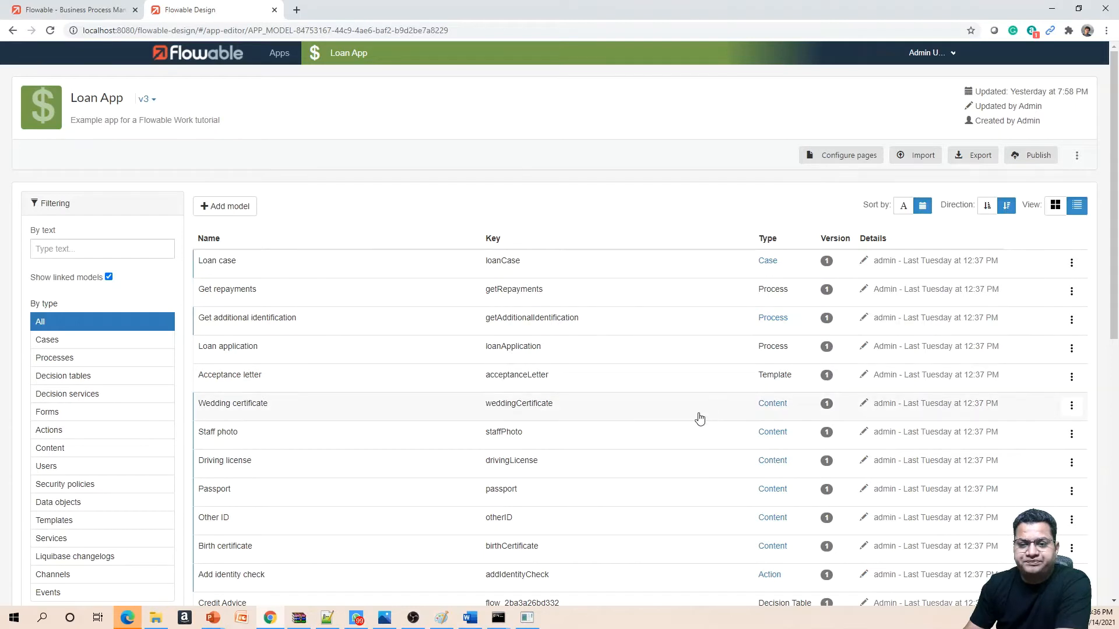
mouse_move(820, 420)
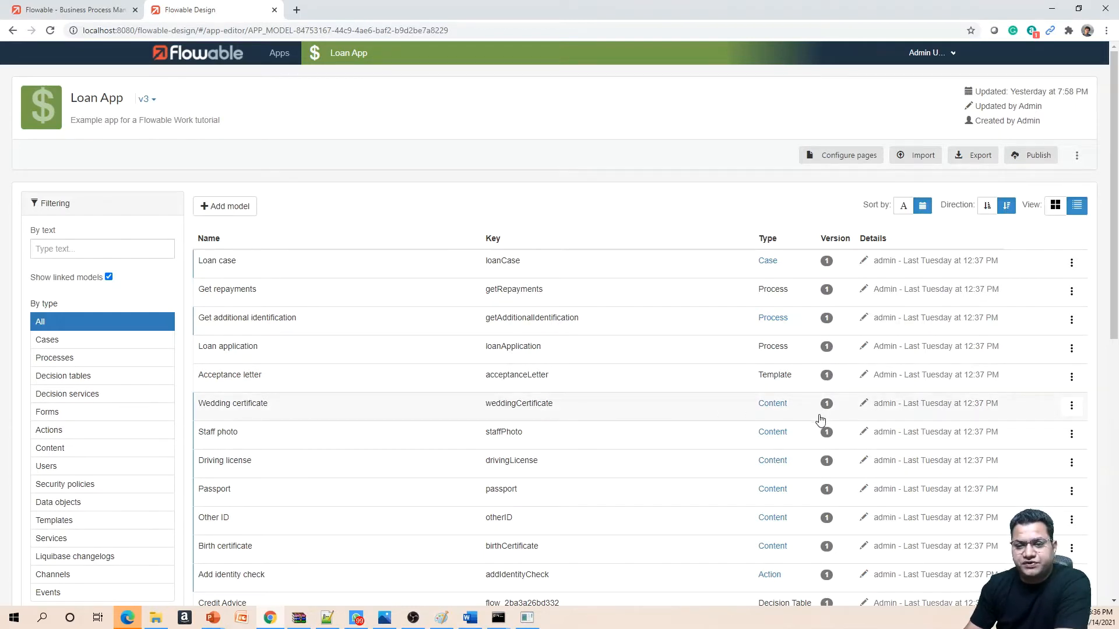
mouse_move(883, 222)
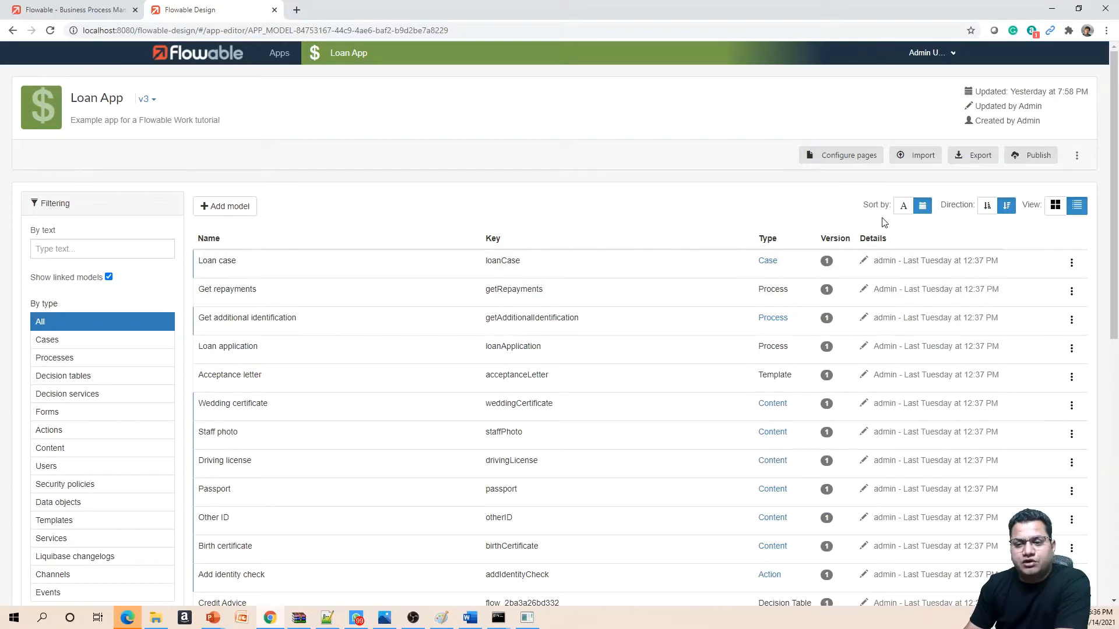
mouse_move(882, 238)
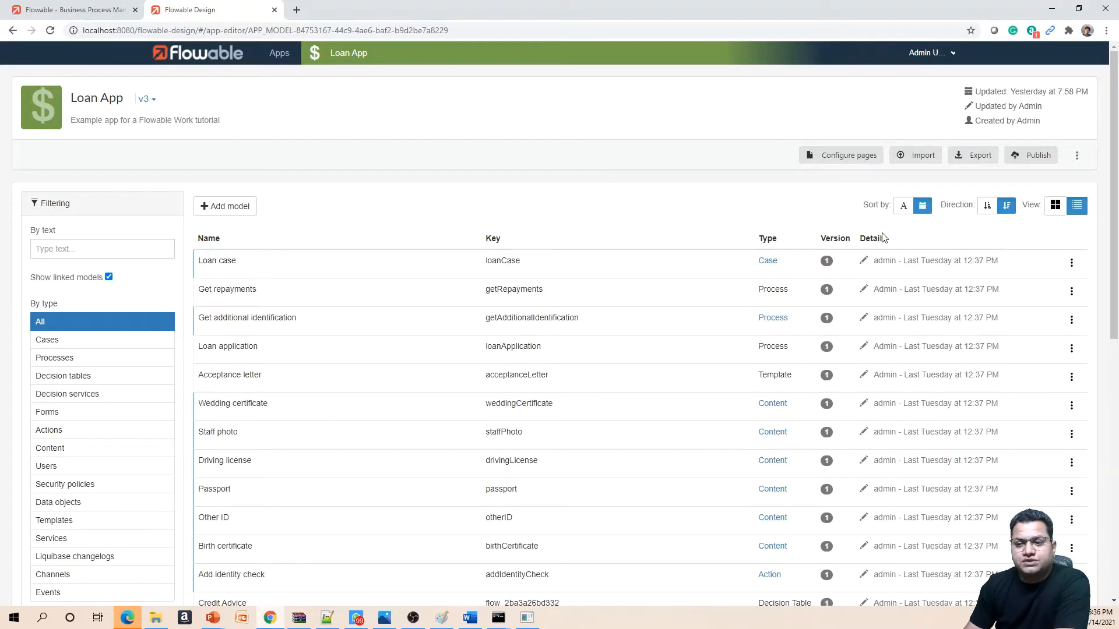
mouse_move(883, 246)
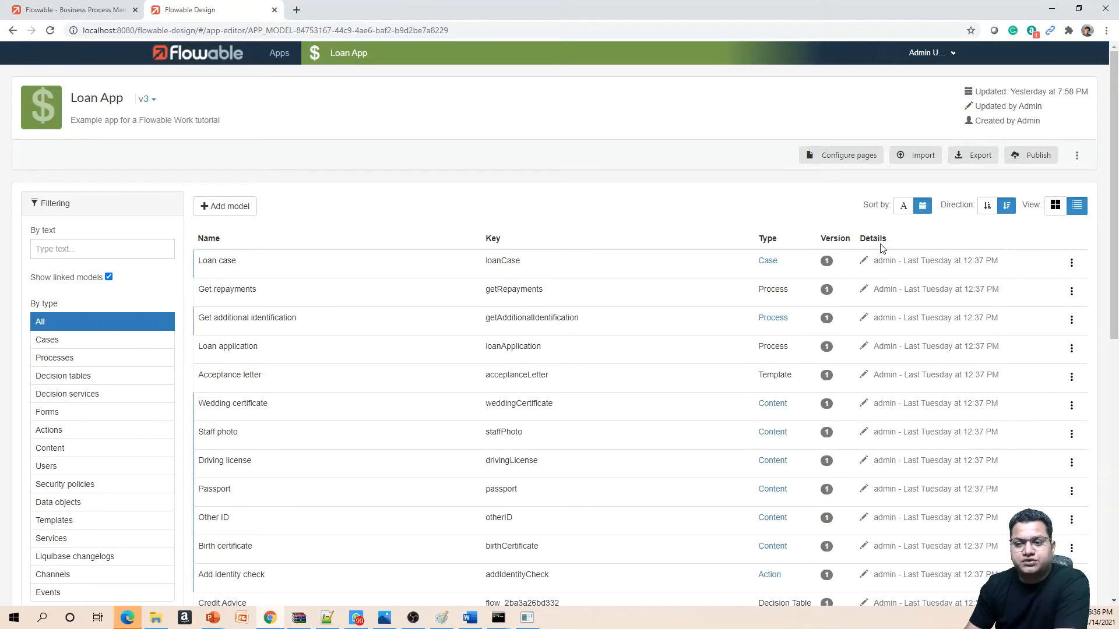
mouse_move(921, 274)
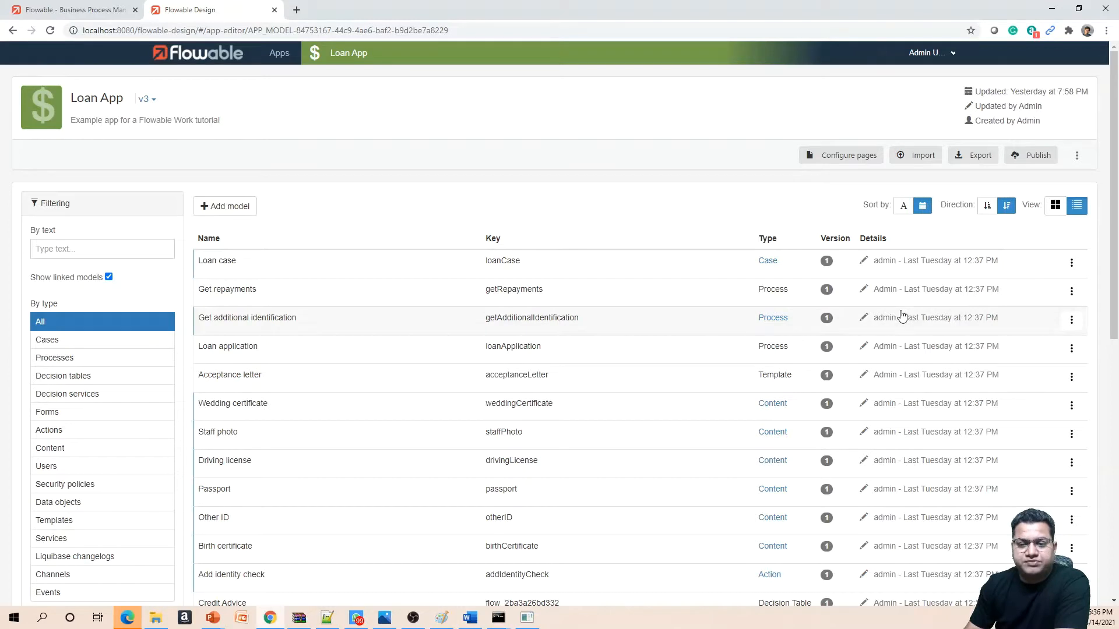
mouse_move(414, 314)
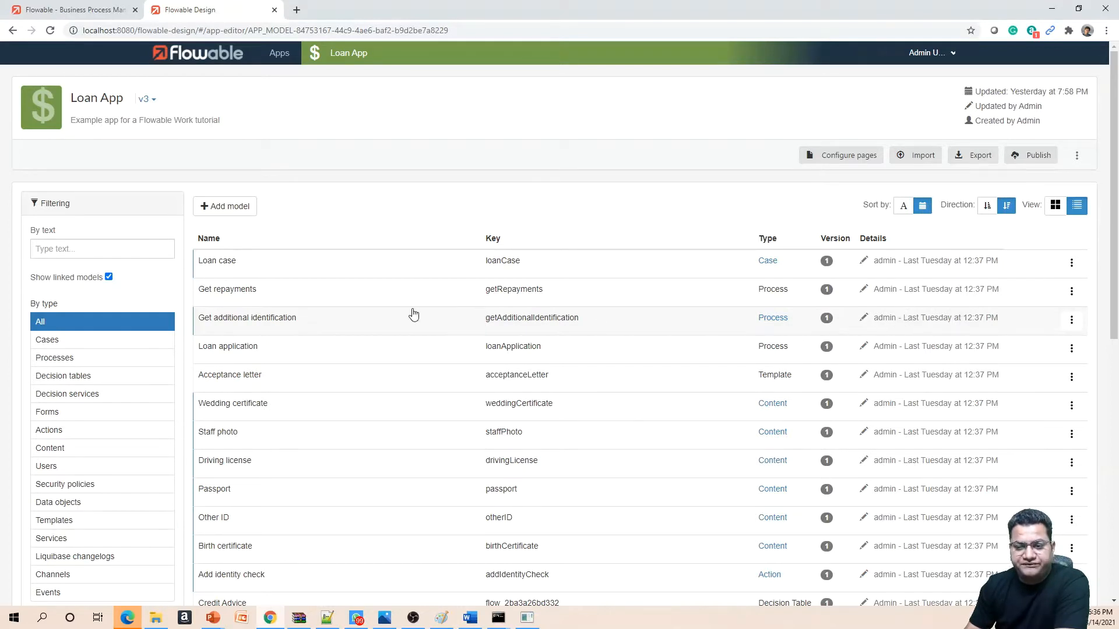
mouse_move(699, 264)
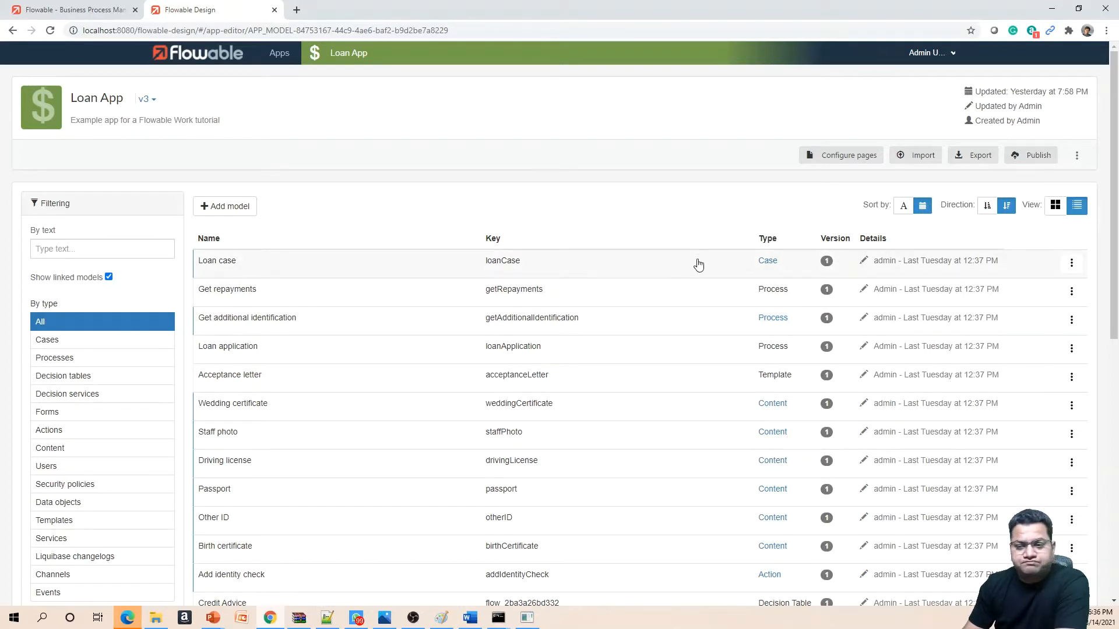
mouse_move(581, 293)
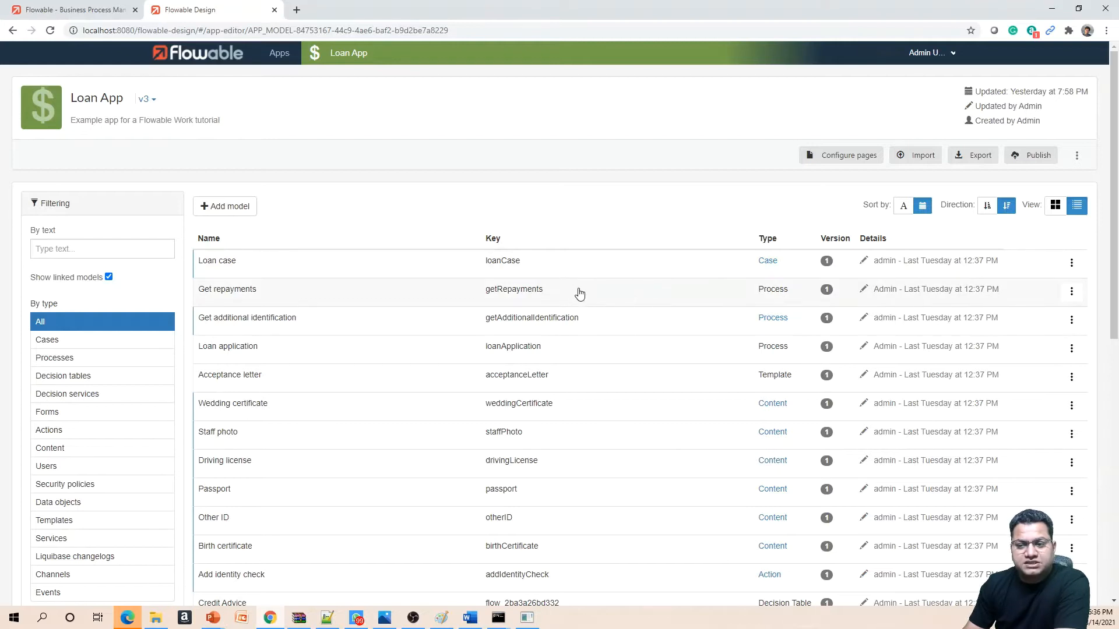
mouse_move(535, 308)
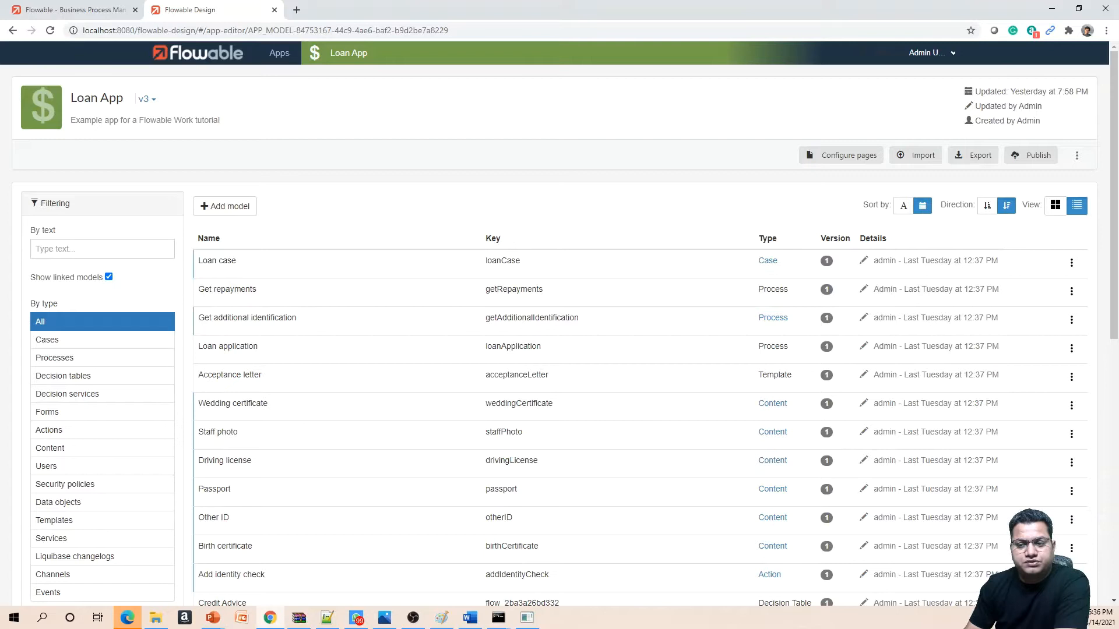
mouse_move(178, 299)
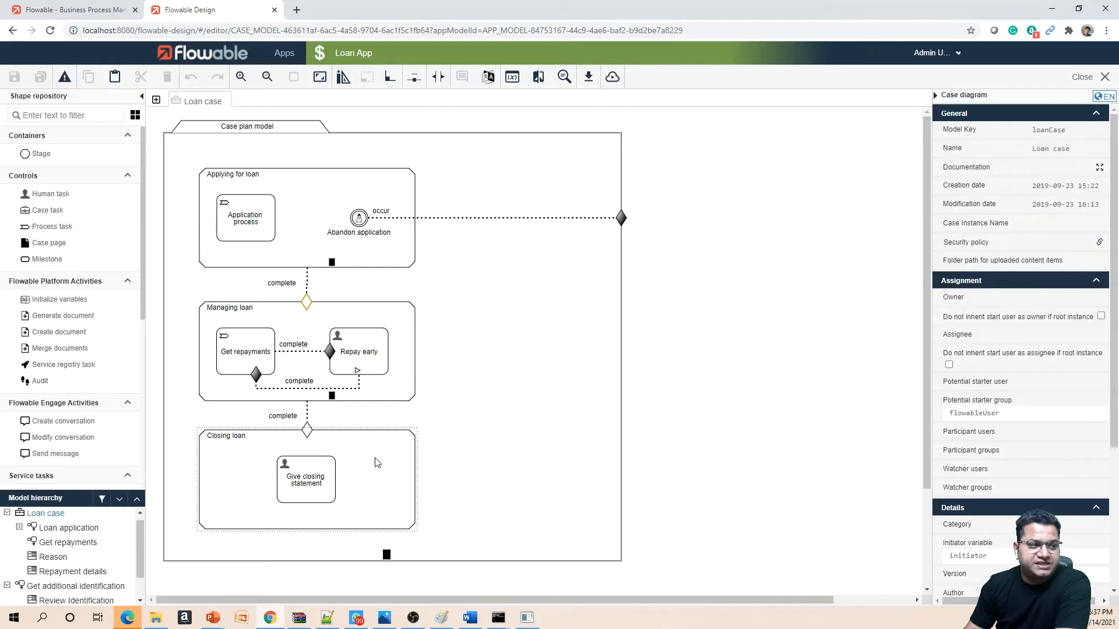
mouse_move(380, 499)
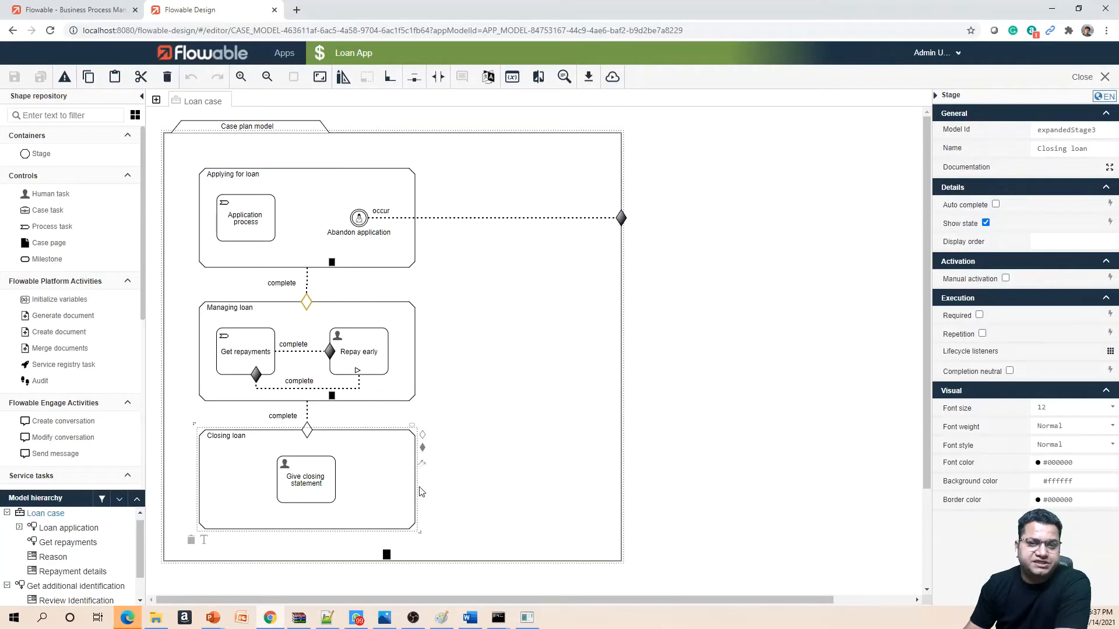
Inspect the Closing loan stage and the Give closing statement task's properties.
click(306, 478)
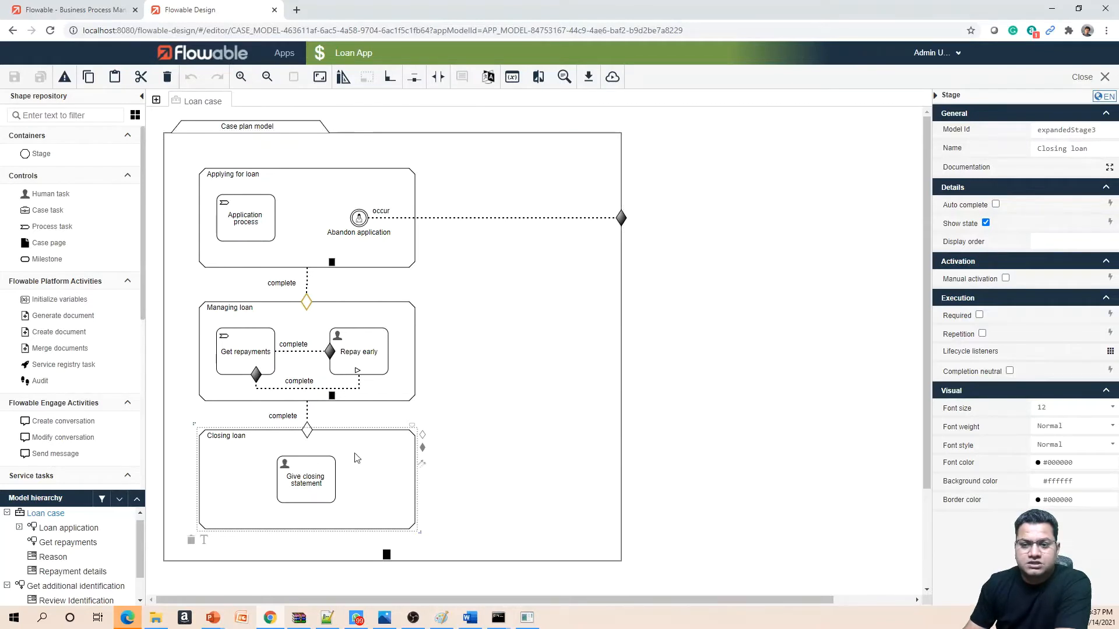
mouse_move(376, 470)
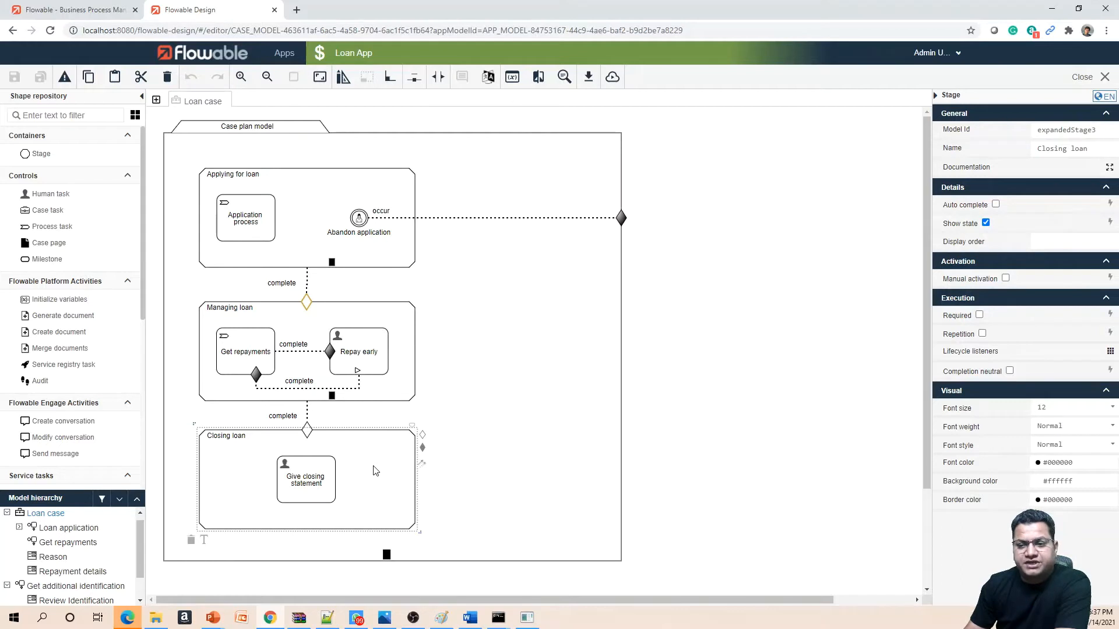
mouse_move(344, 490)
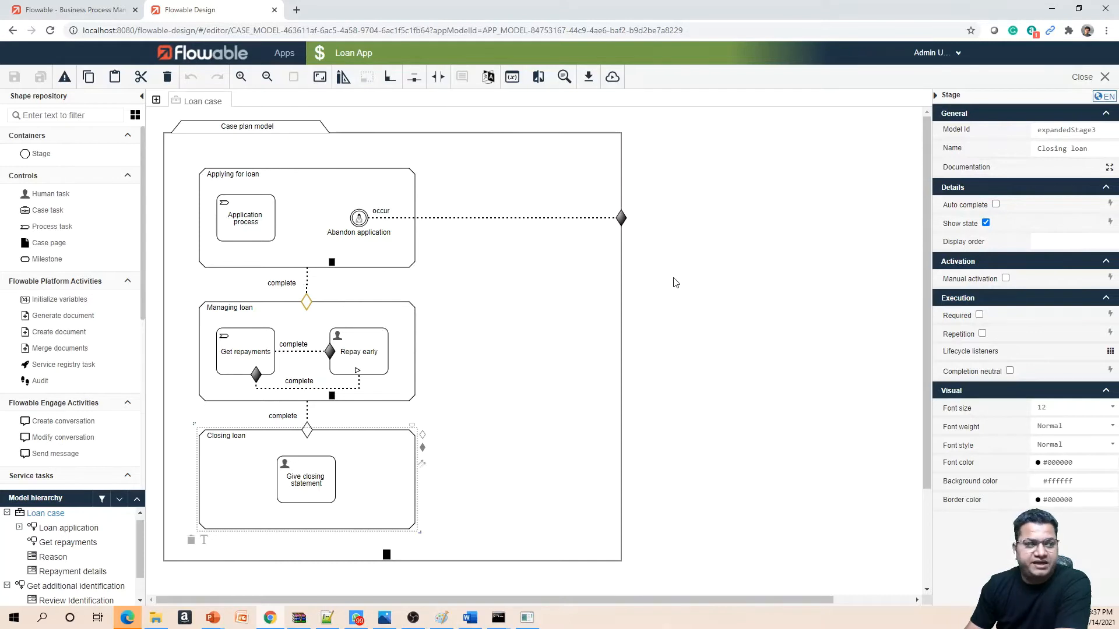
click(305, 478)
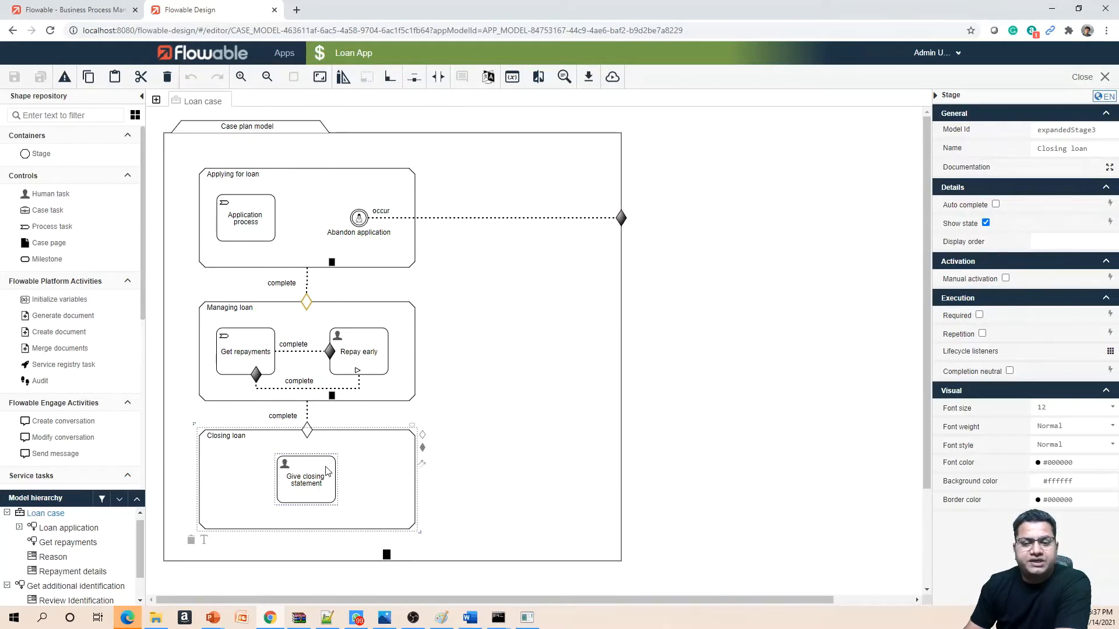
click(305, 480)
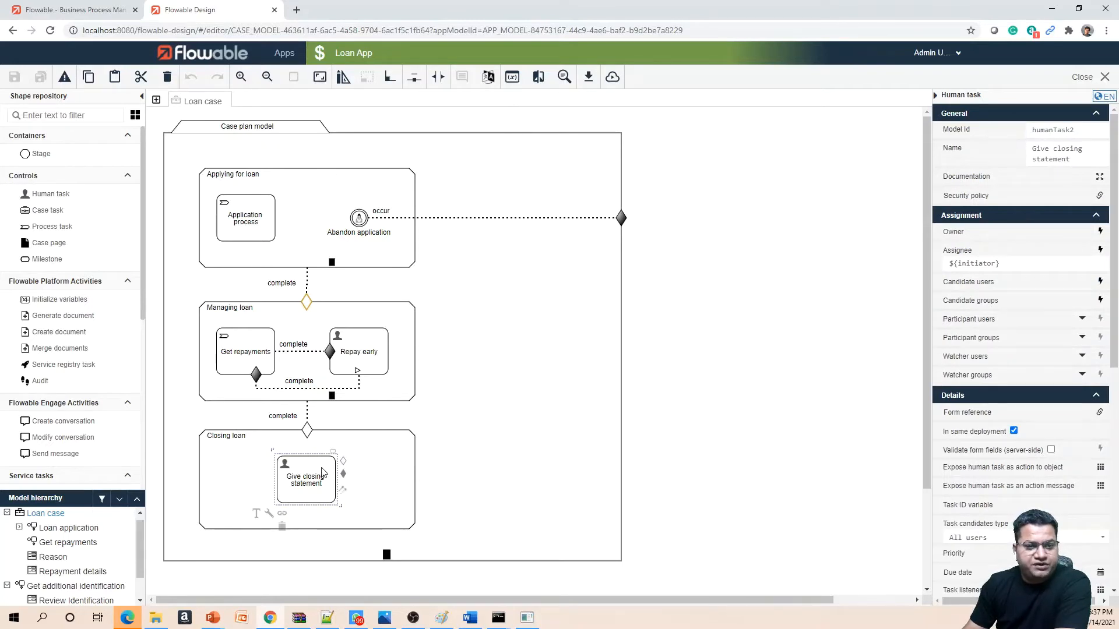
mouse_move(300, 464)
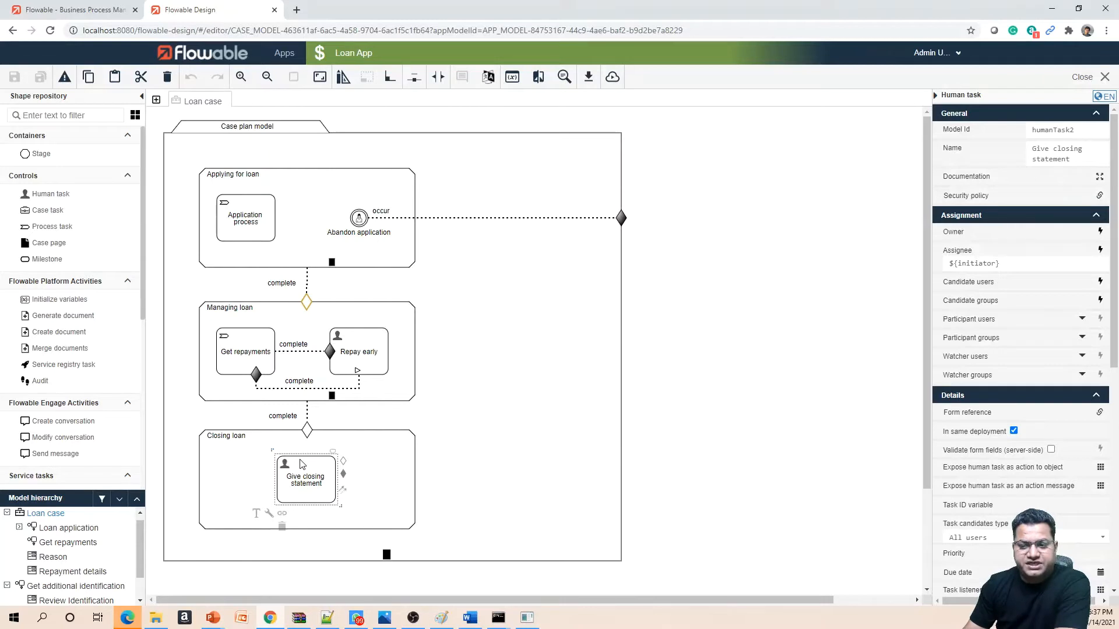
mouse_move(320, 489)
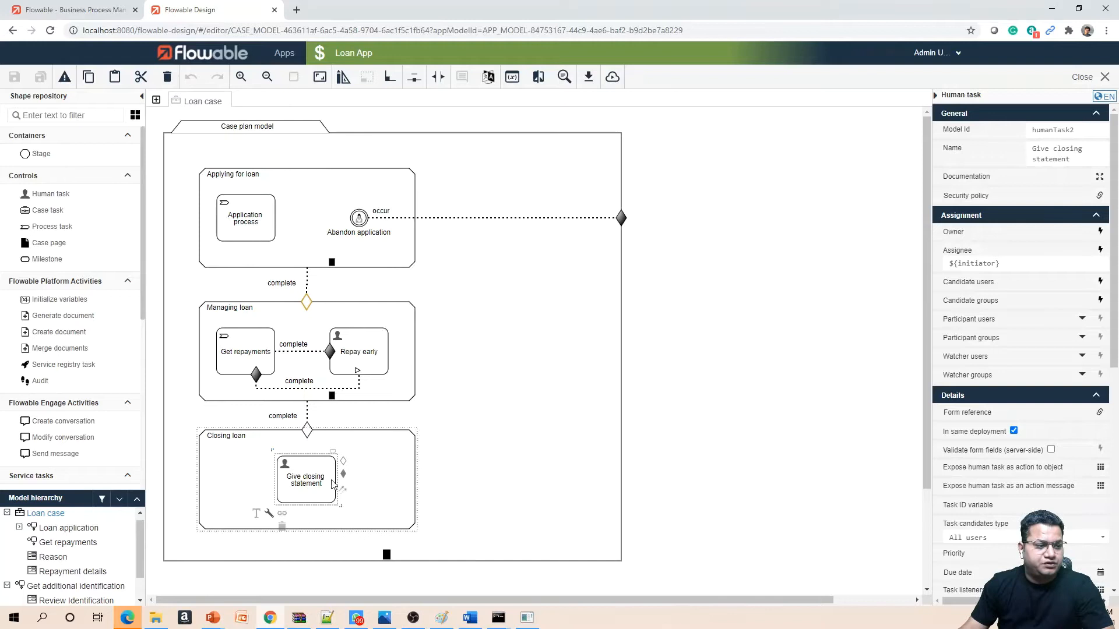
mouse_move(270, 519)
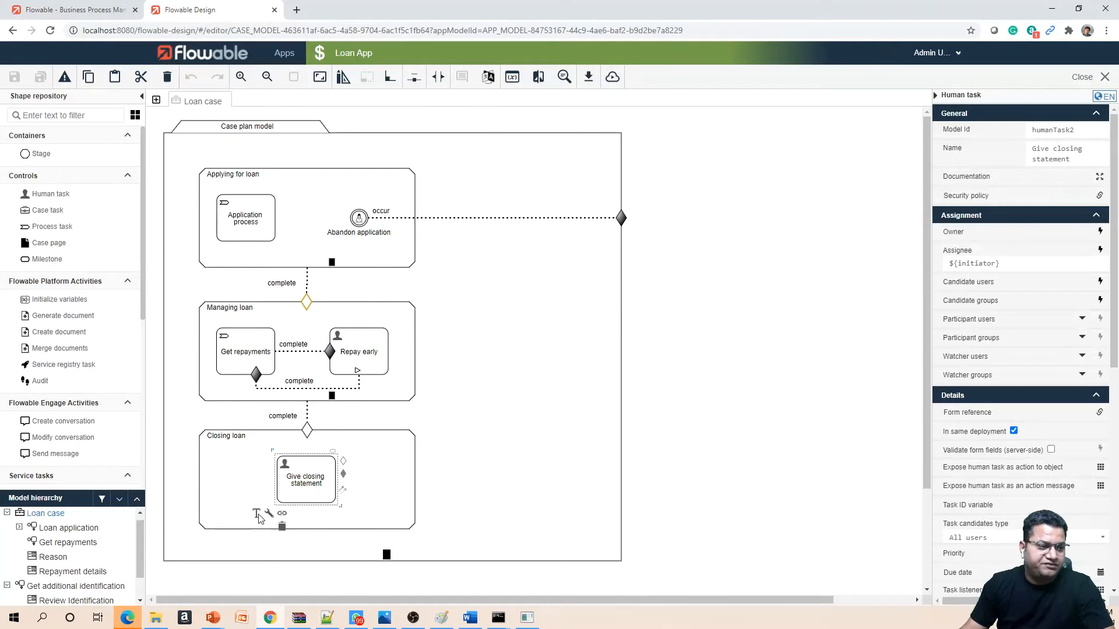
Change Give closing statement from a human task into a process task.
click(266, 512)
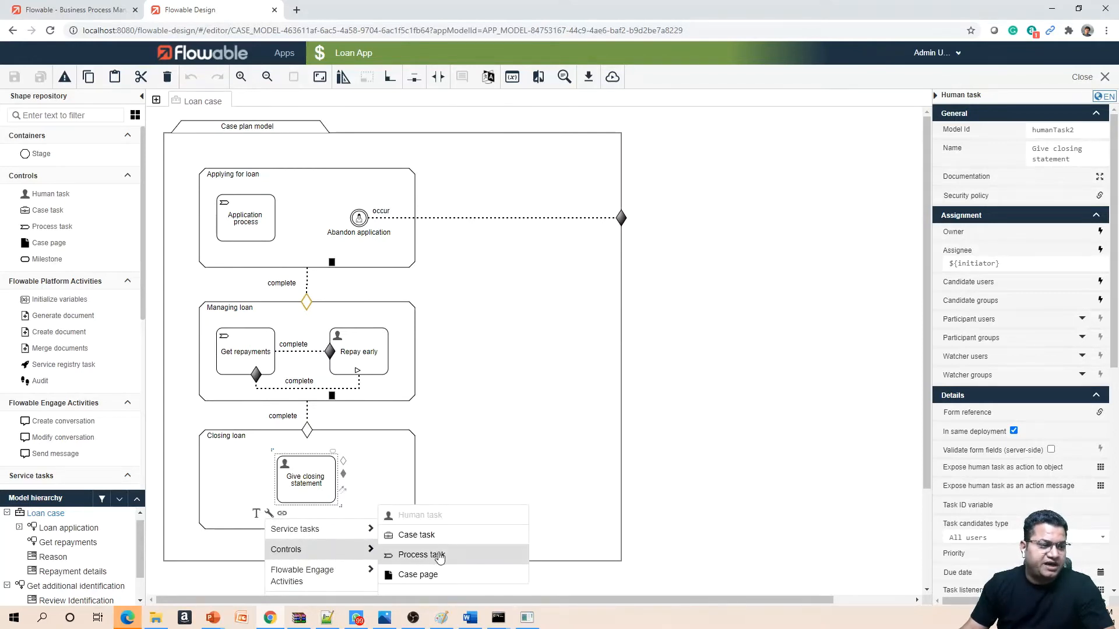
click(421, 556)
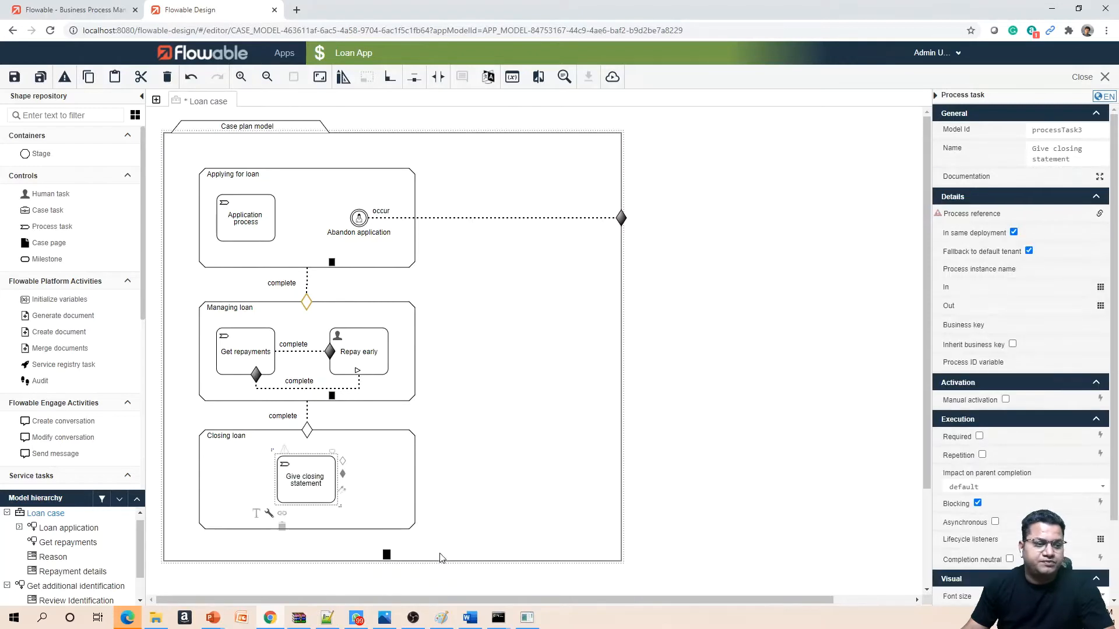
mouse_move(435, 521)
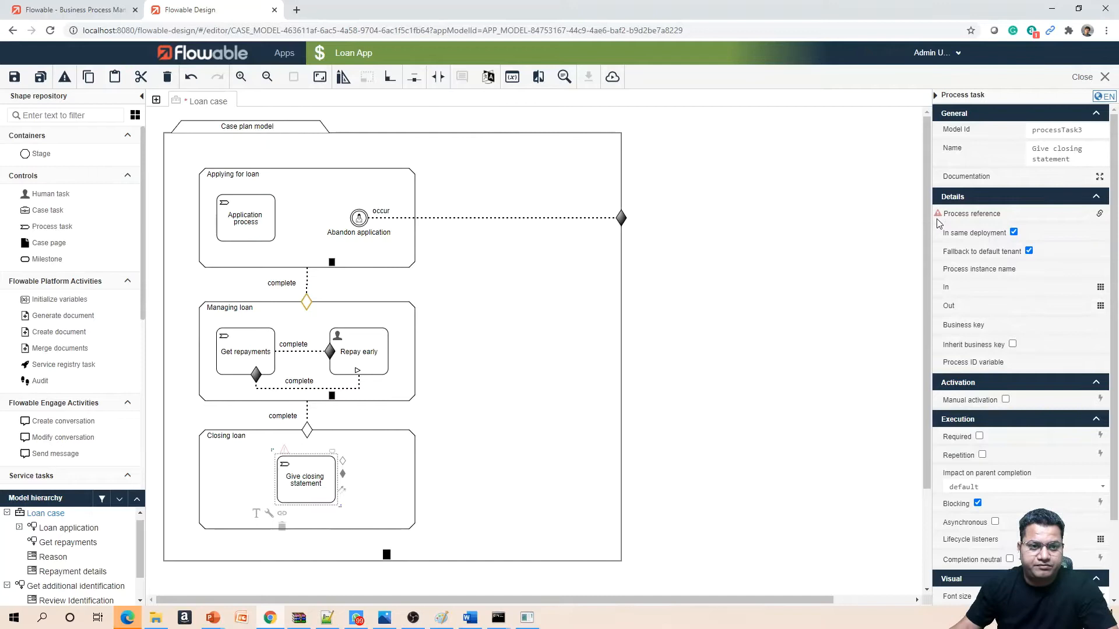
mouse_move(972, 213)
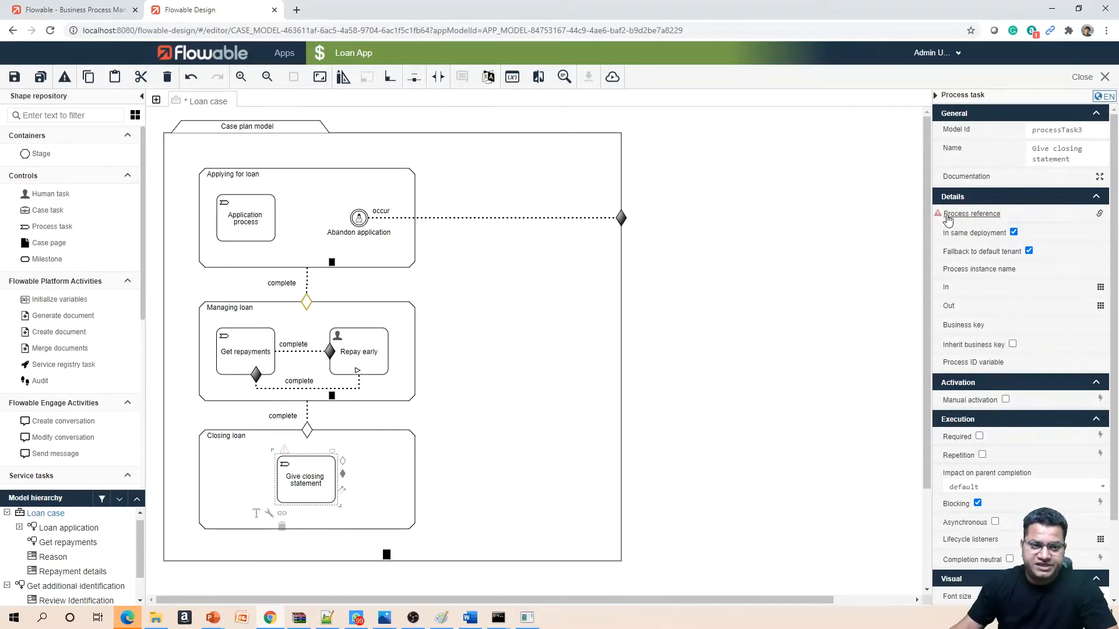
mouse_move(995, 223)
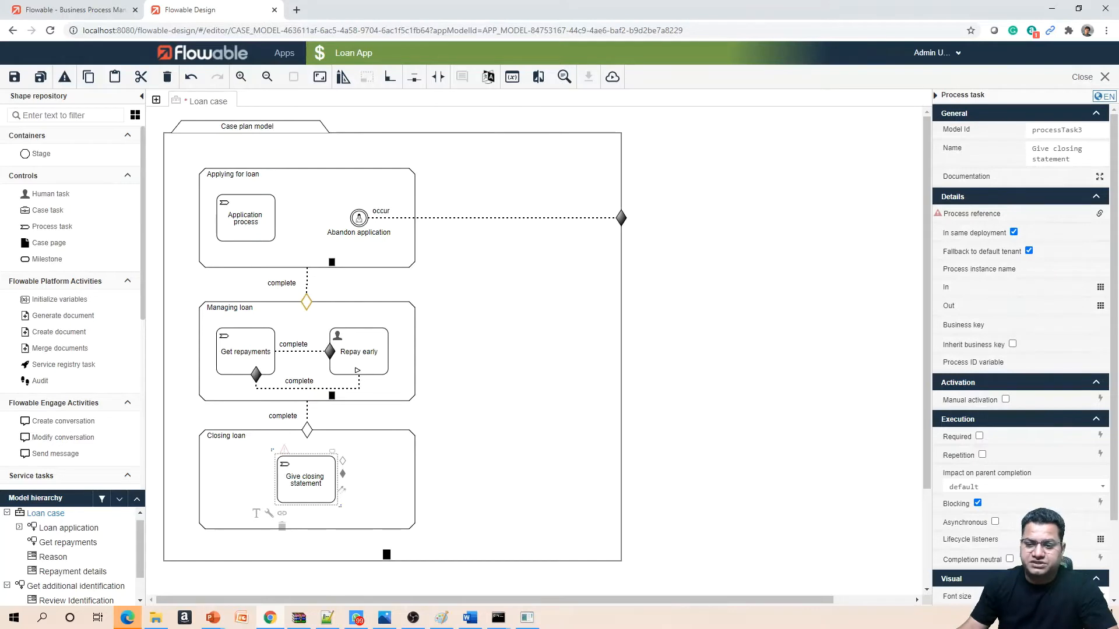
mouse_move(1110, 174)
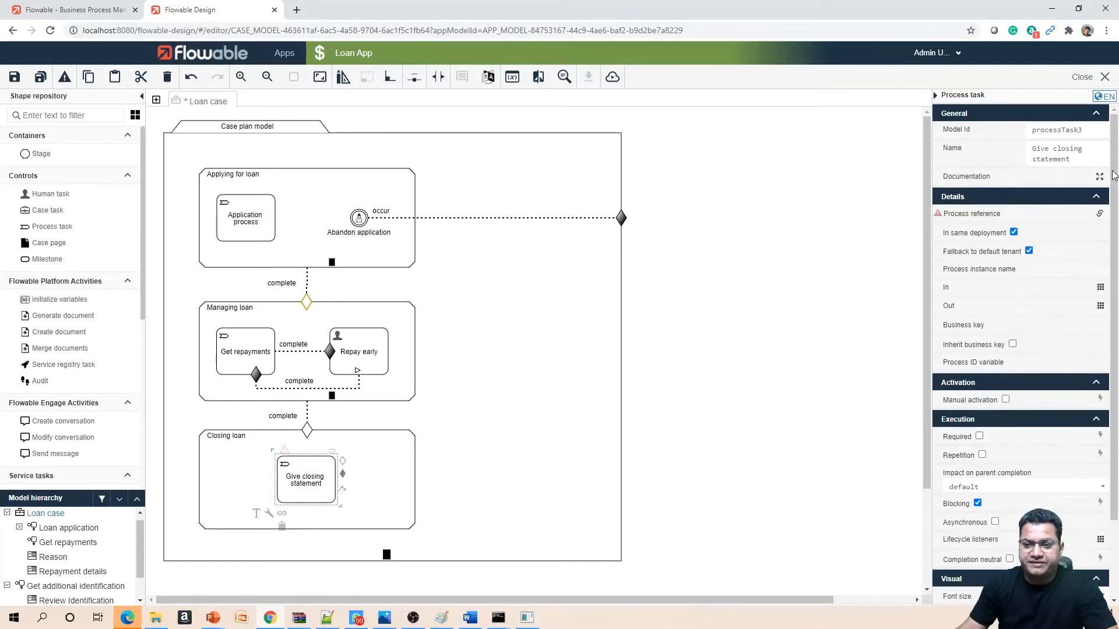
Draft a new process reference named 'Closing statement' with key closingStatement.
click(972, 213)
text(Closing)
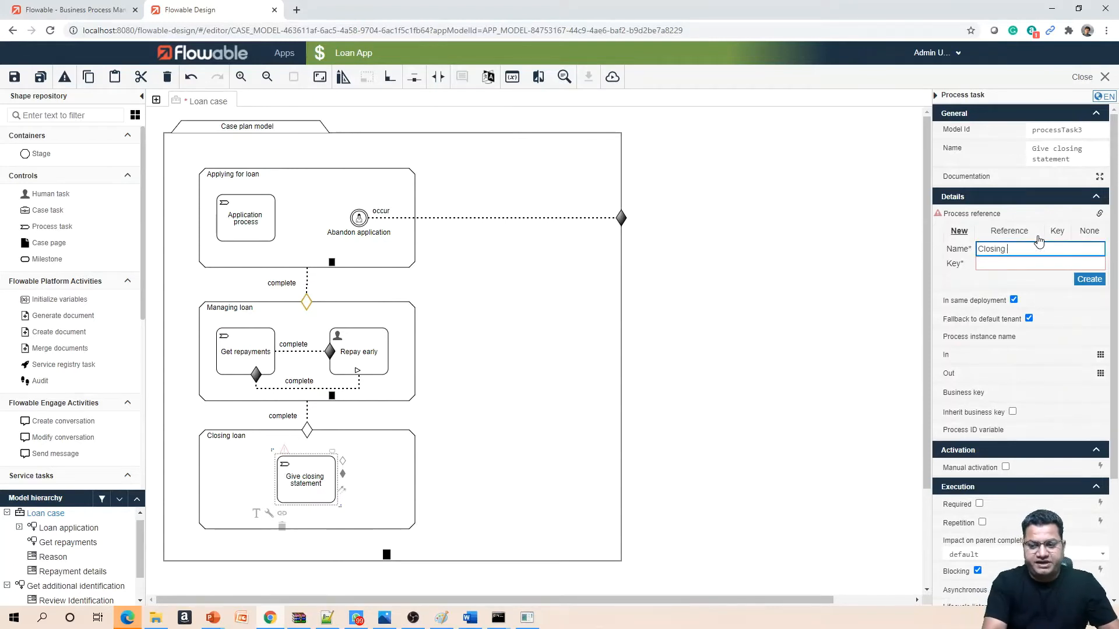
text(S)
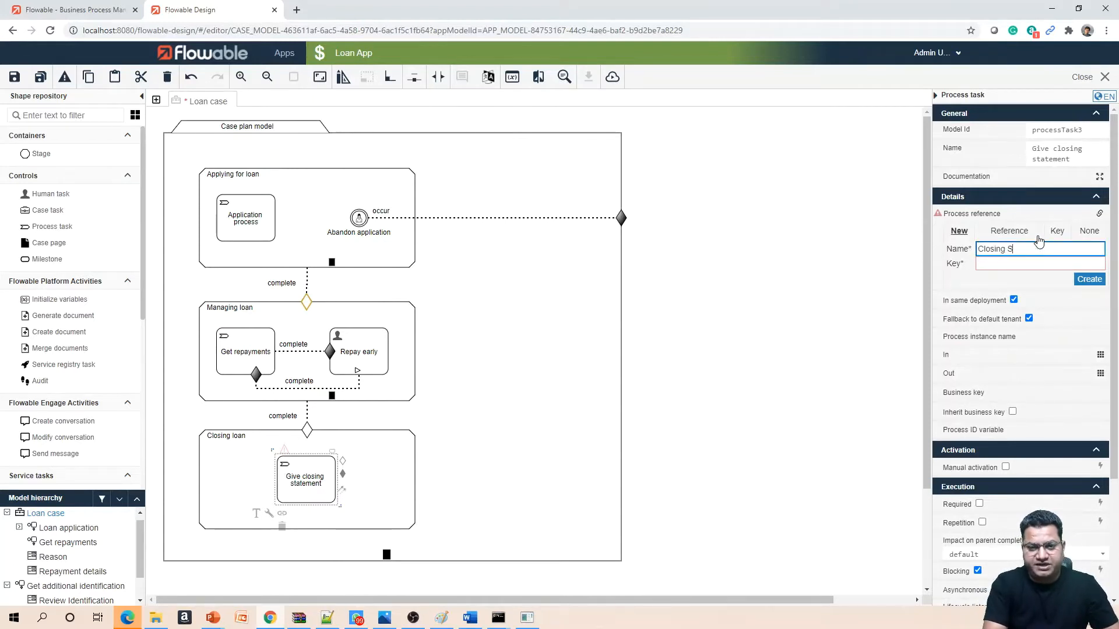
text(tat)
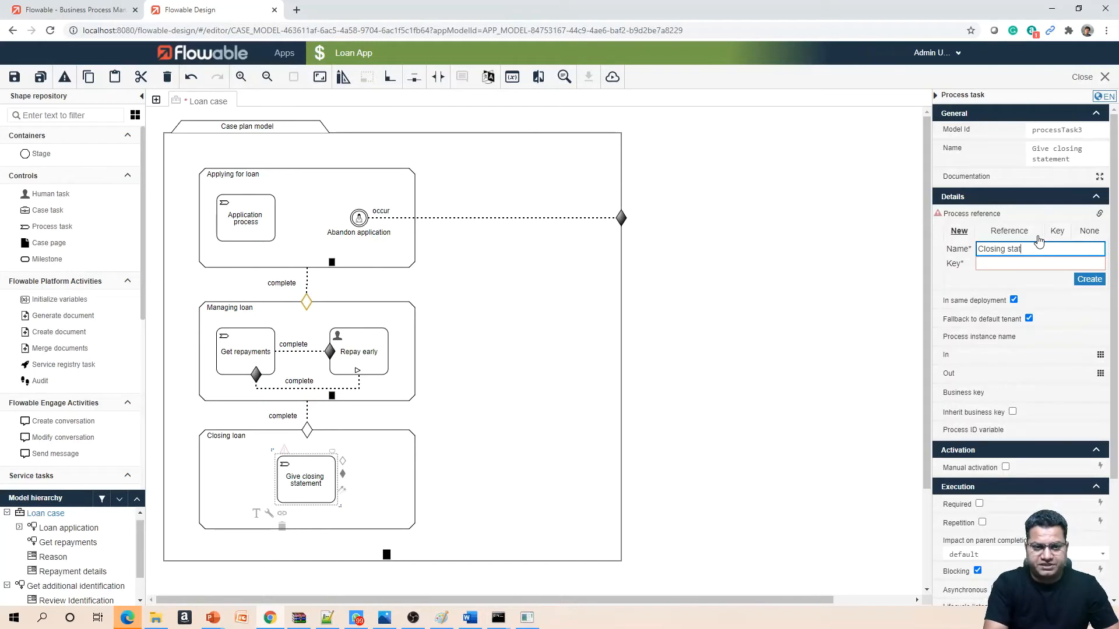
text(ement)
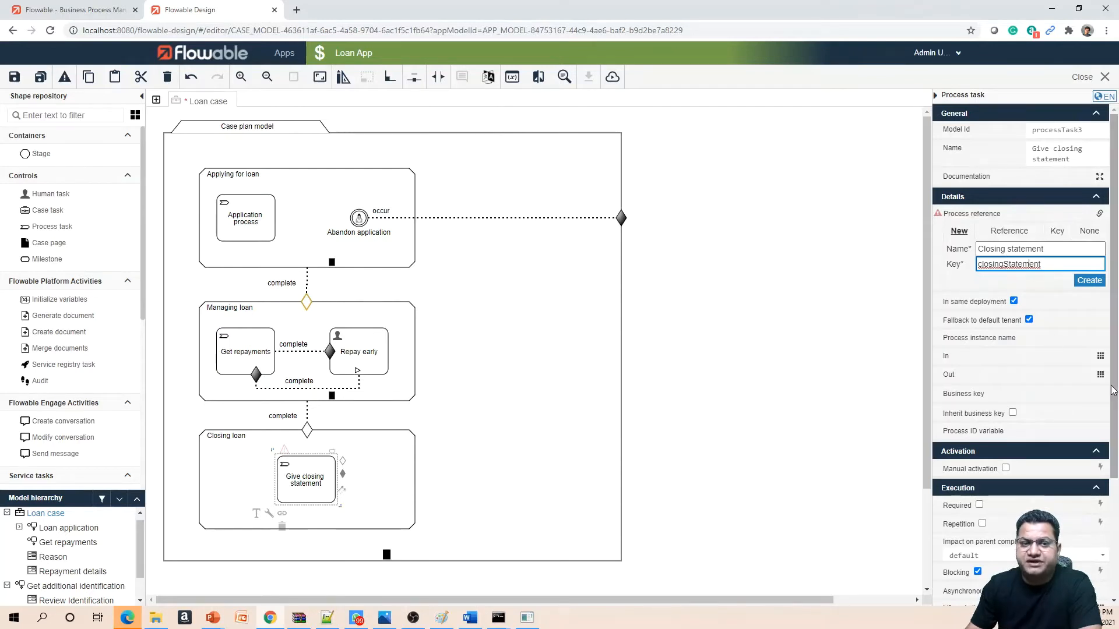
mouse_move(1095, 309)
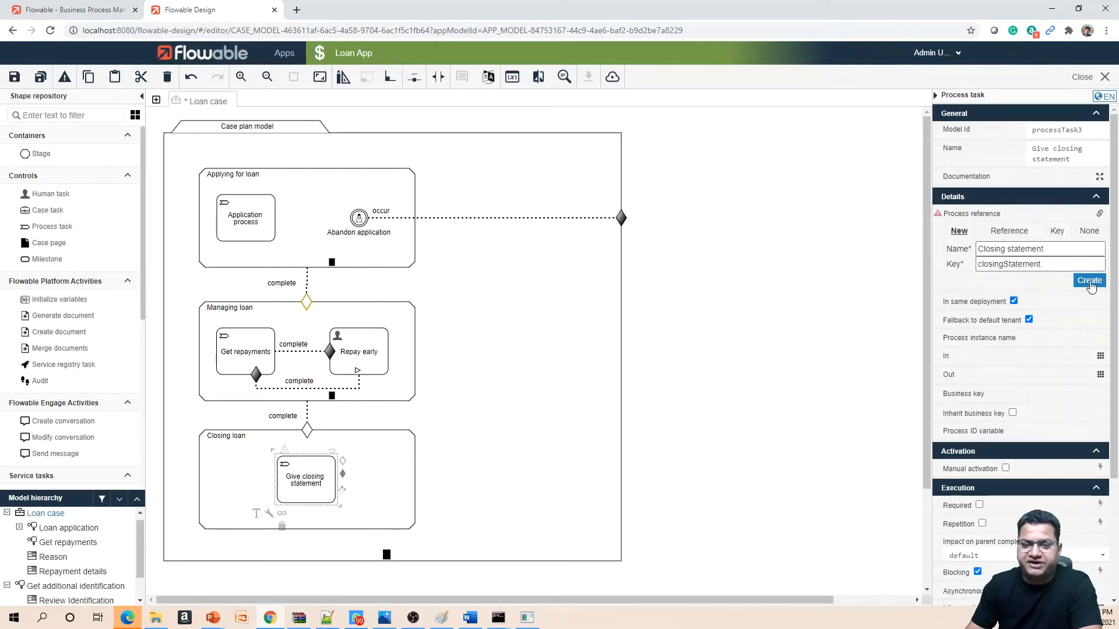
Create the Closing statement process and select its start event.
click(1089, 279)
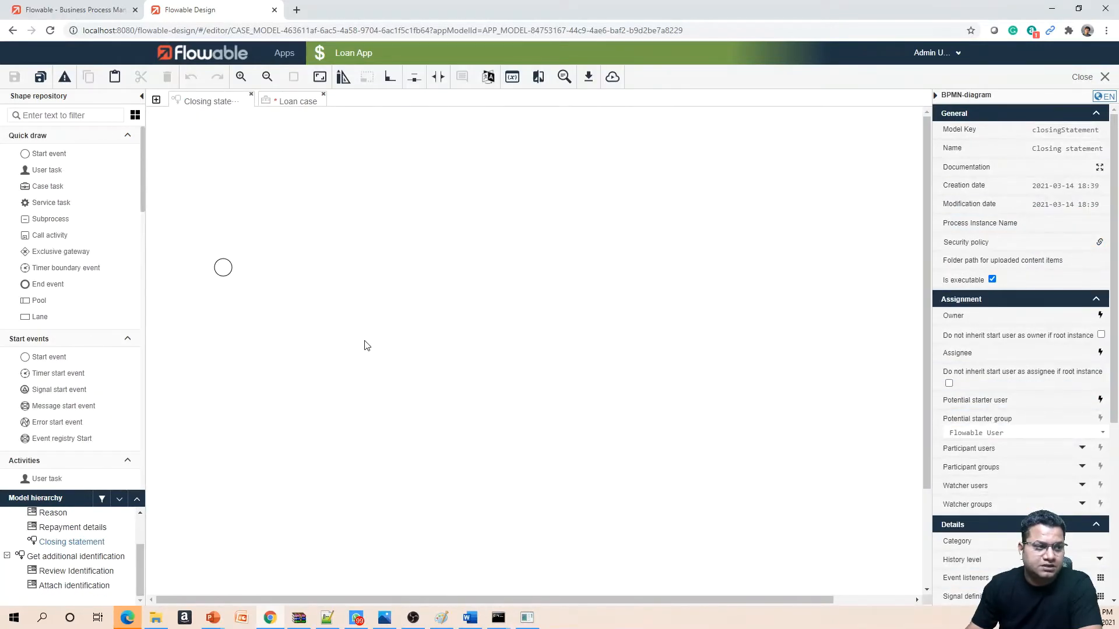
mouse_move(490, 318)
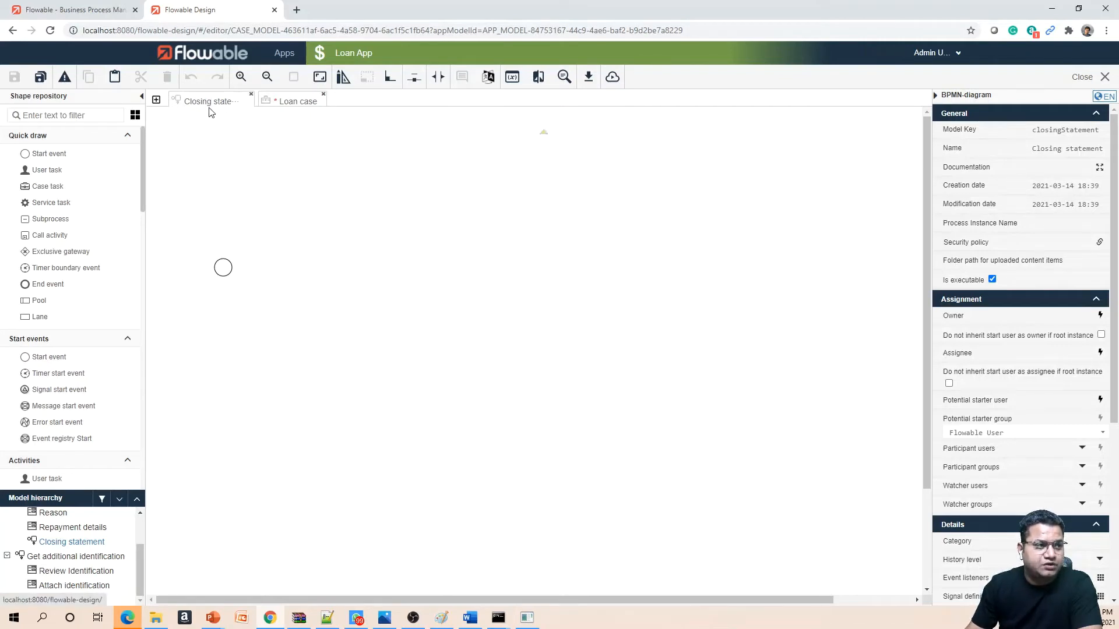
mouse_move(209, 101)
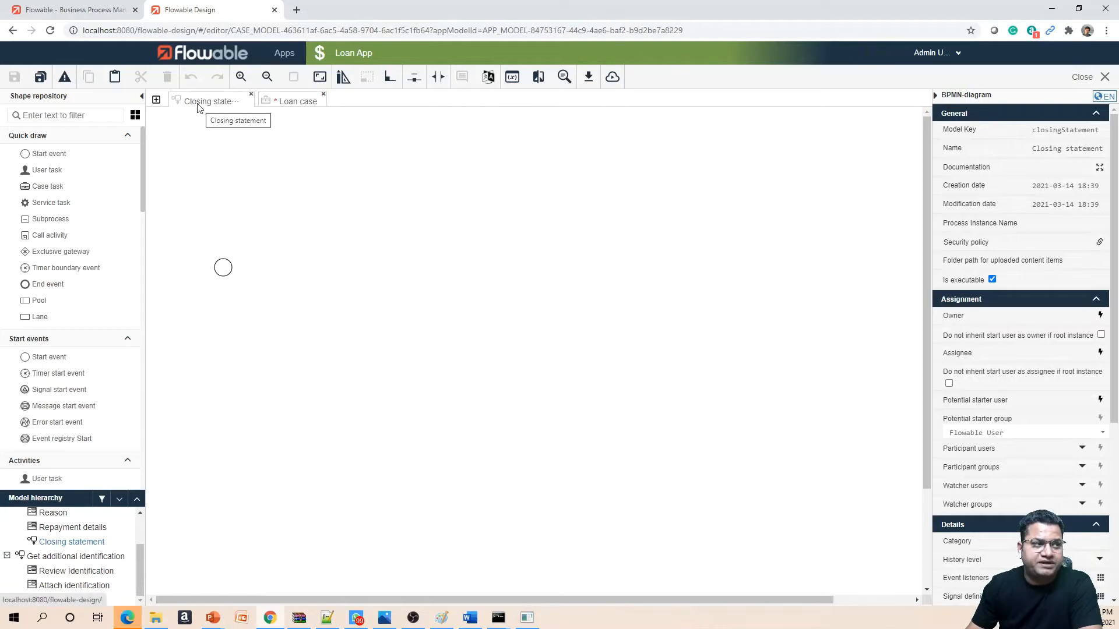
mouse_move(247, 117)
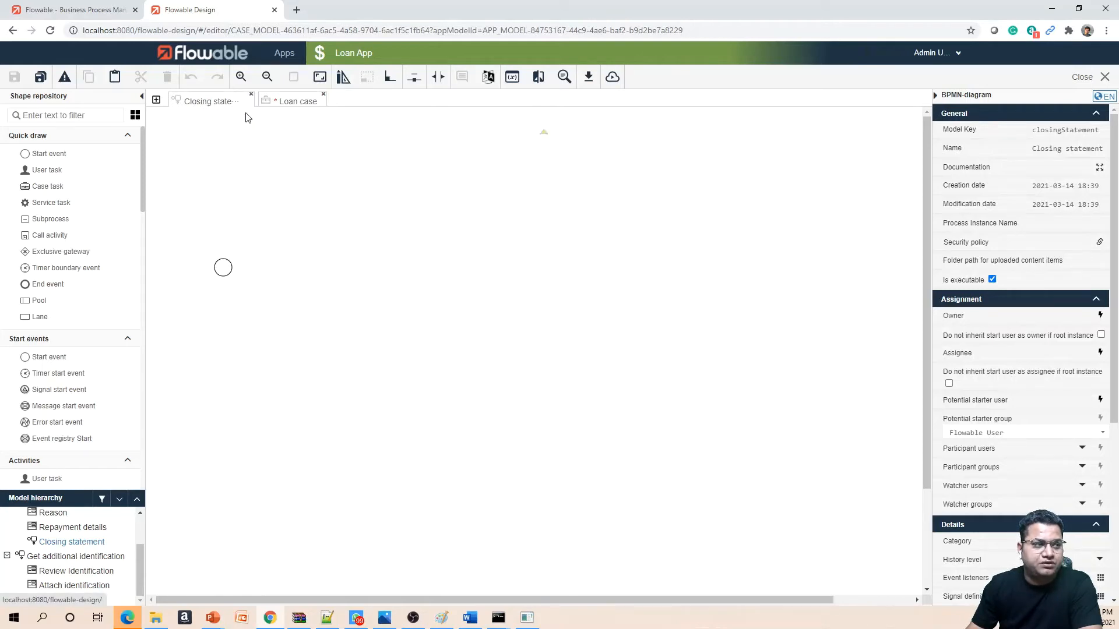
mouse_move(219, 141)
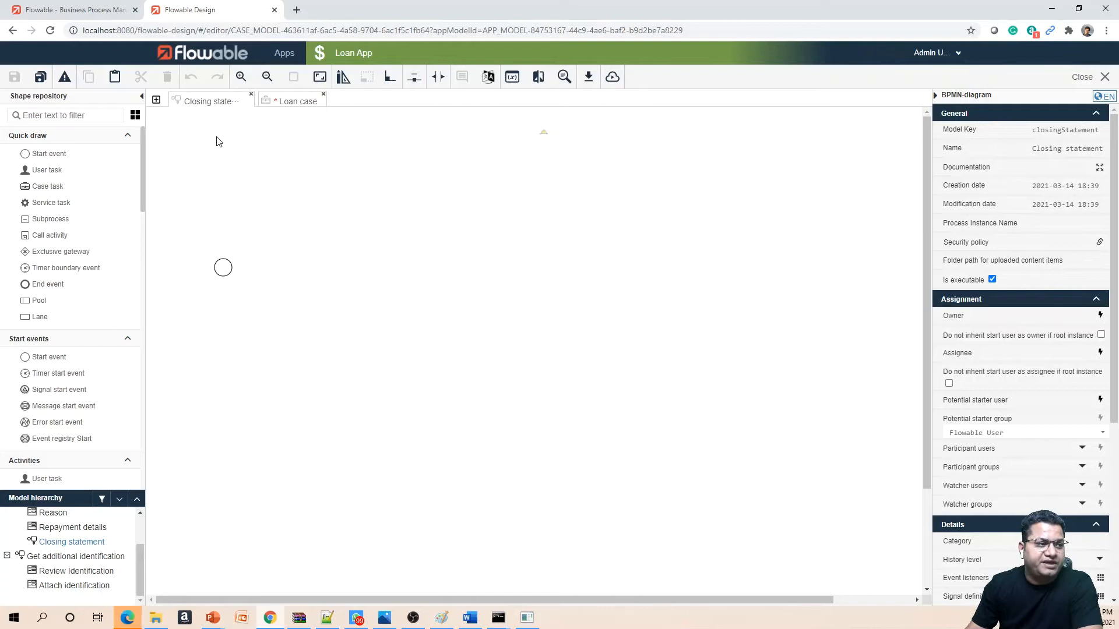
click(222, 267)
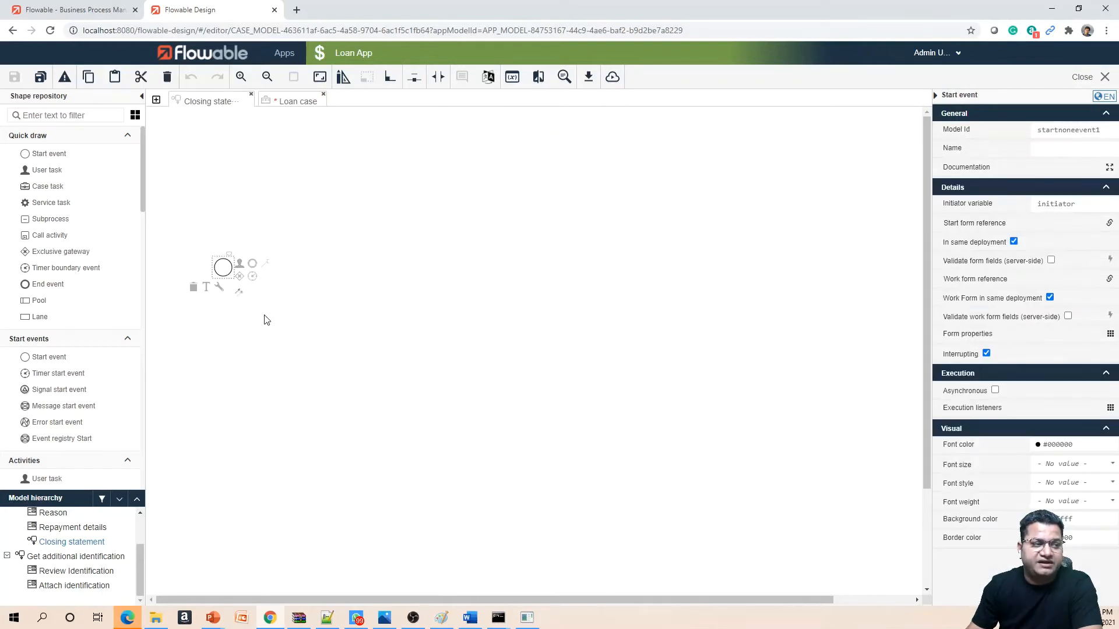
mouse_move(240, 327)
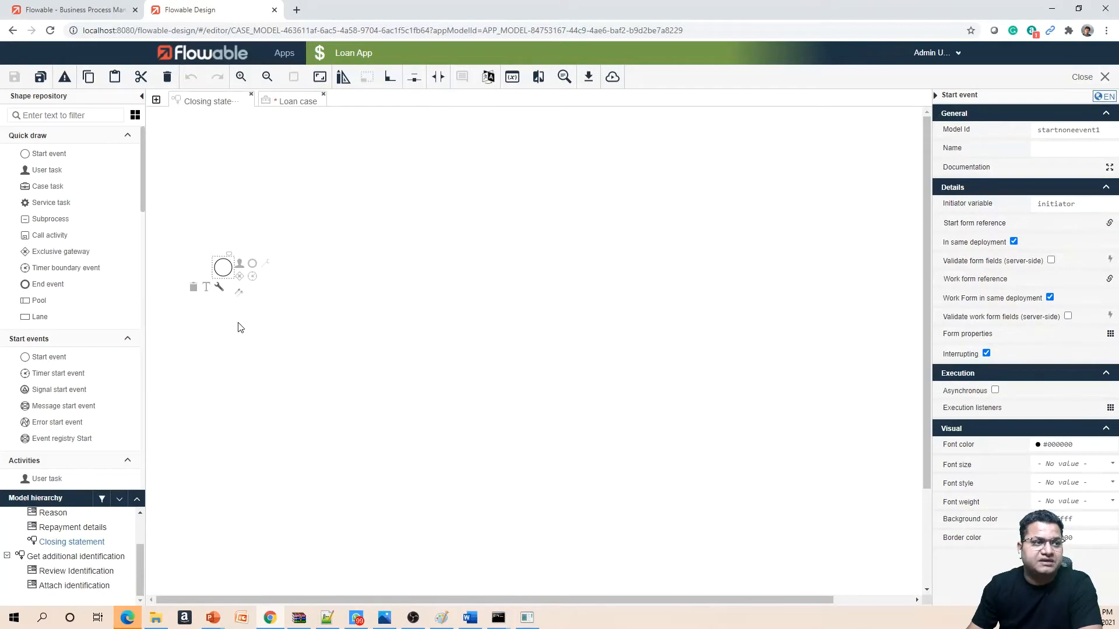
mouse_move(296, 127)
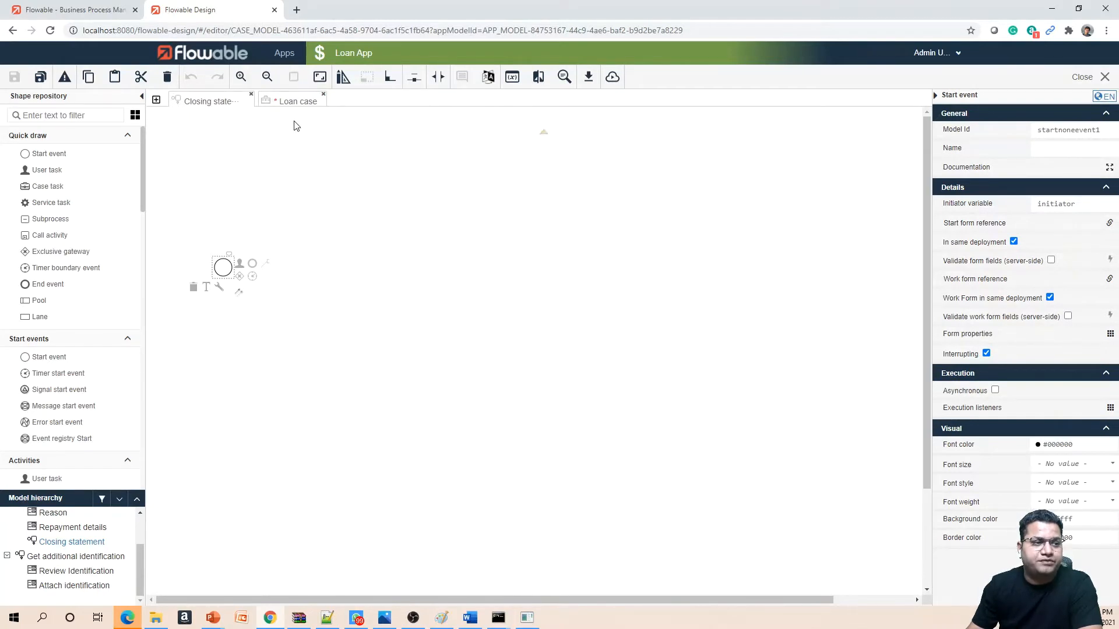
Return to the Loan case model to check Give closing statement's process reference.
click(298, 101)
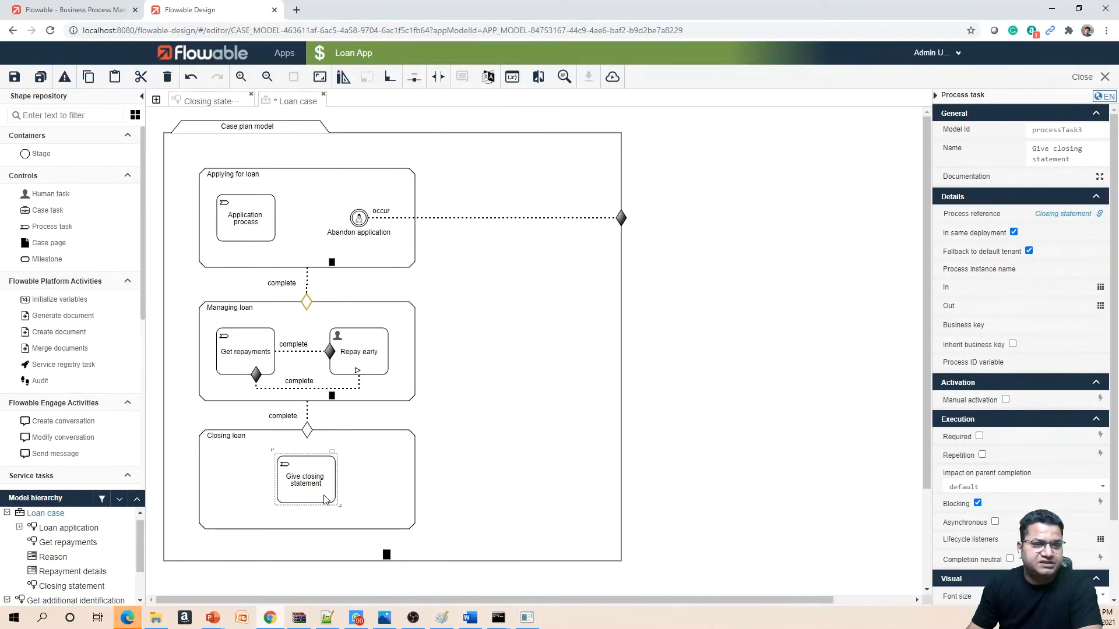
mouse_move(310, 499)
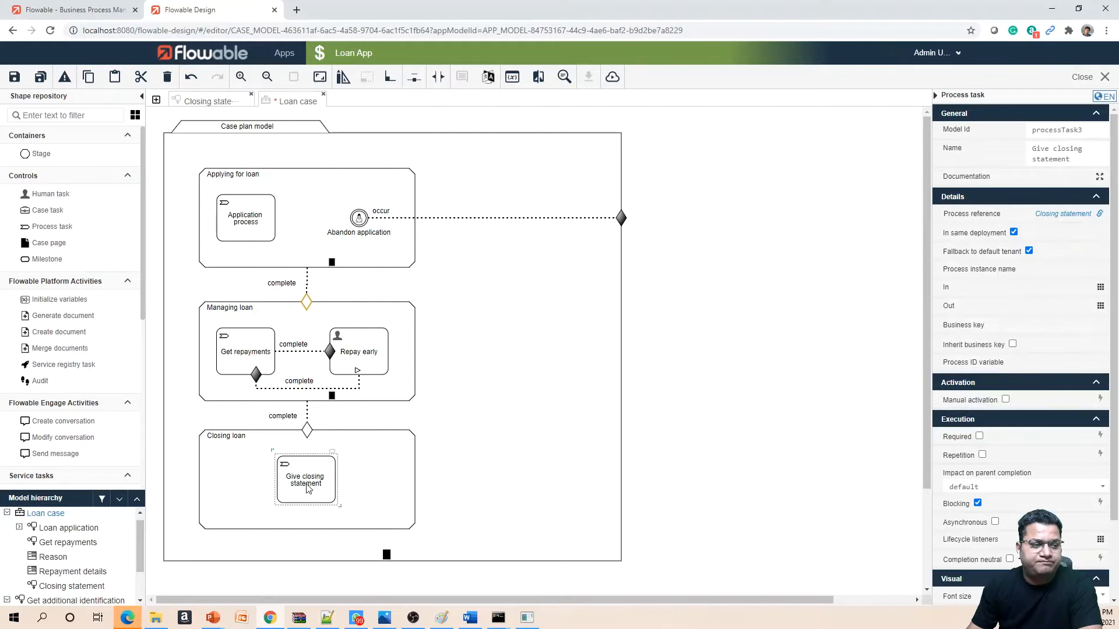
mouse_move(307, 488)
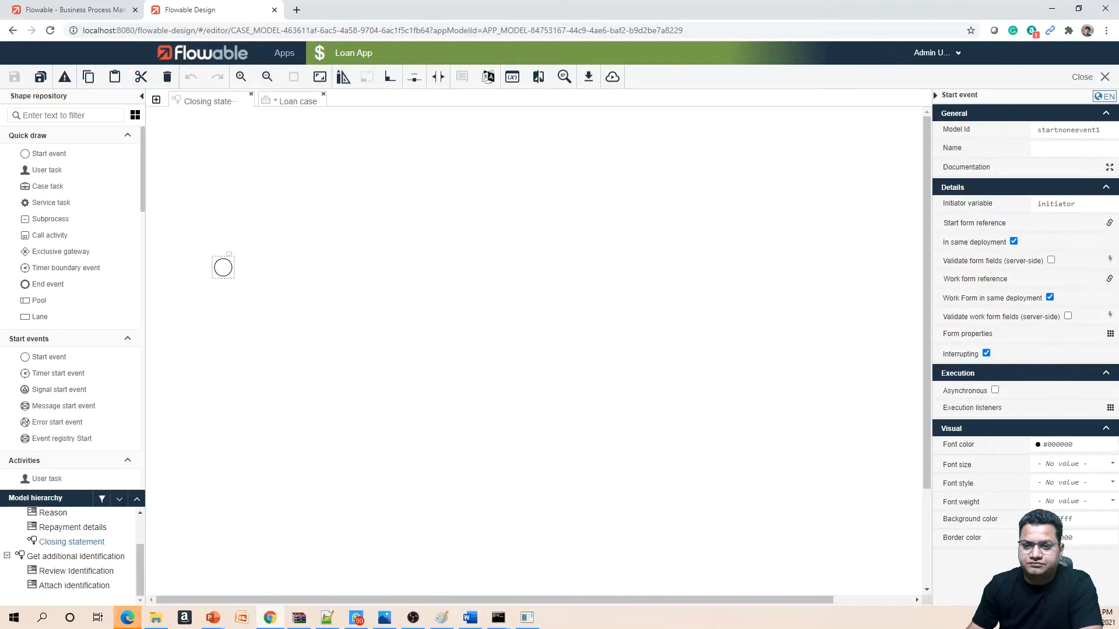
mouse_move(979, 199)
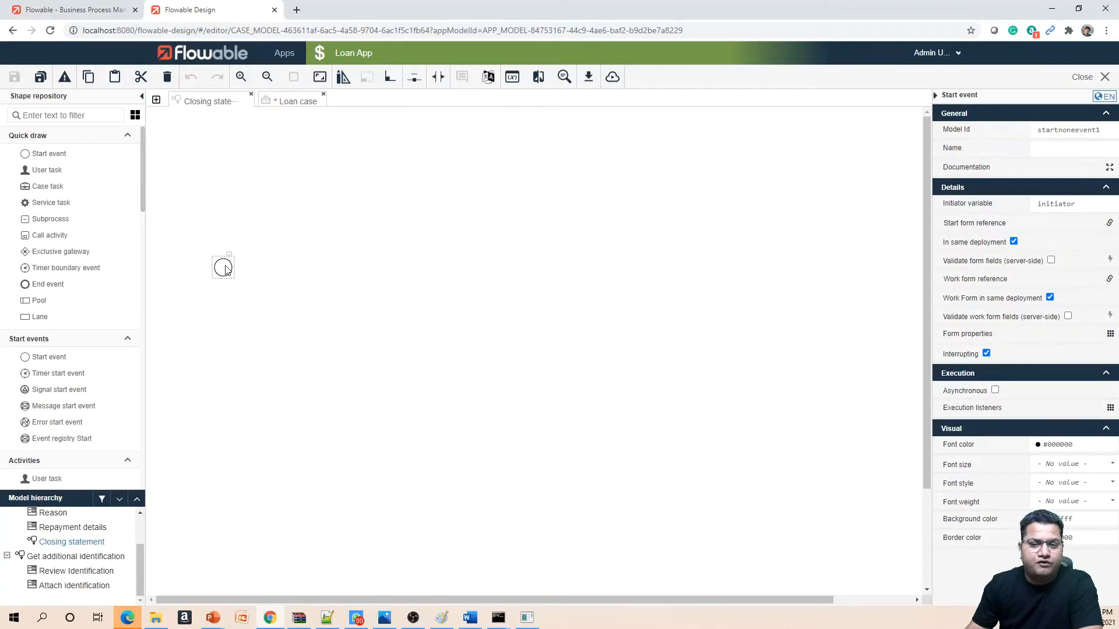
mouse_move(228, 277)
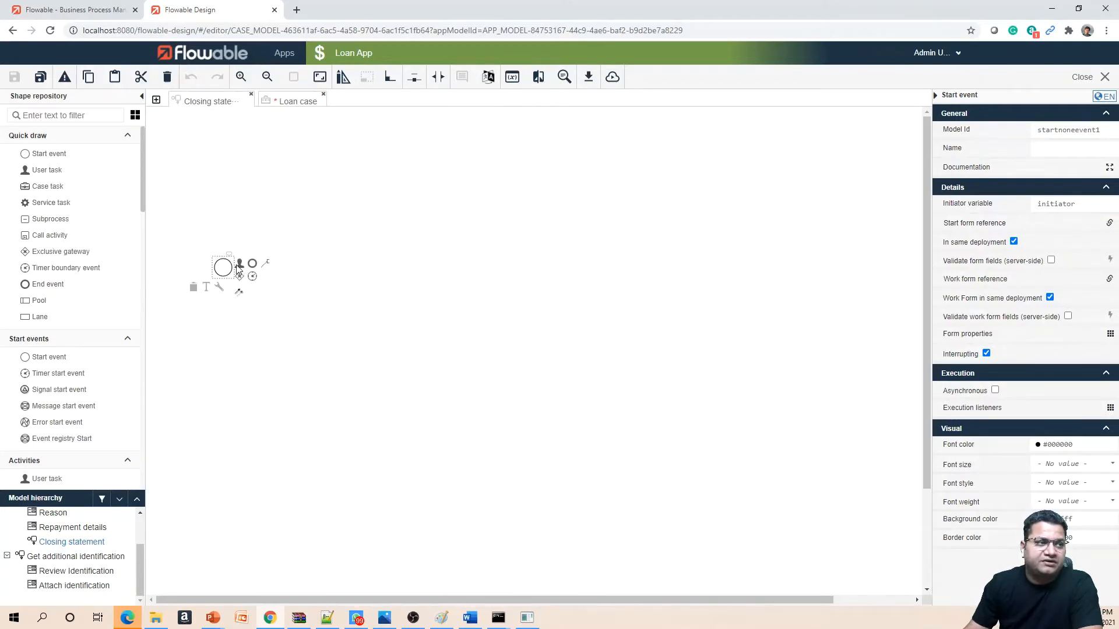
mouse_move(239, 274)
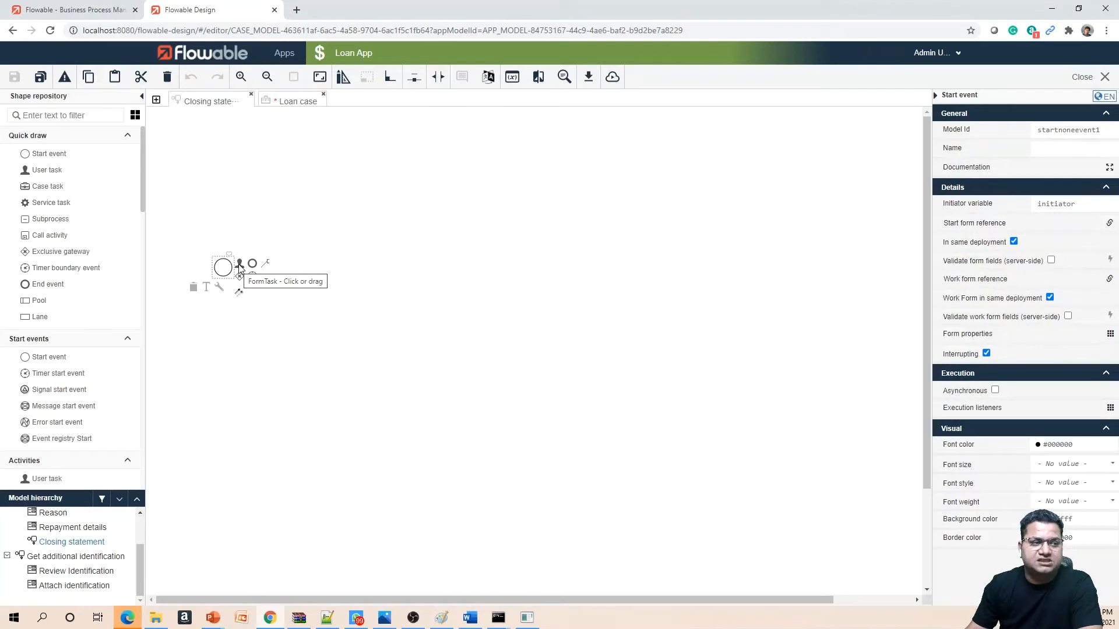
Append a user task named 'Get closing Statement' after the start event.
click(239, 263)
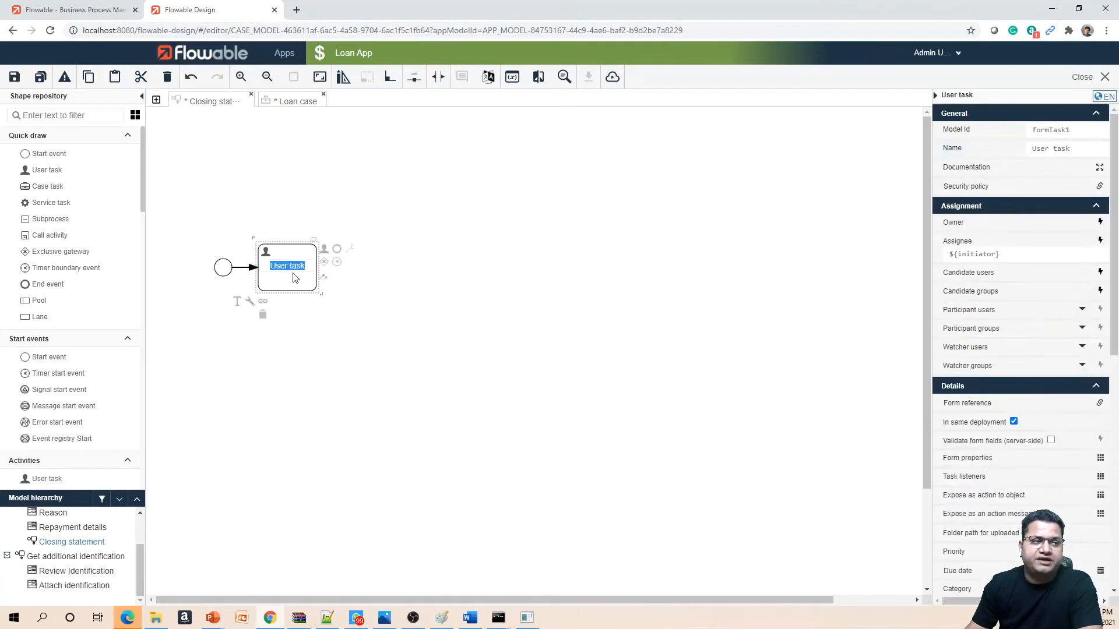
mouse_move(312, 290)
text(Get C)
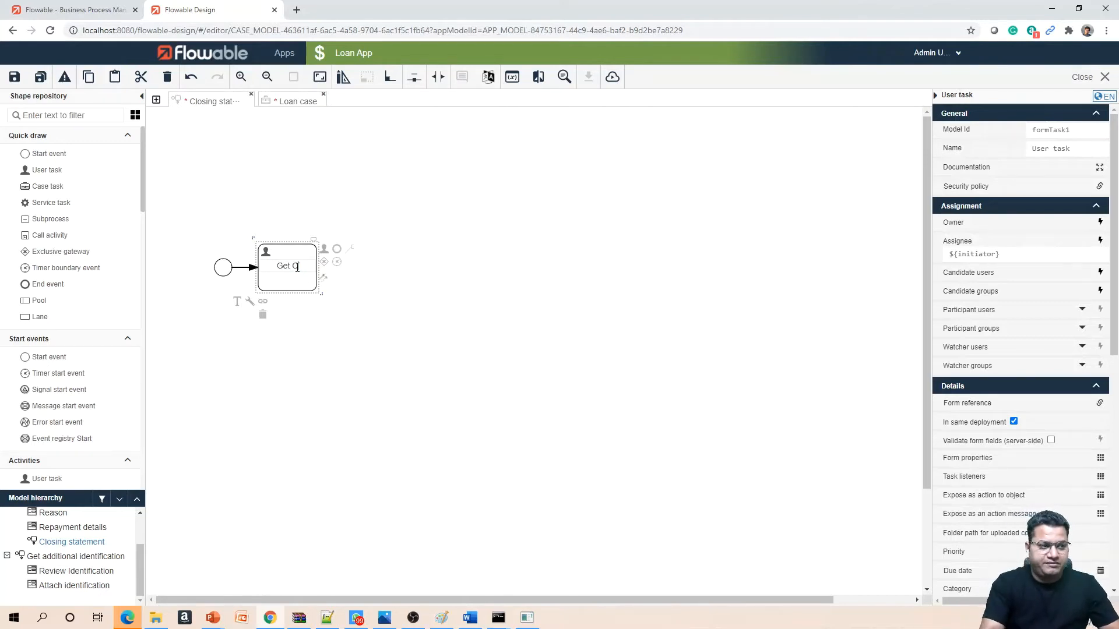
text(closing S)
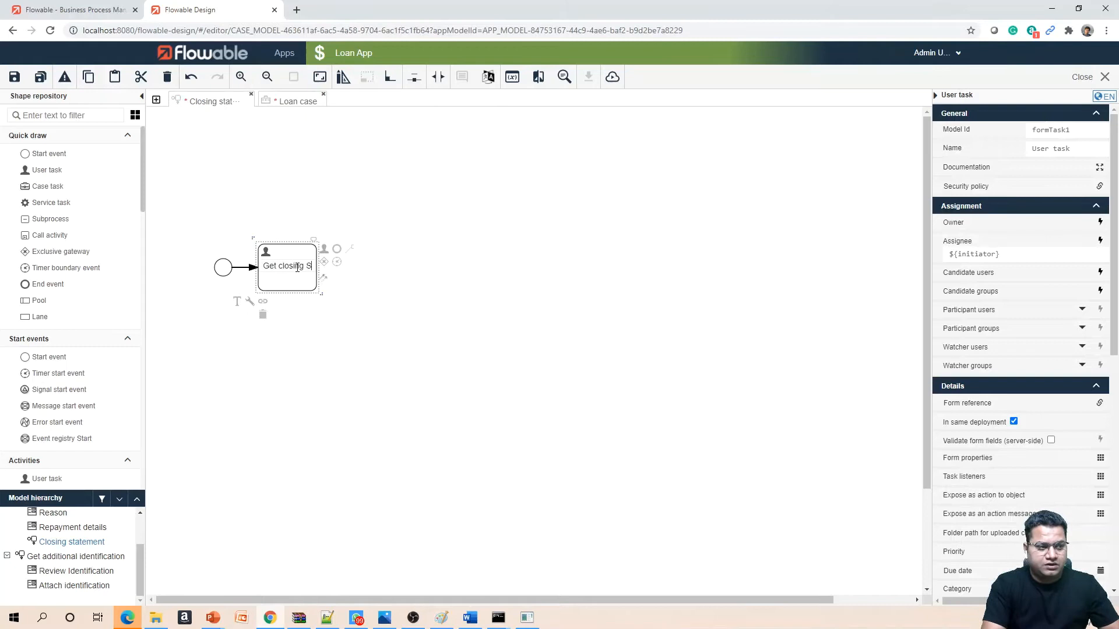
text(Statement)
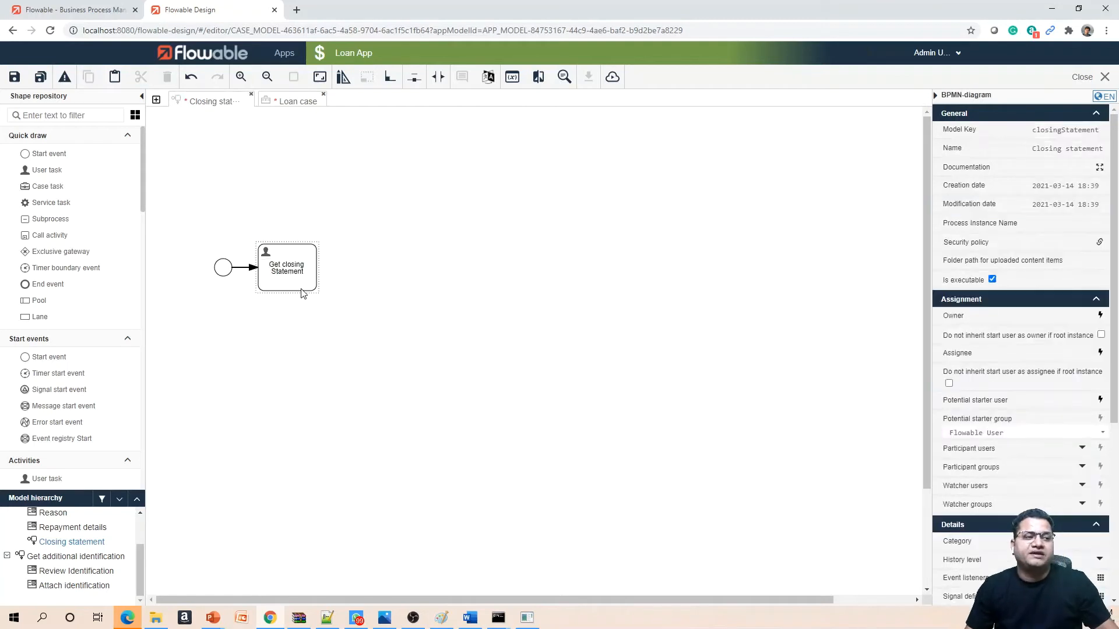
mouse_move(306, 290)
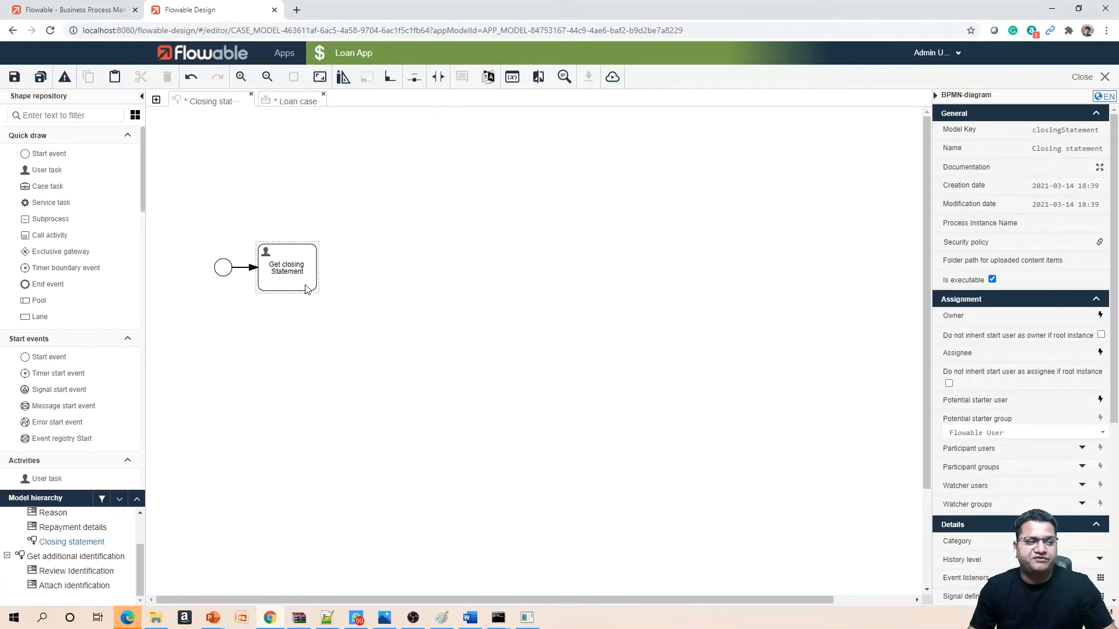
mouse_move(278, 292)
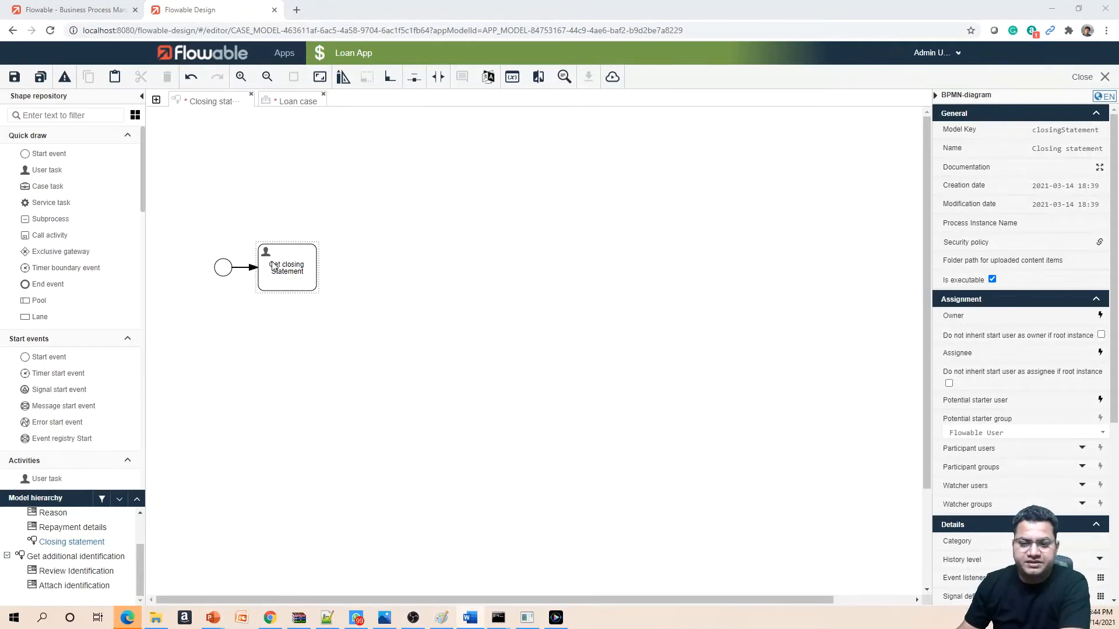
click(286, 267)
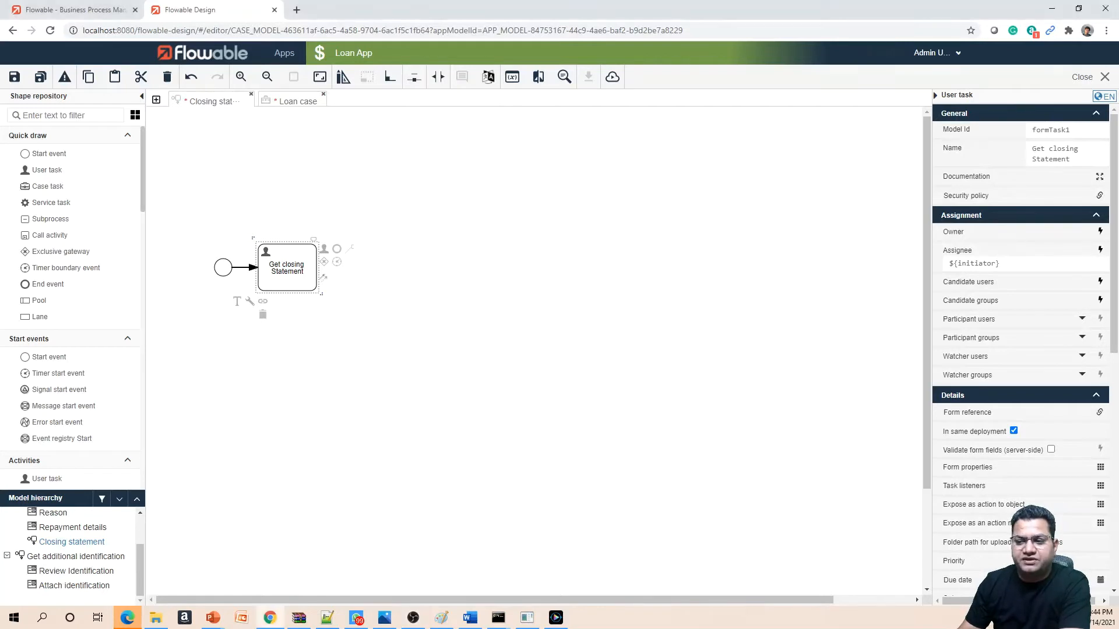
mouse_move(311, 287)
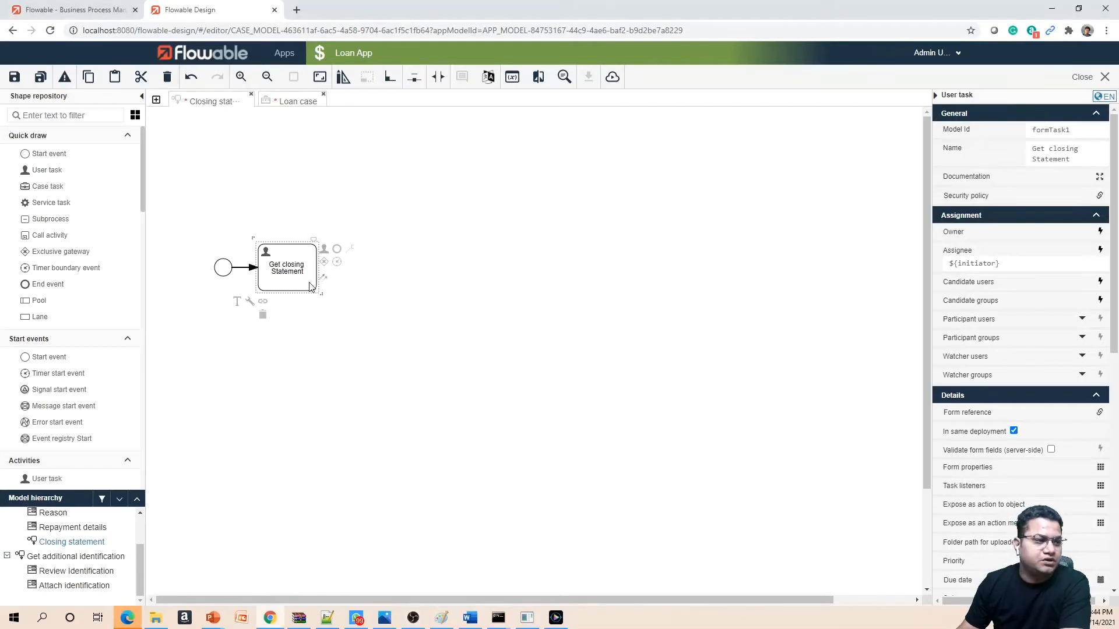
mouse_move(264, 307)
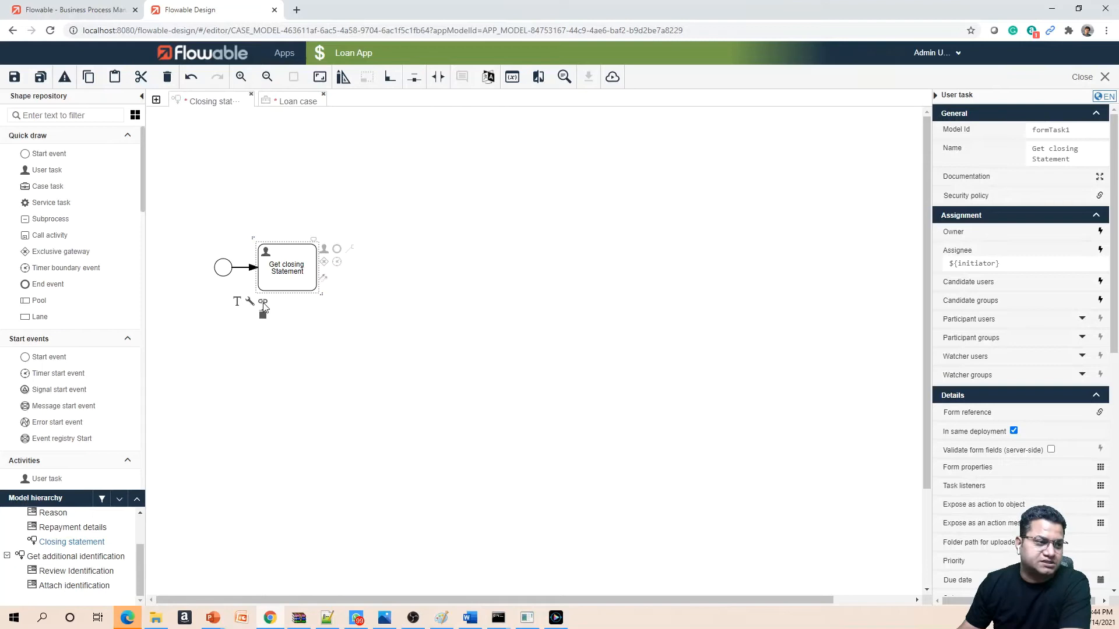
mouse_move(337, 249)
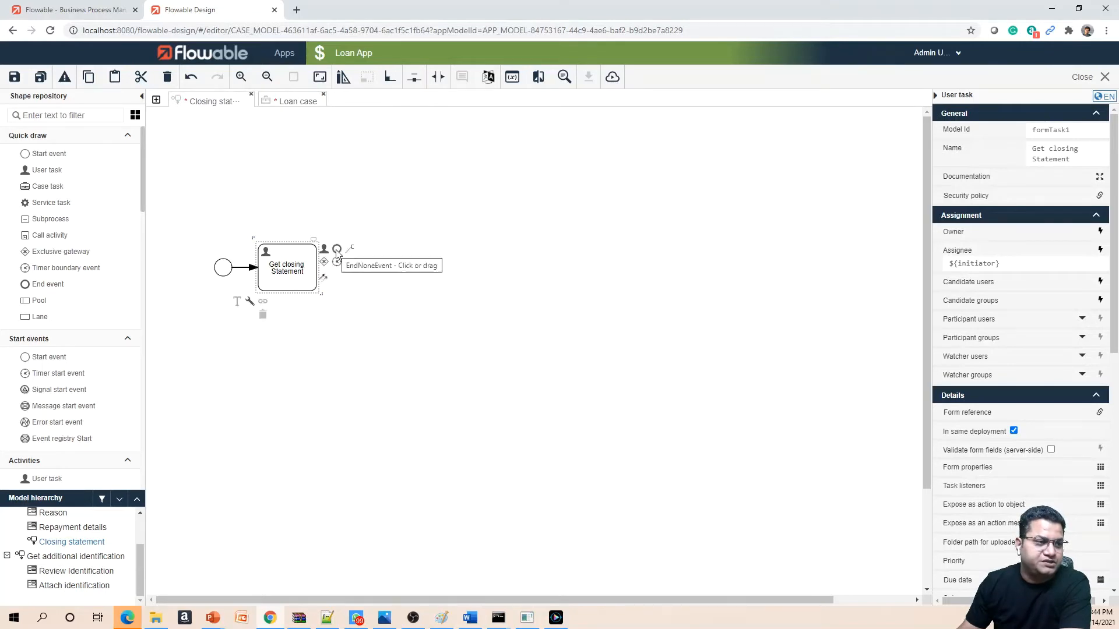
mouse_move(337, 261)
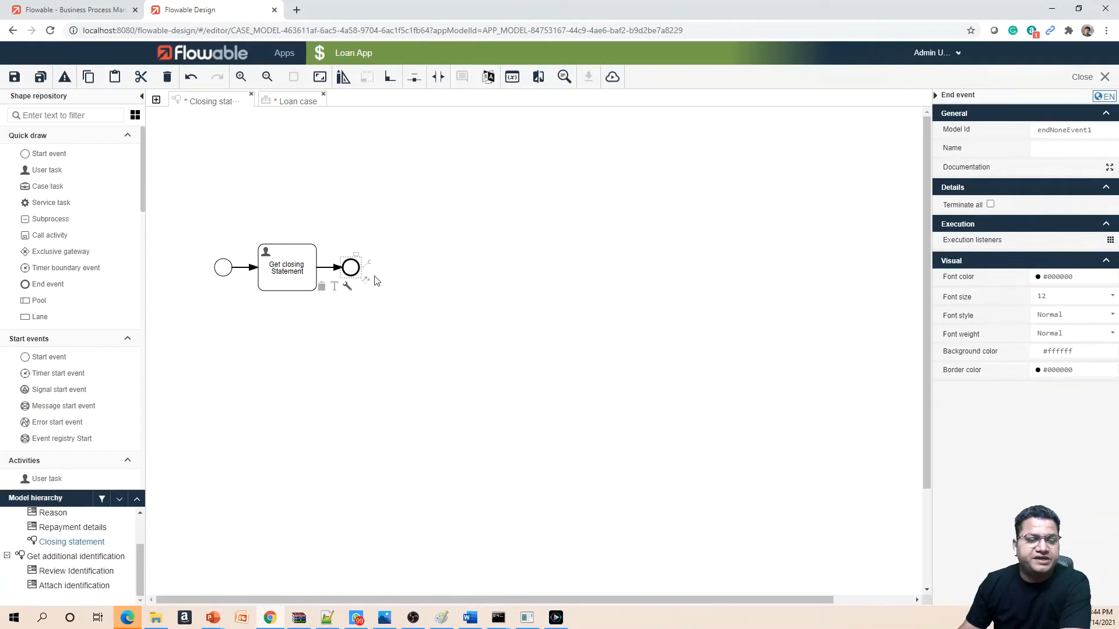
mouse_move(238, 307)
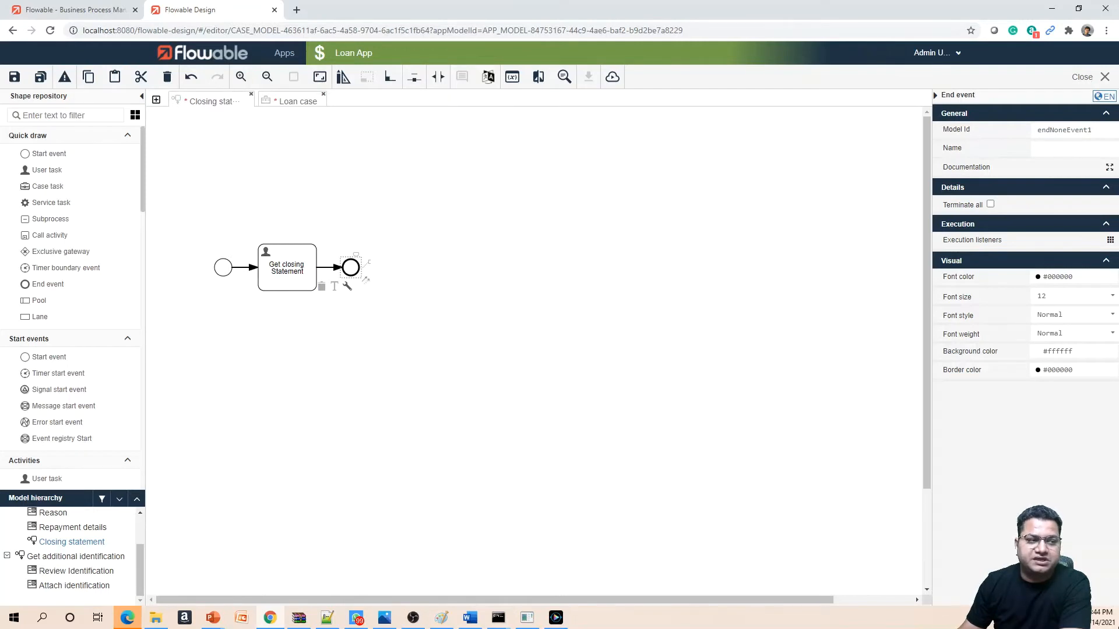
mouse_move(624, 339)
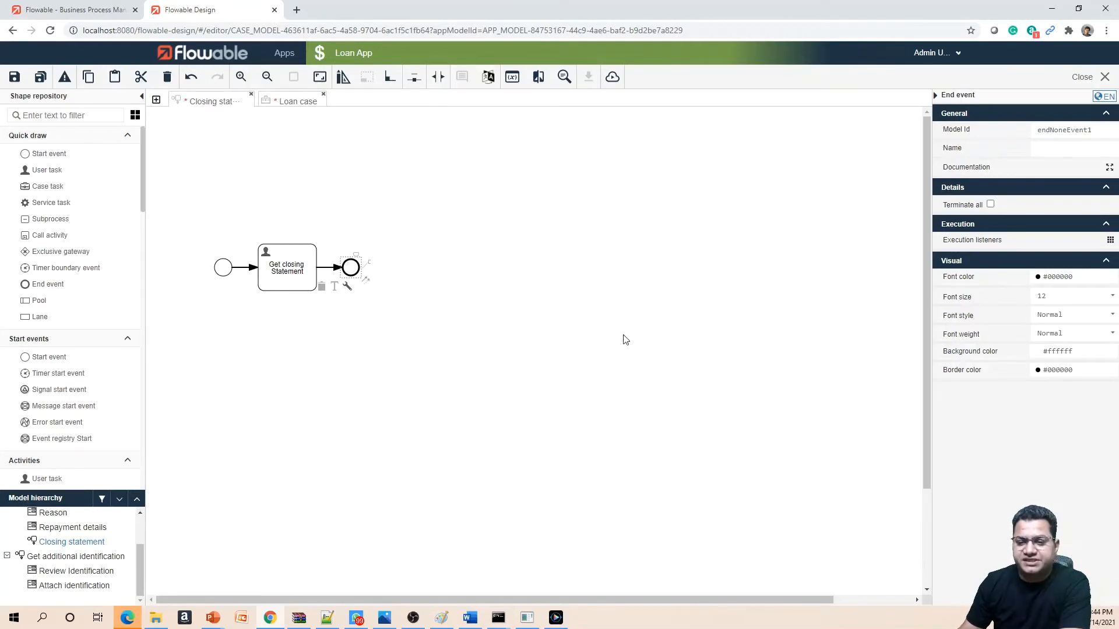
Reselect the Get closing Statement task after appending the end event.
click(286, 268)
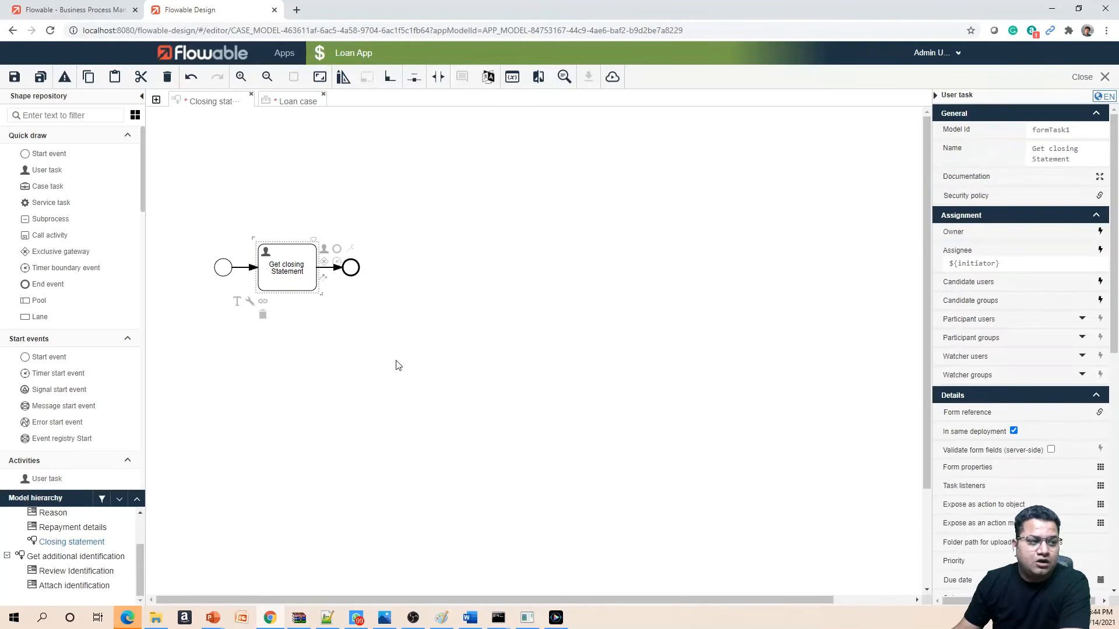
mouse_move(438, 382)
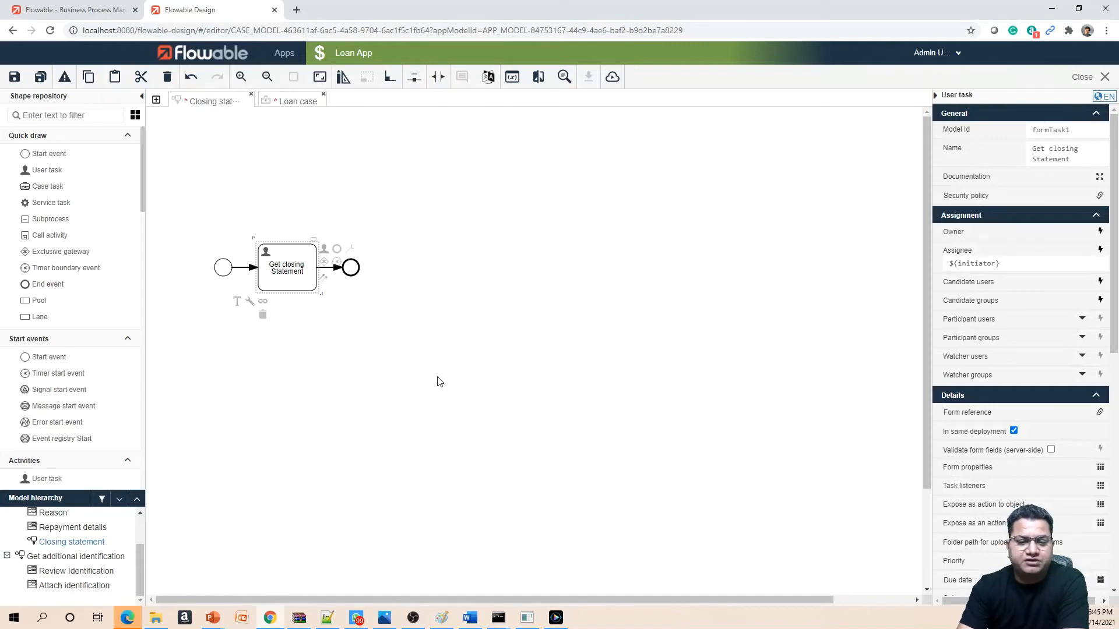
mouse_move(397, 438)
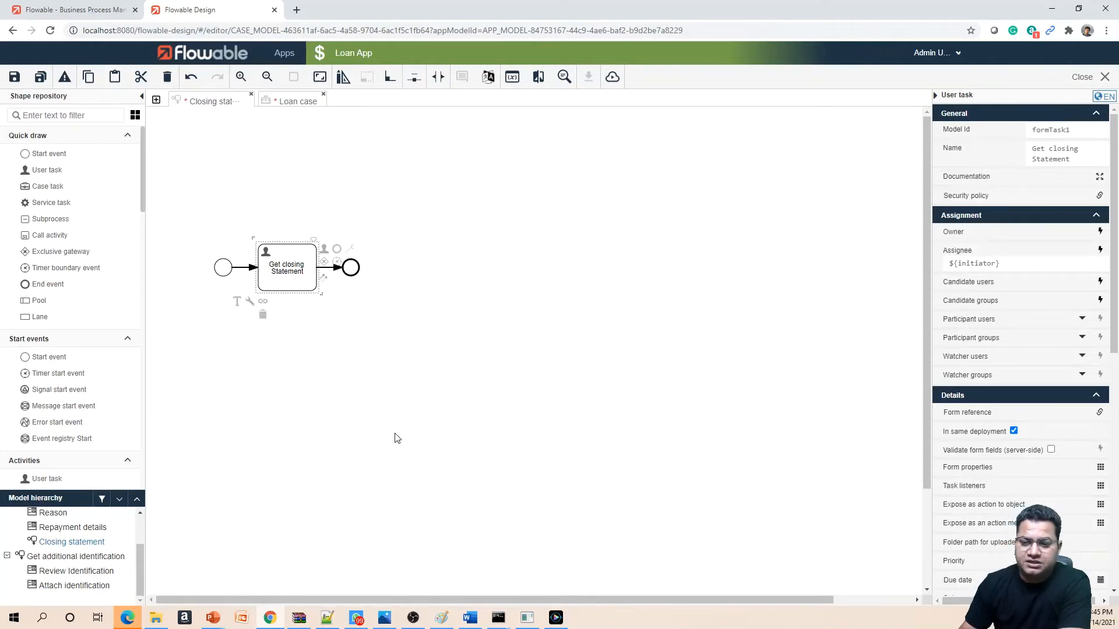
mouse_move(308, 308)
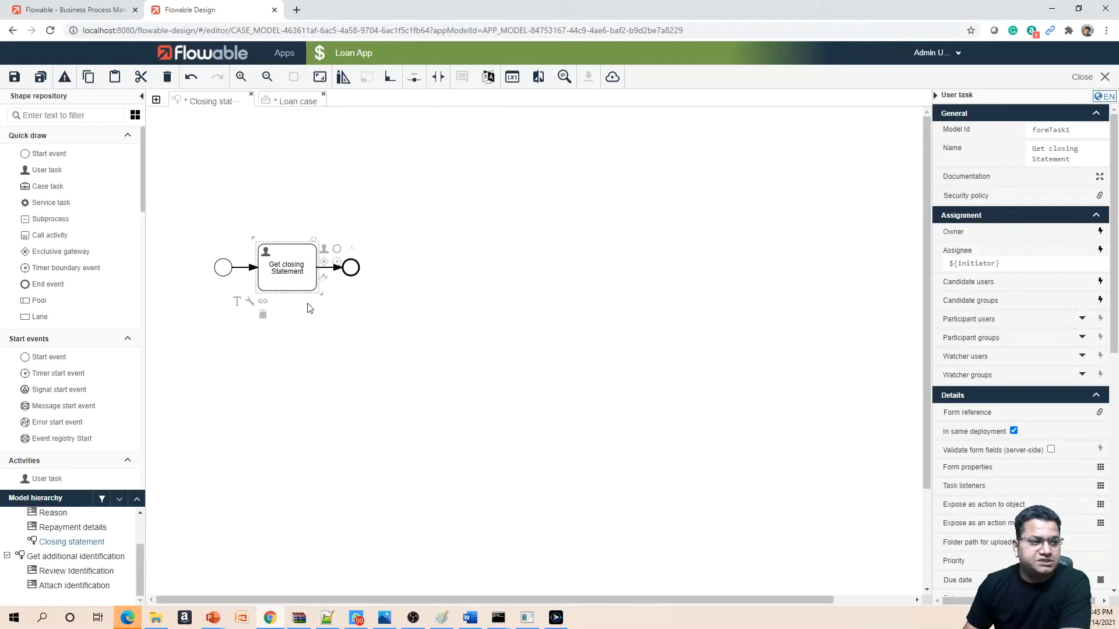
mouse_move(289, 277)
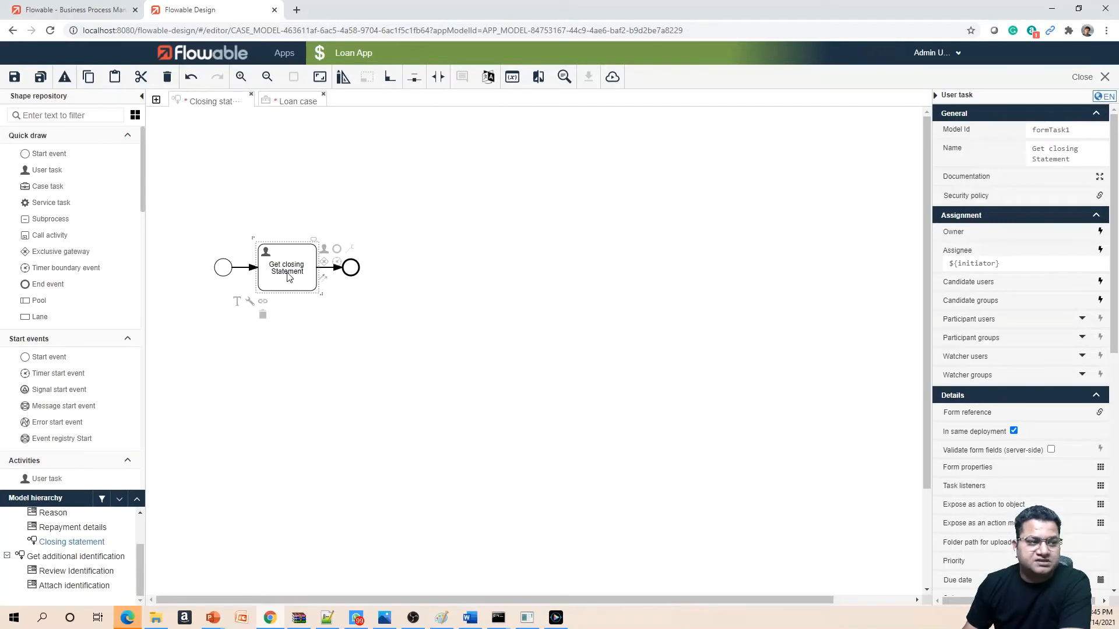
mouse_move(313, 284)
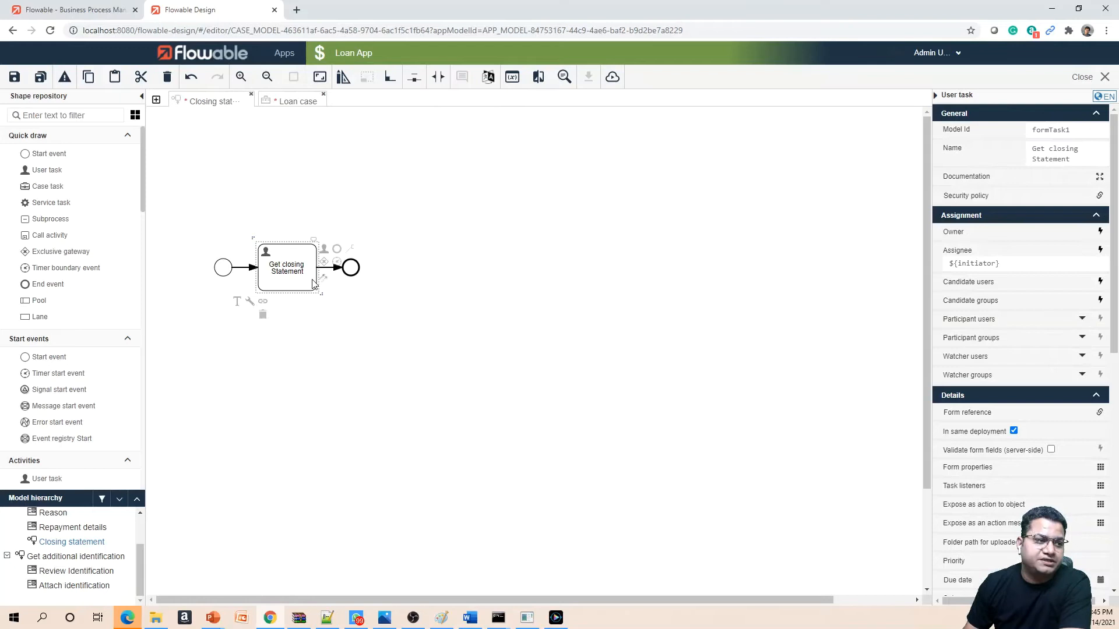
mouse_move(266, 305)
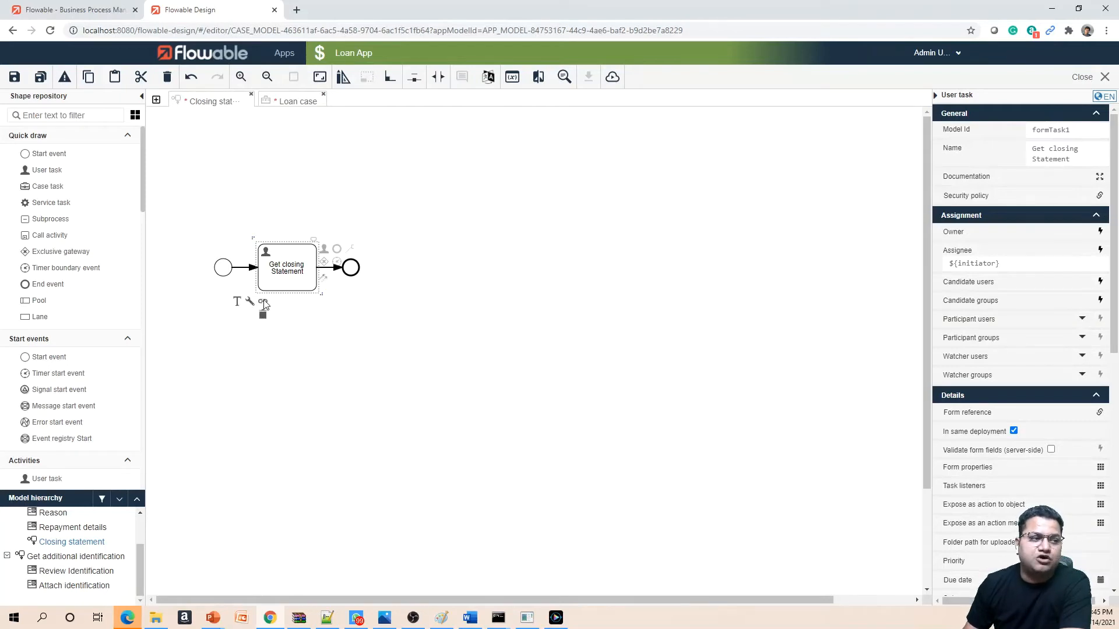
Create a new 'Closing details' form as the task's form reference.
click(1099, 412)
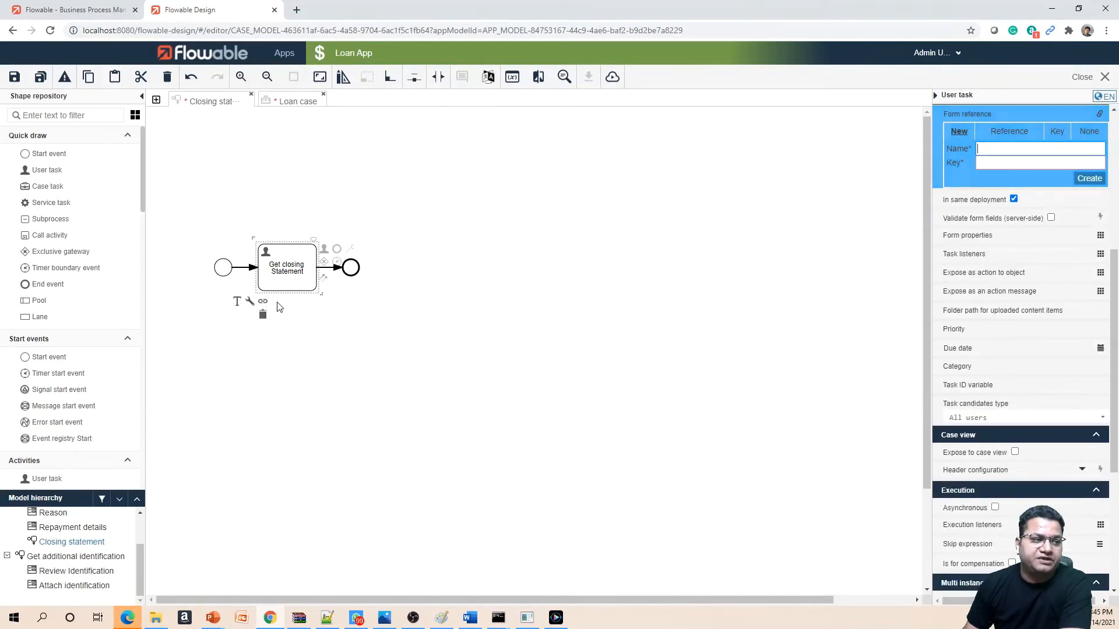
mouse_move(999, 187)
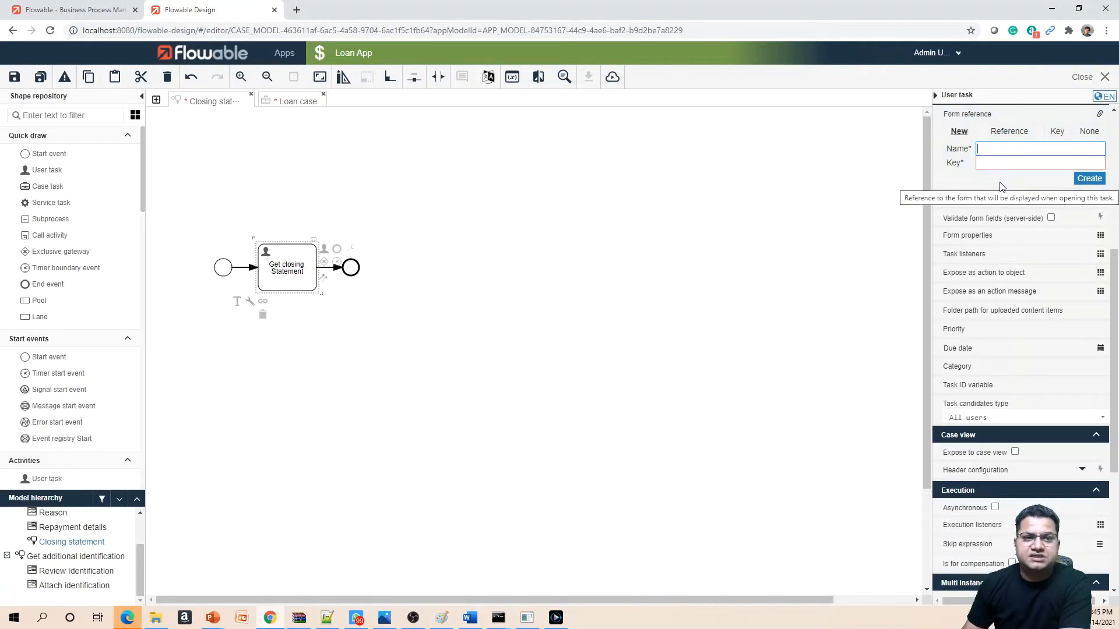
mouse_move(459, 330)
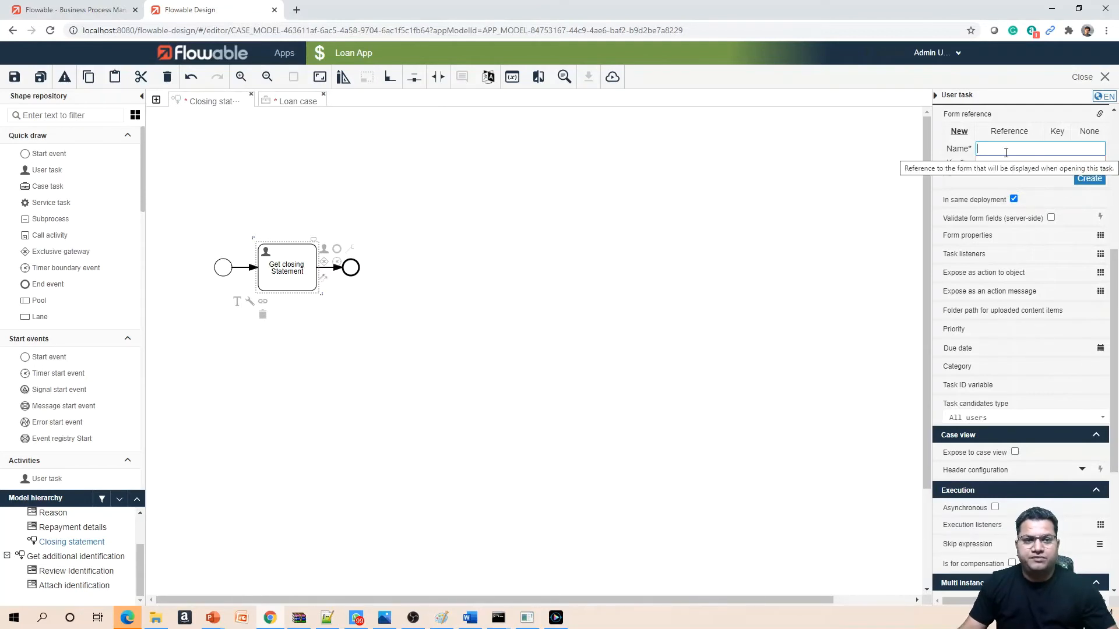
text(Closing)
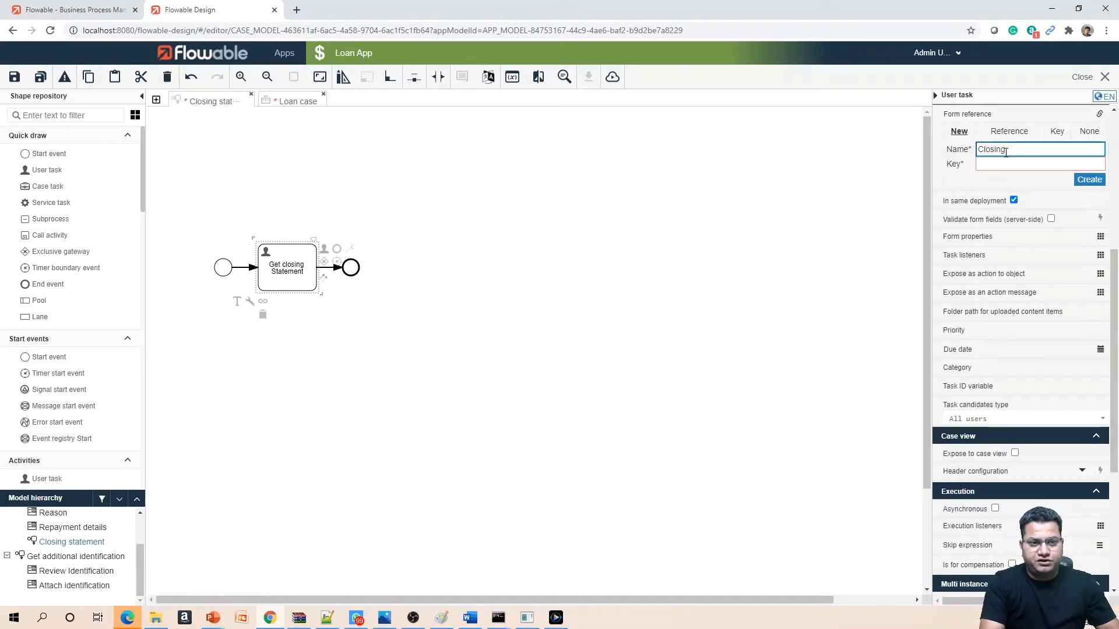
text(details)
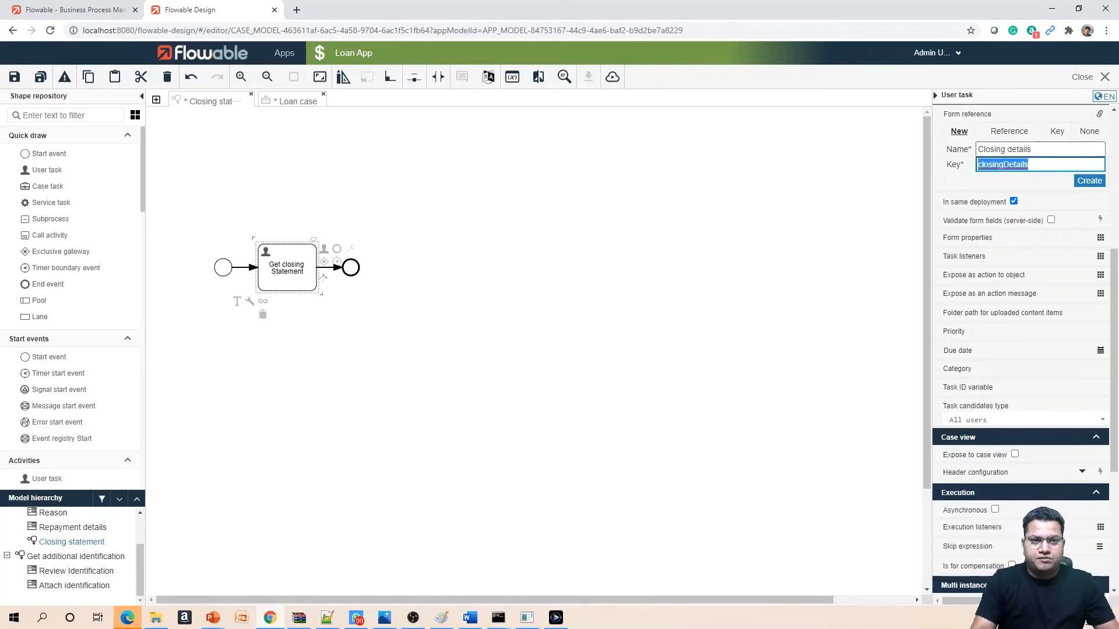
click(1089, 181)
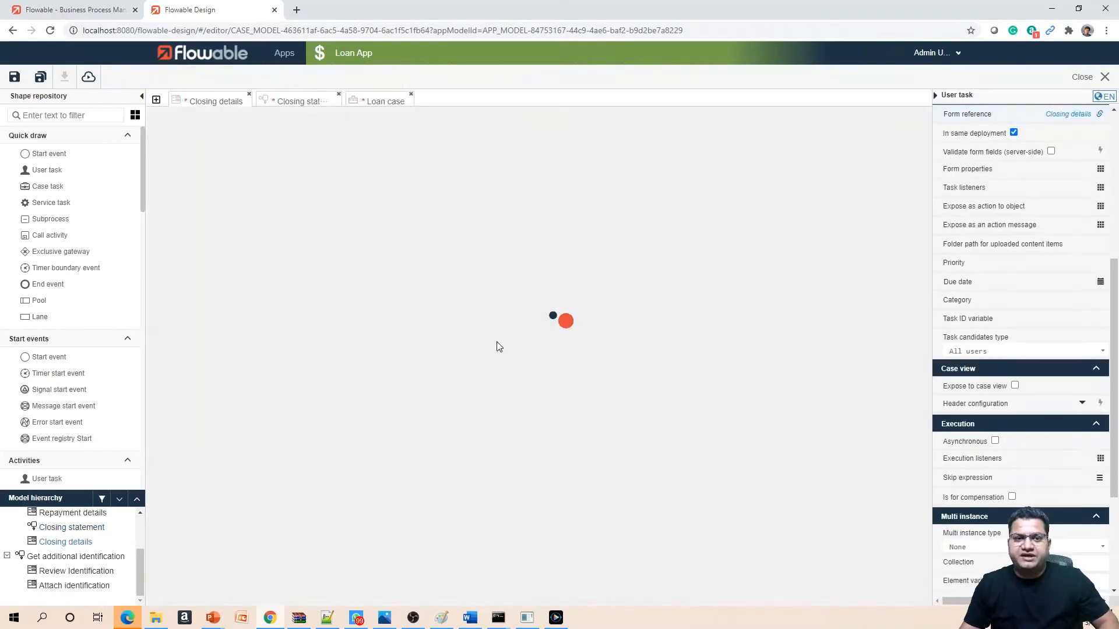
Open the empty Closing details form (key closingDetails) in the form editor tab.
click(210, 101)
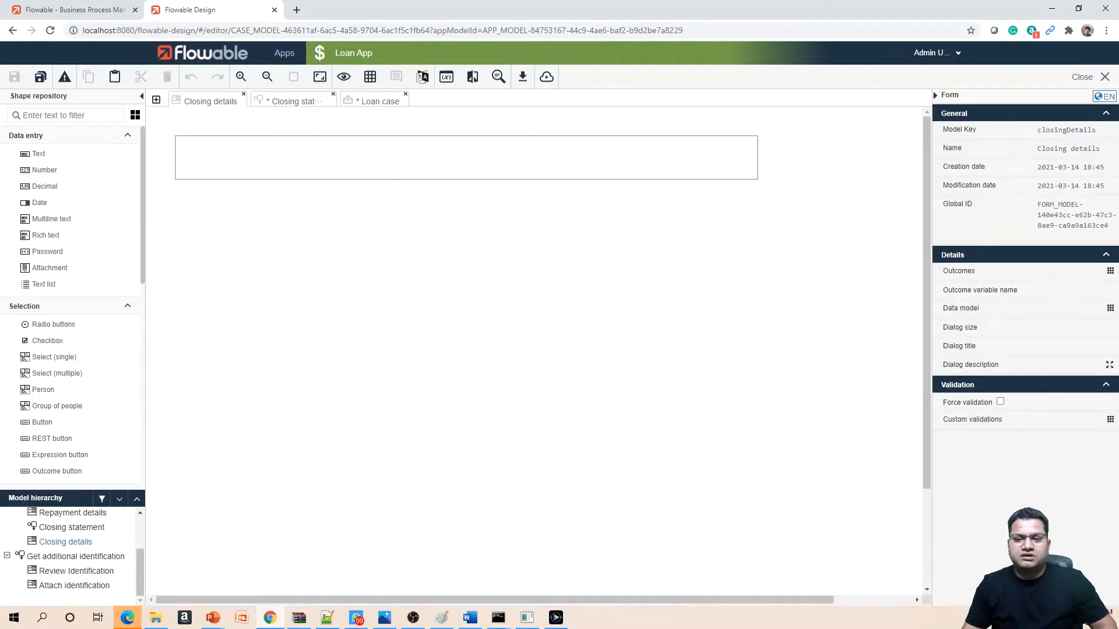
mouse_move(540, 149)
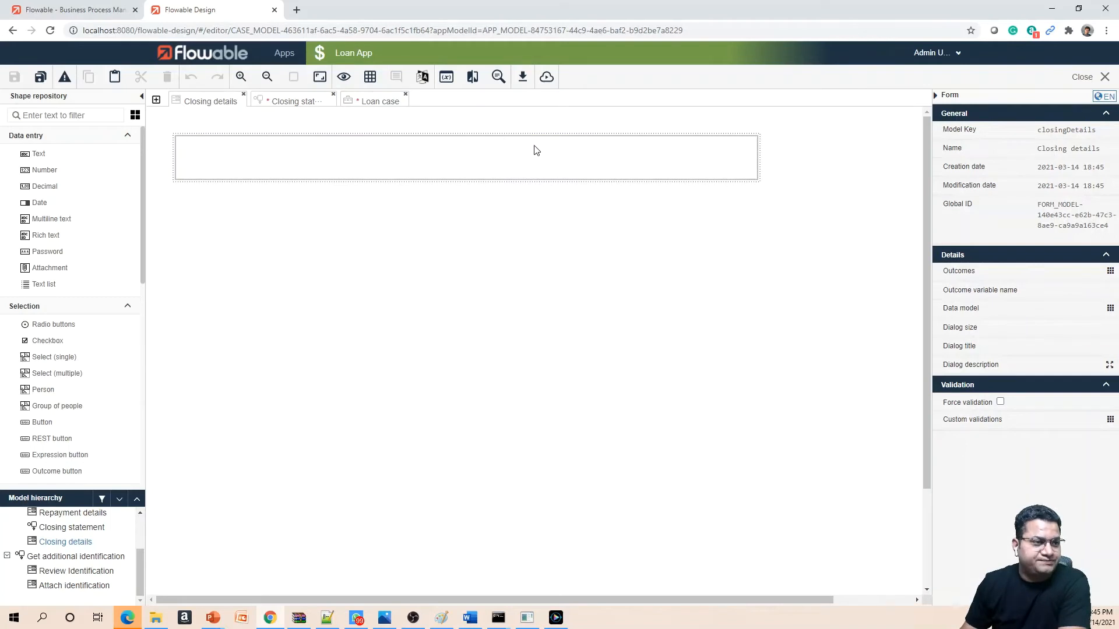
mouse_move(209, 142)
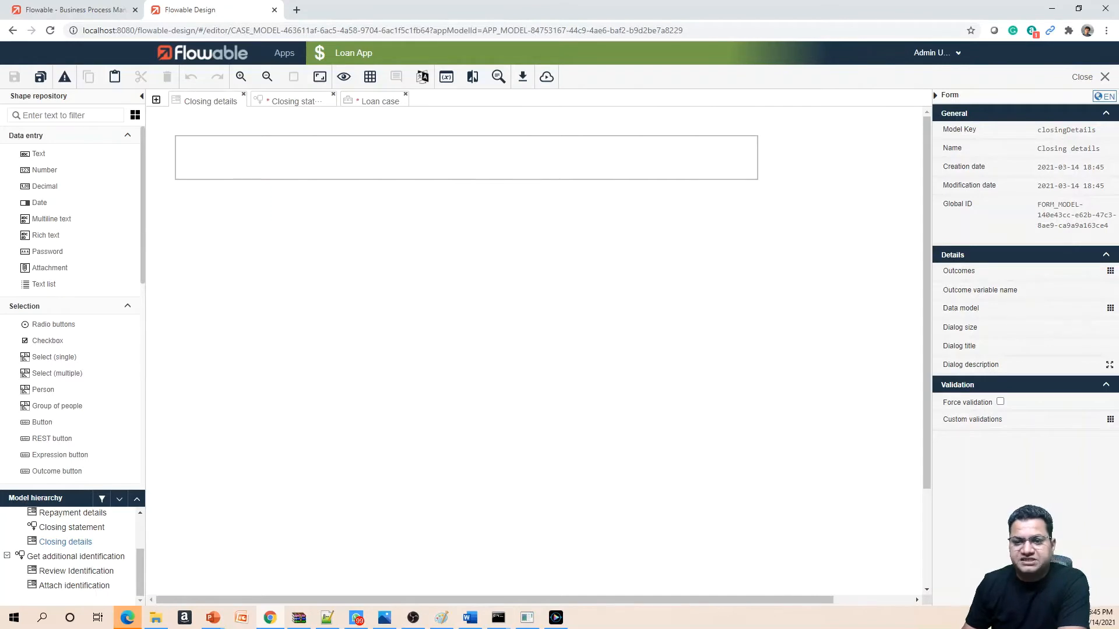
mouse_move(711, 453)
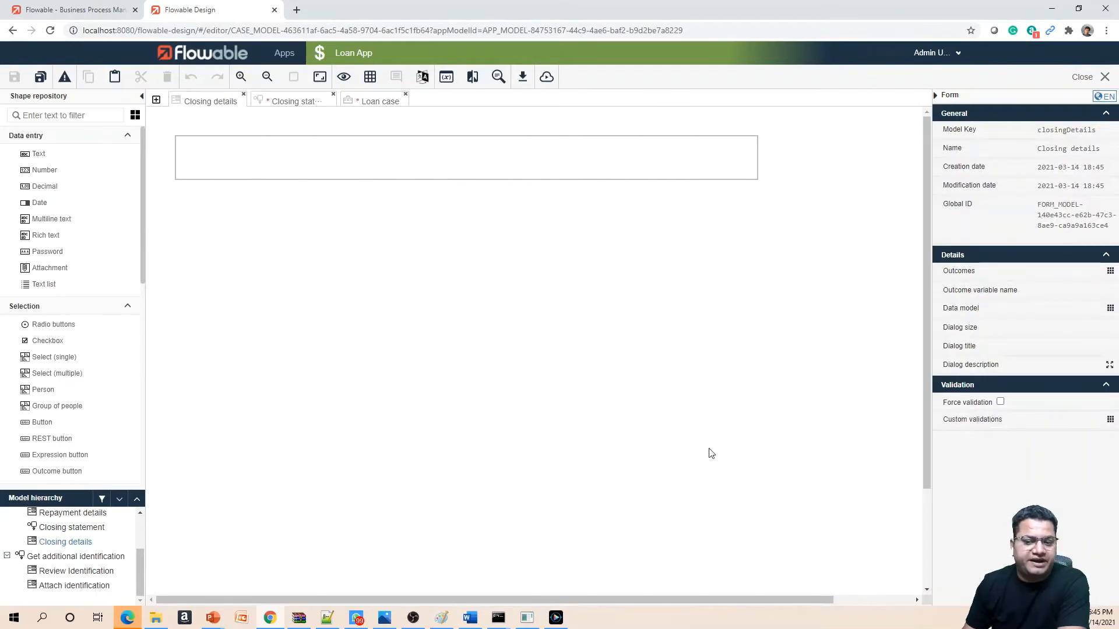
mouse_move(204, 380)
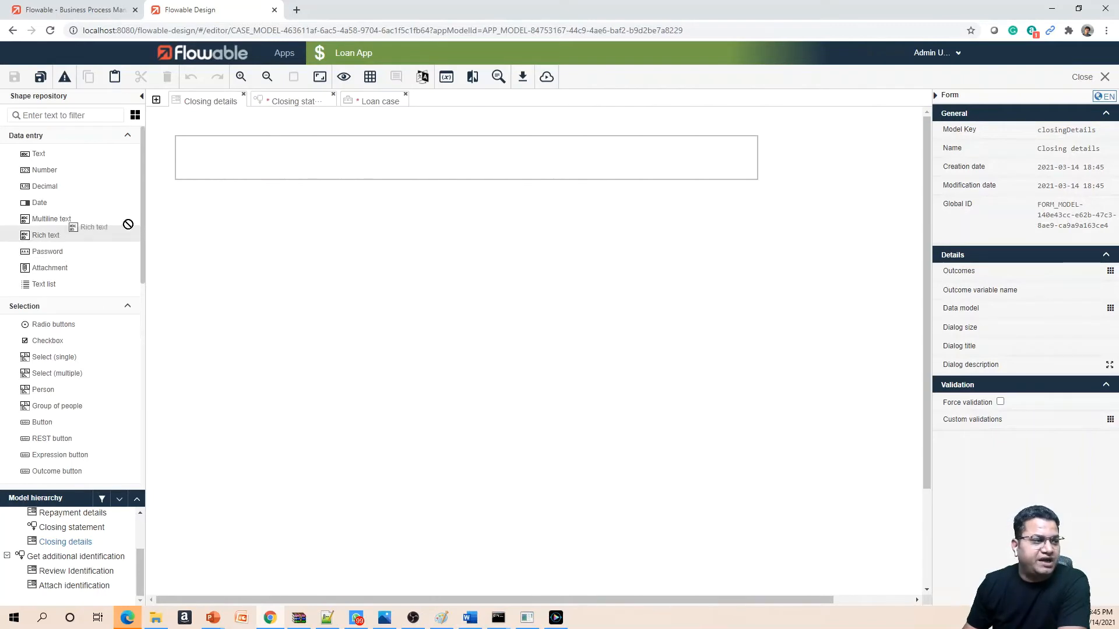
Add a rich text field labelled Full name with value {{fullName}} to the empty form.
drag(45, 235, 464, 171)
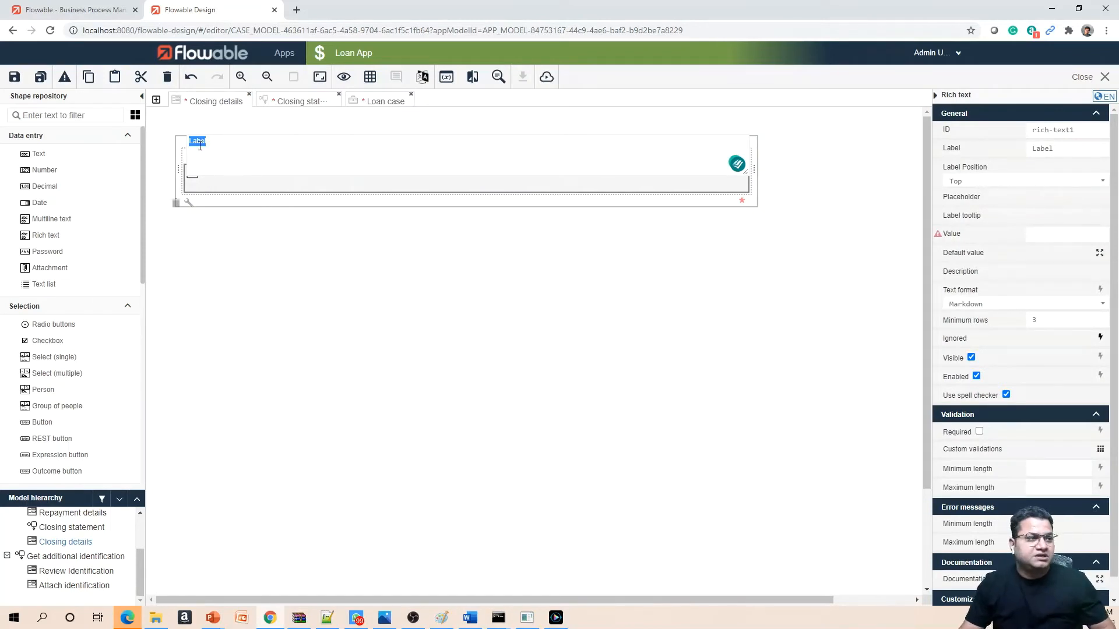
text(Full)
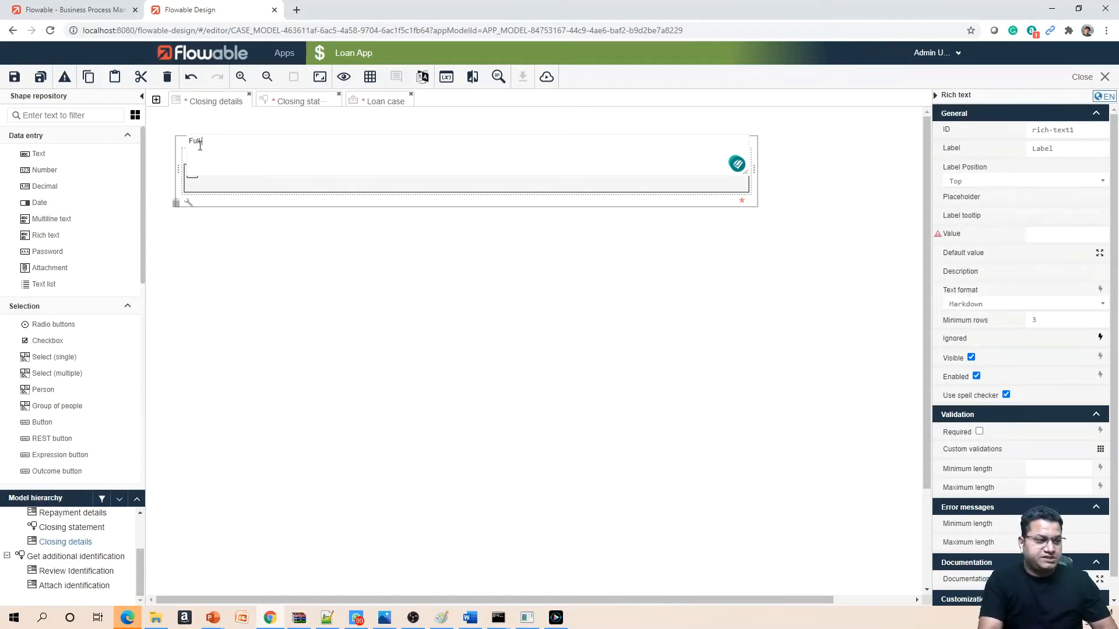
text(-name)
click(466, 178)
text({{fullName}})
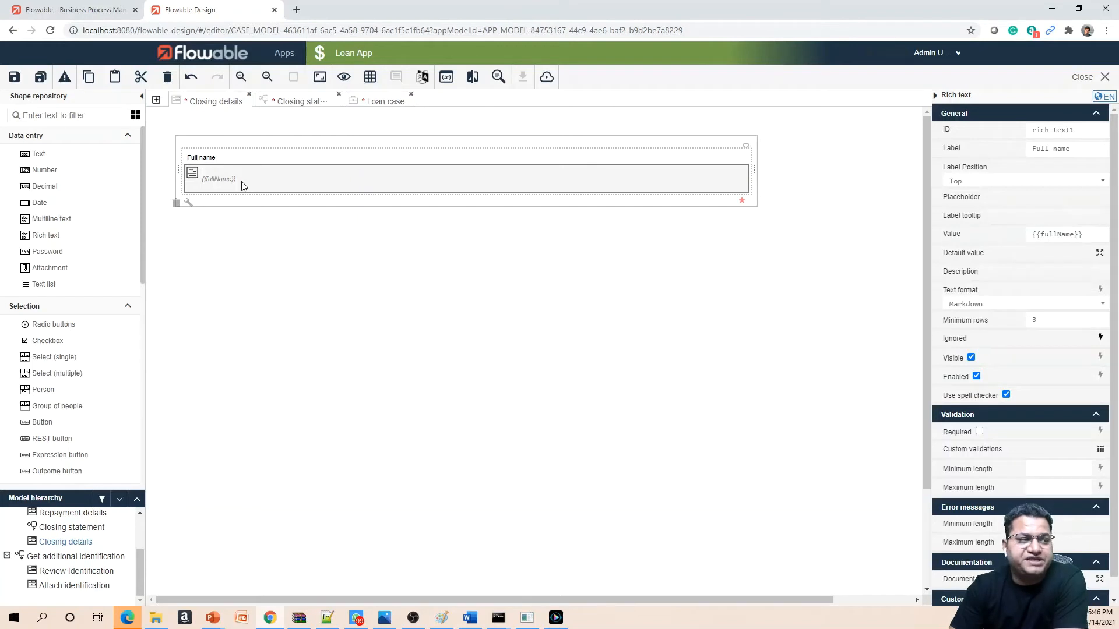
mouse_move(222, 191)
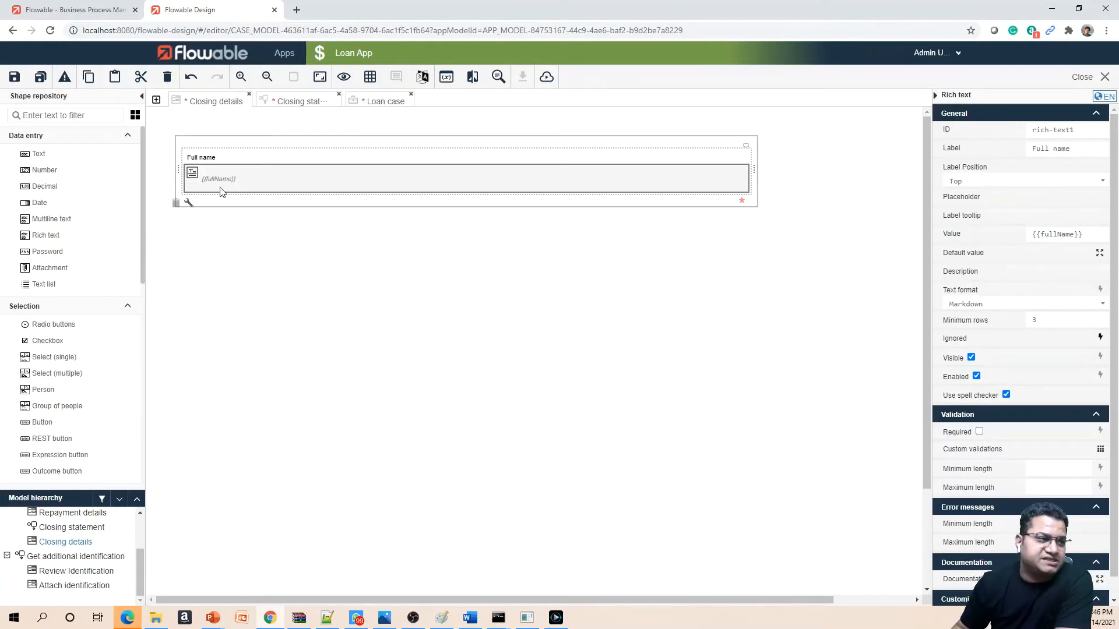
mouse_move(289, 191)
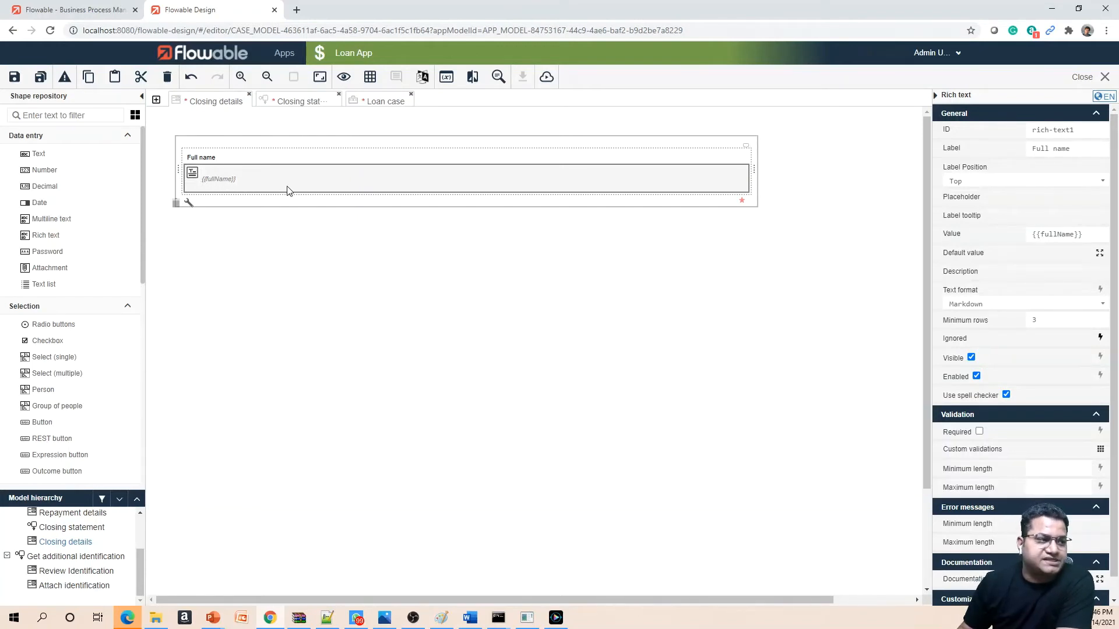
mouse_move(237, 177)
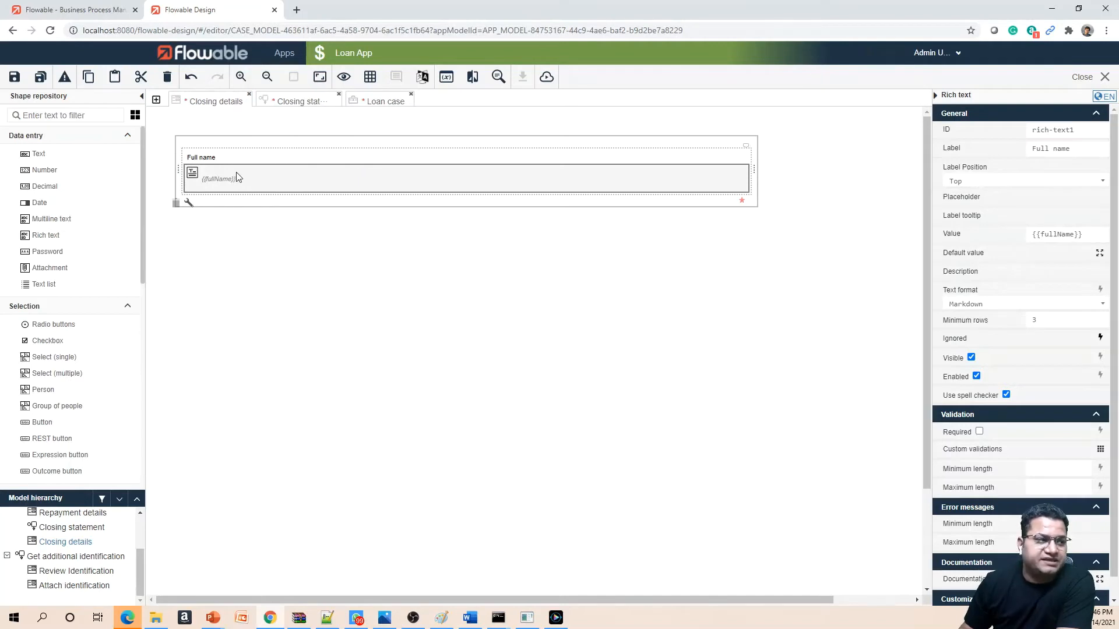
mouse_move(203, 168)
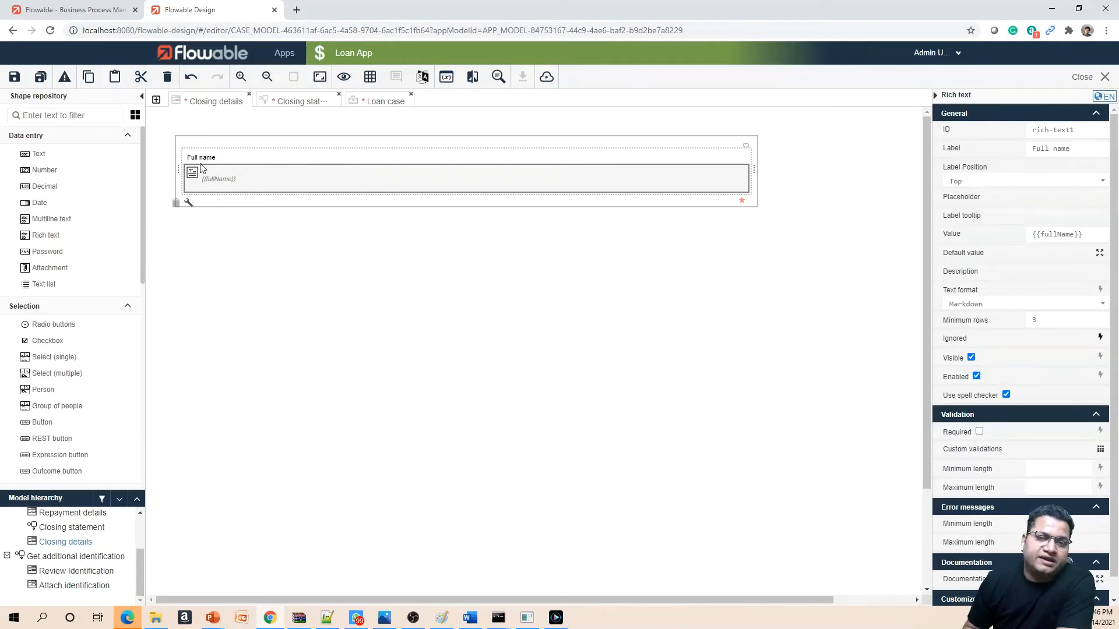
mouse_move(225, 194)
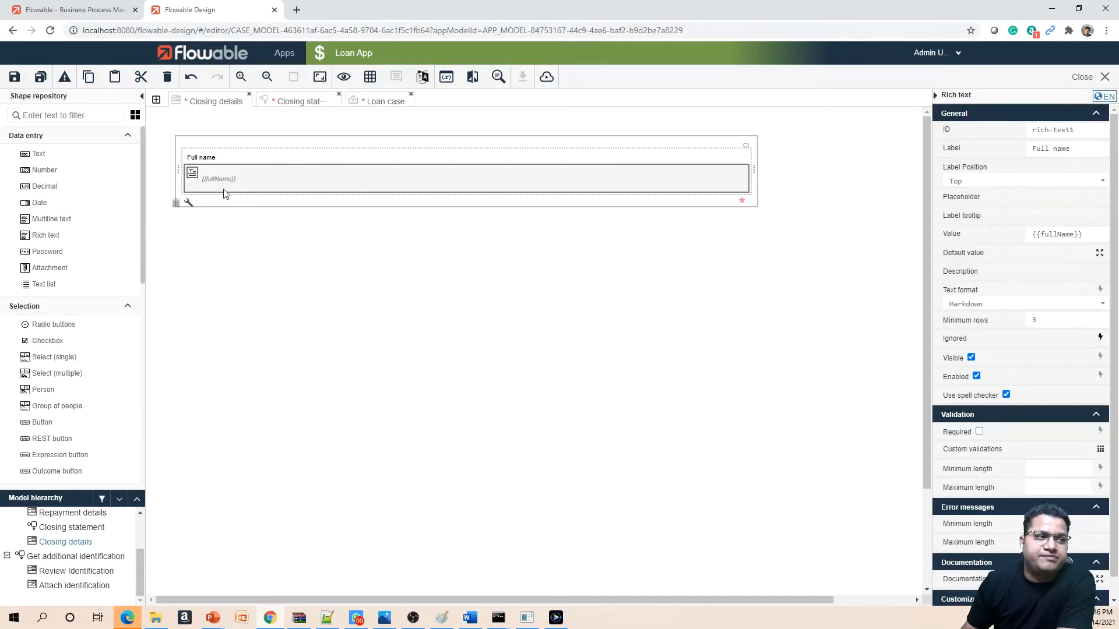
mouse_move(244, 203)
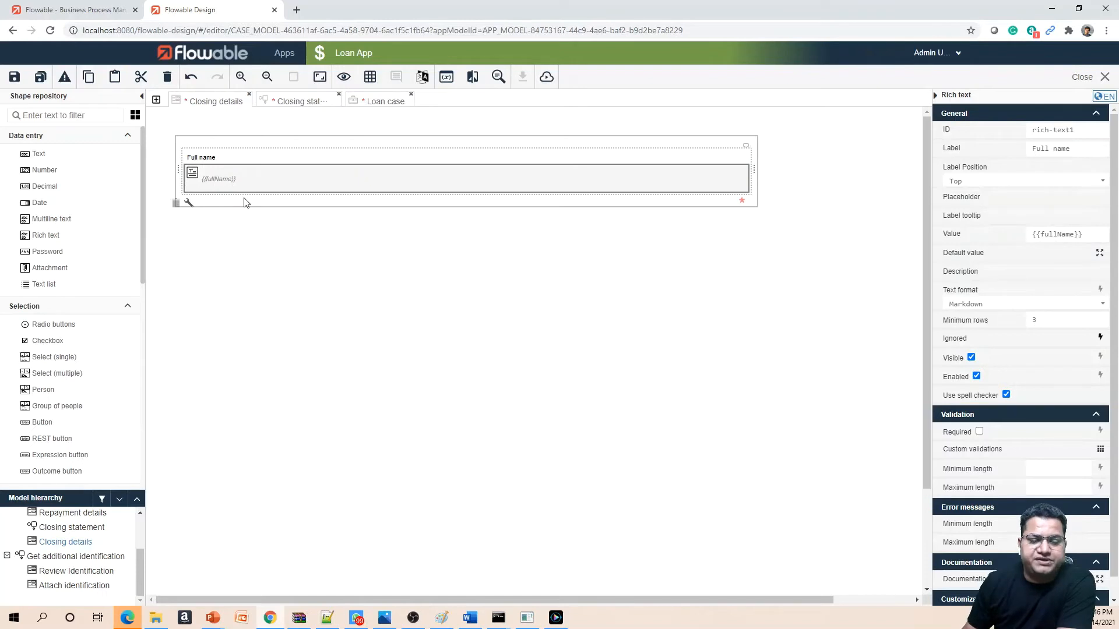
mouse_move(213, 194)
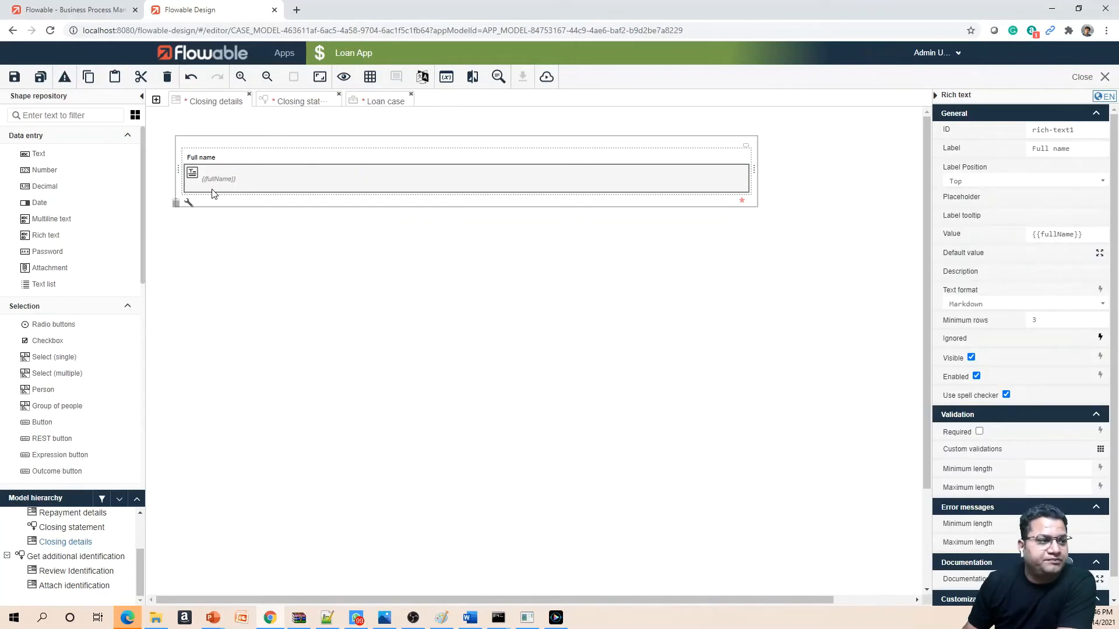
mouse_move(213, 193)
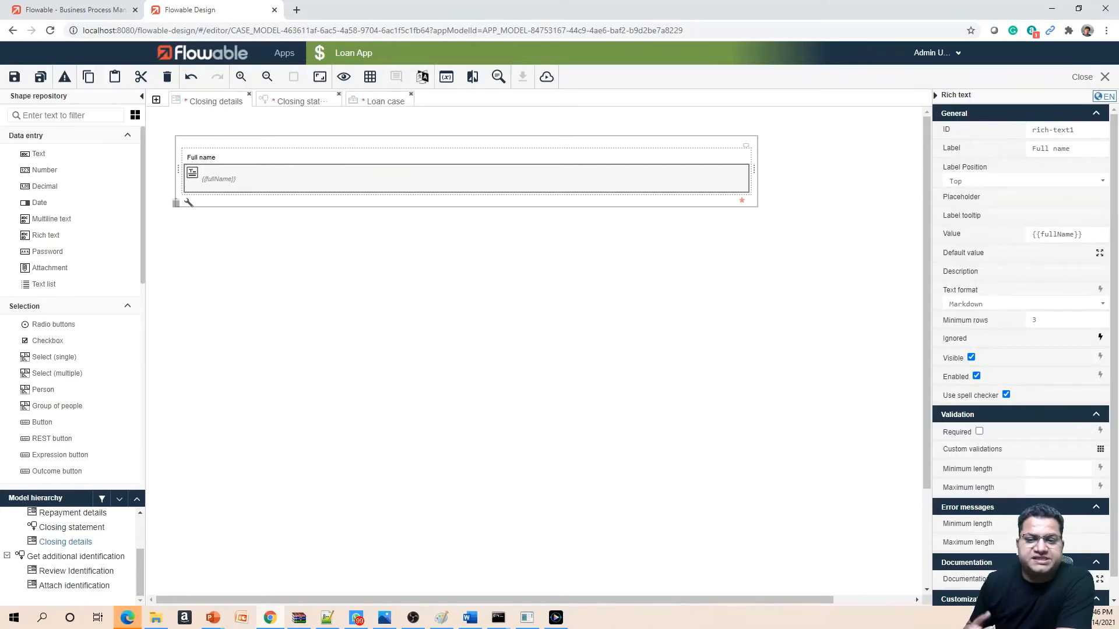
mouse_move(221, 184)
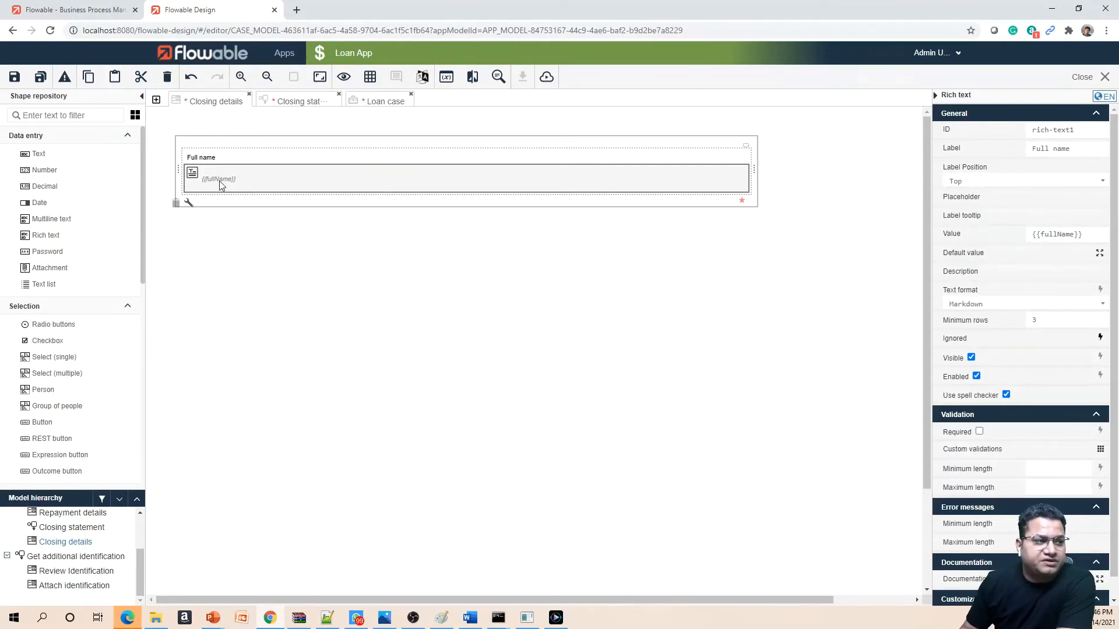
Rewrite the Full name field's value expression to {{root.fullName}}.
double_click(219, 179)
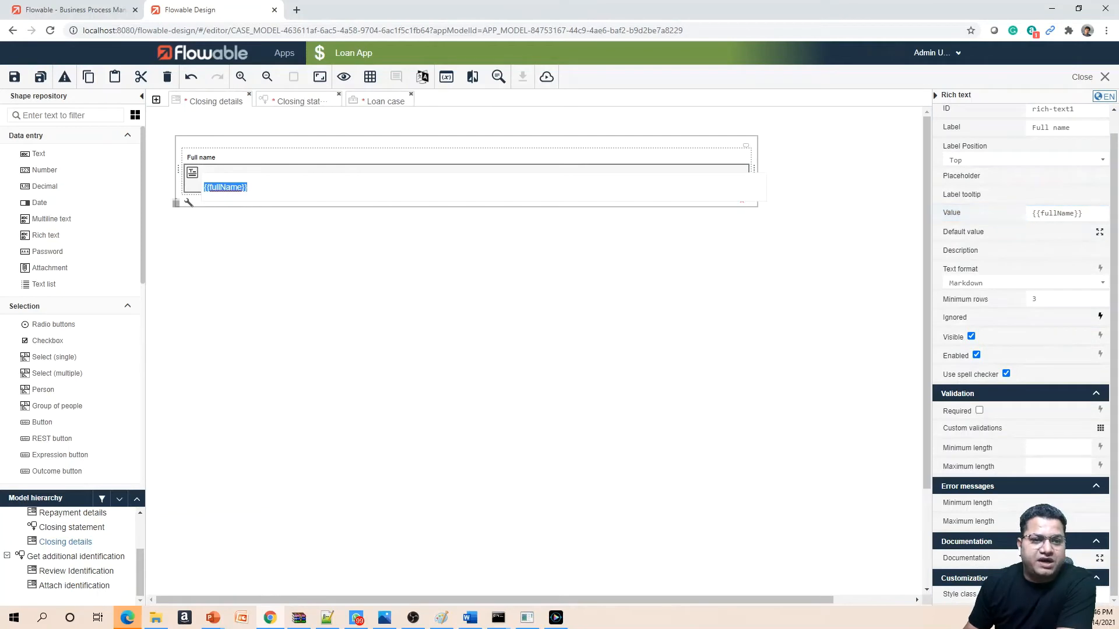
click(1063, 213)
text(root.)
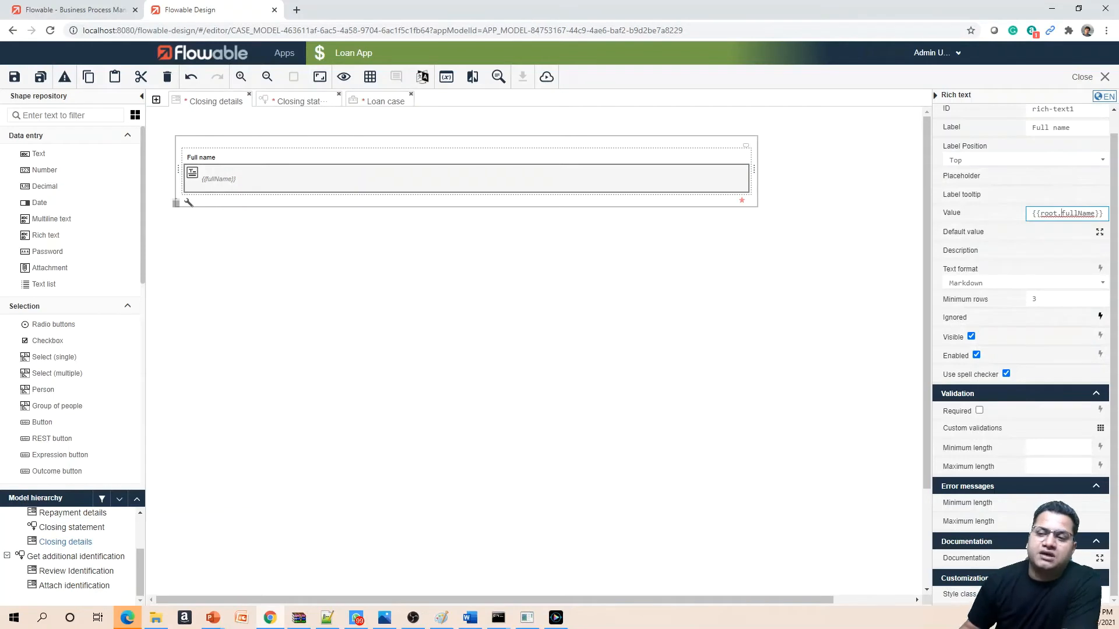
mouse_move(649, 238)
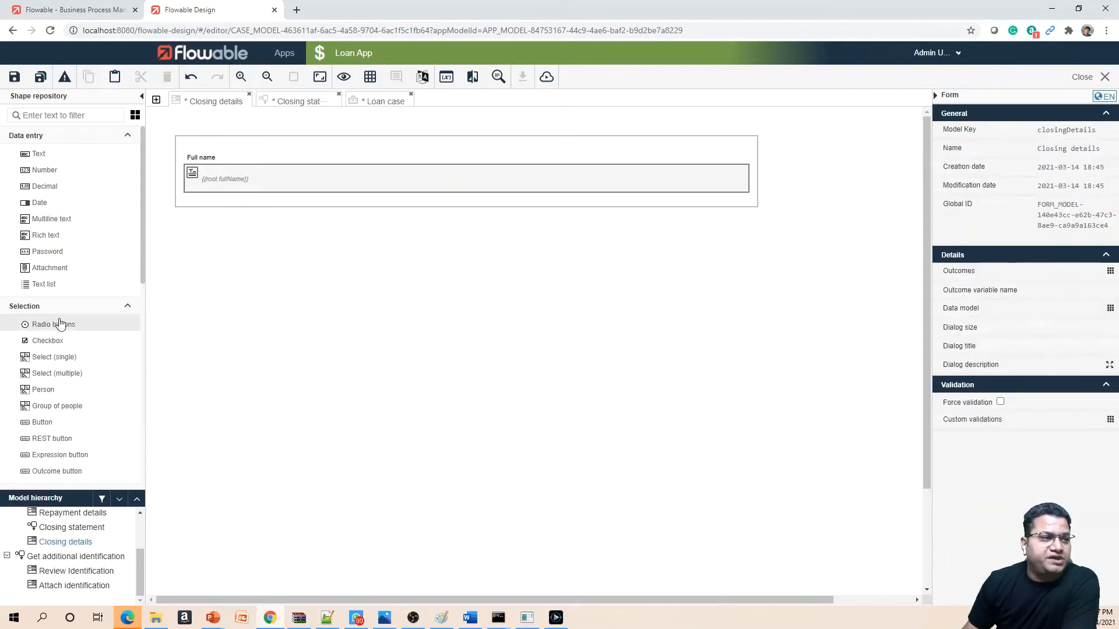
Add a date field labelled Close date, bound to {{closeDate}}, below Full name.
drag(39, 202, 278, 203)
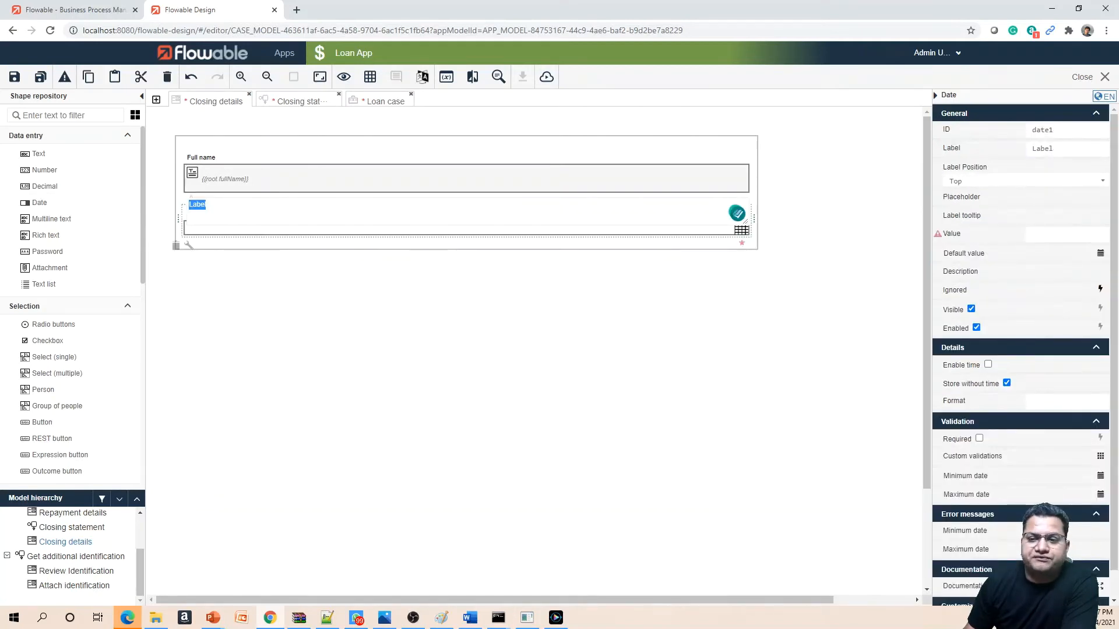
mouse_move(416, 217)
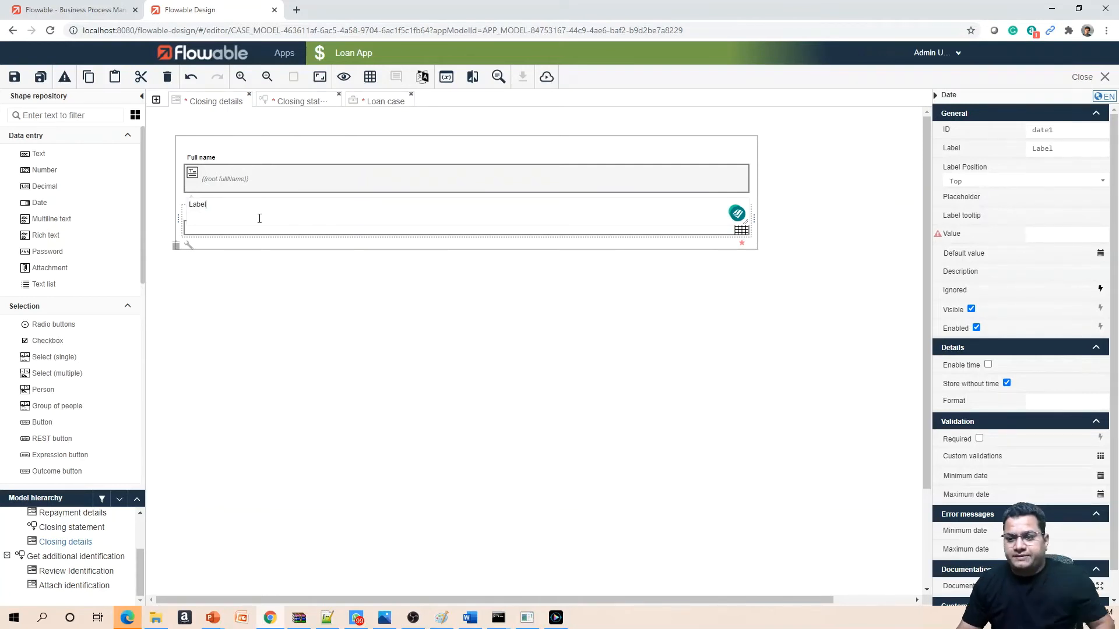
text(Close date)
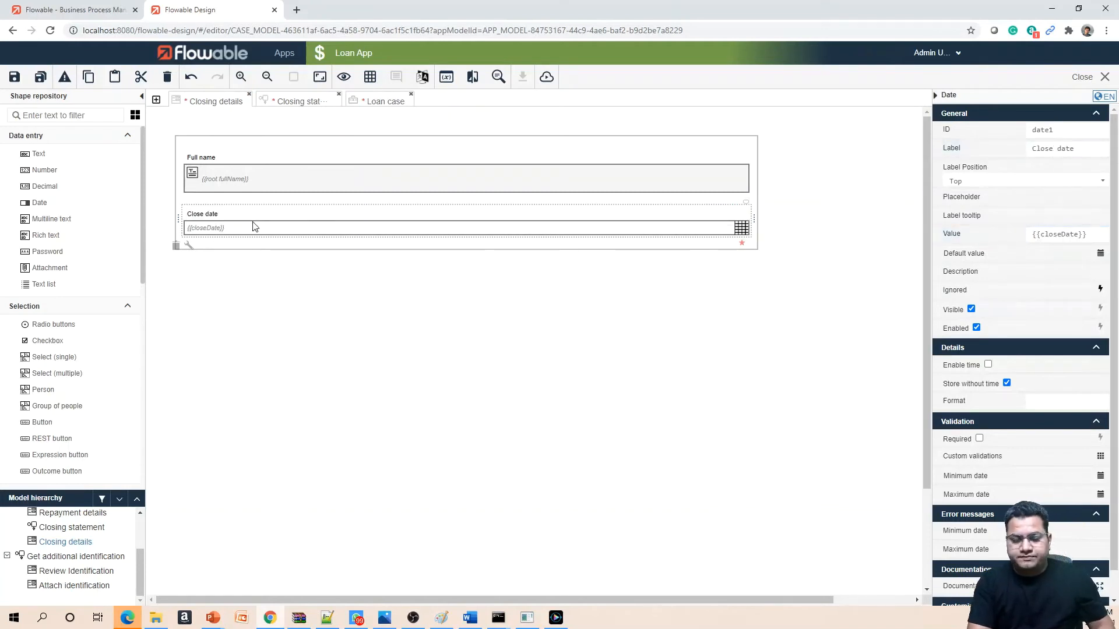
mouse_move(258, 226)
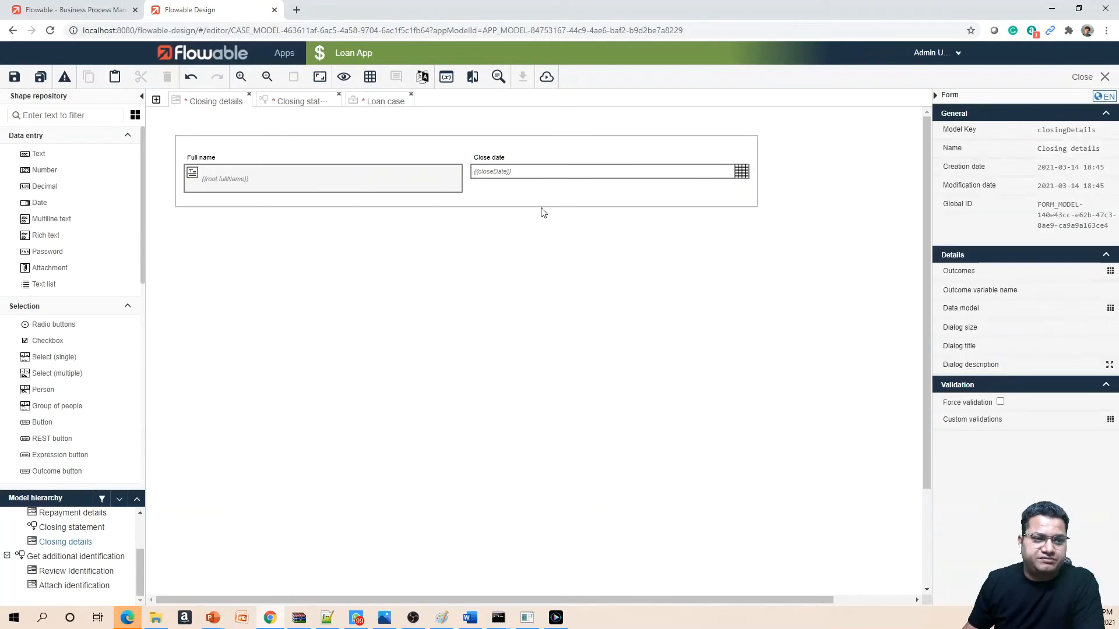
Insert a Total repaid number field, bound to {{totalRepaid}}, between Full name and Close date.
click(321, 178)
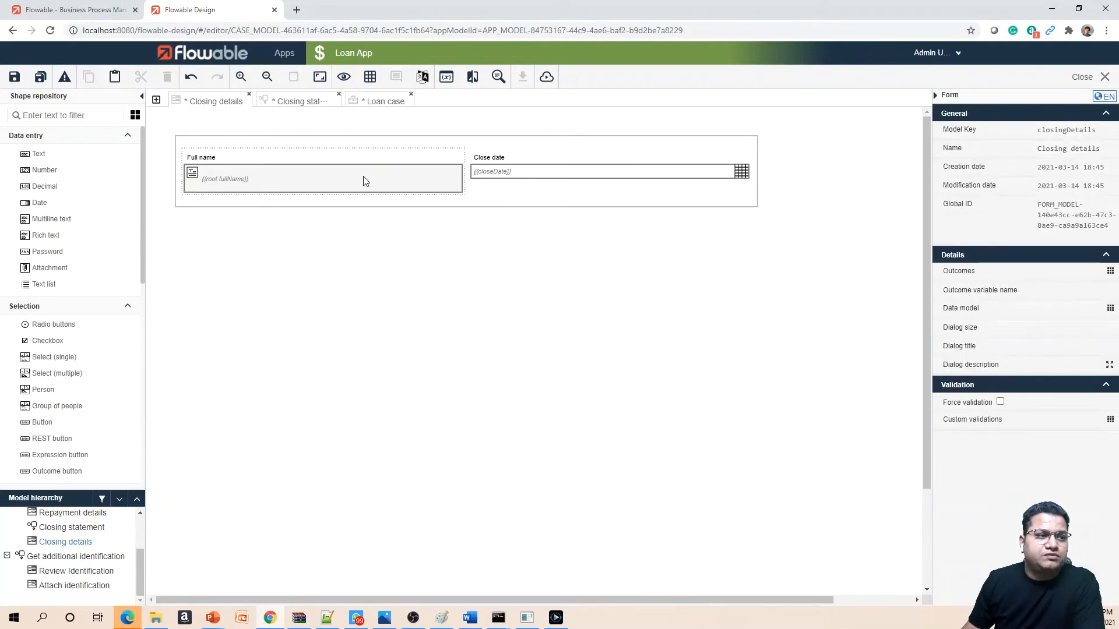
click(321, 178)
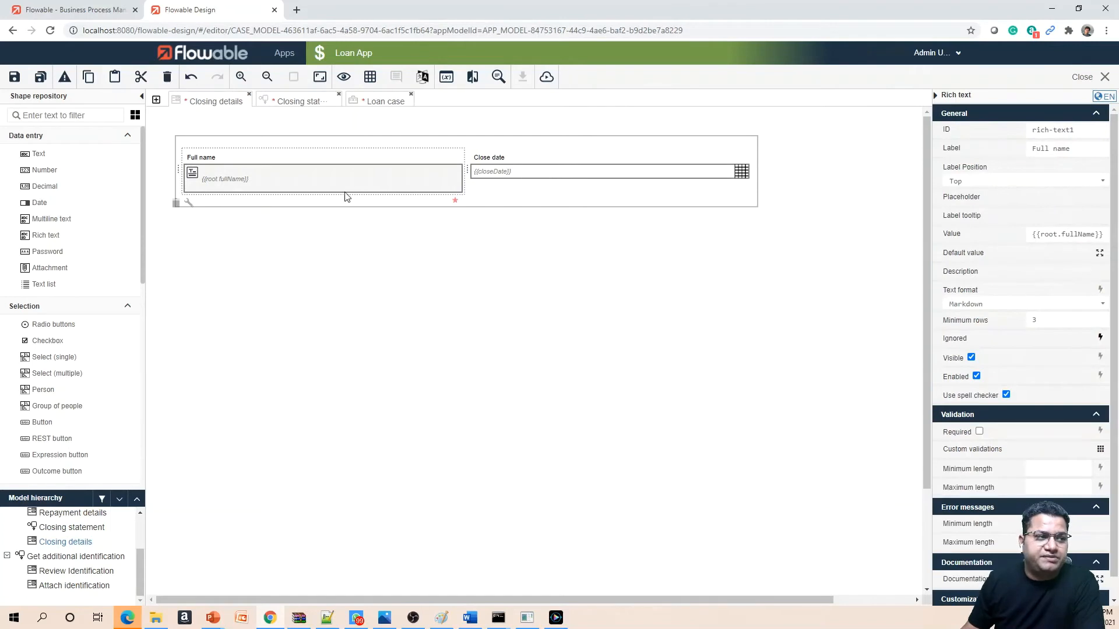
click(606, 171)
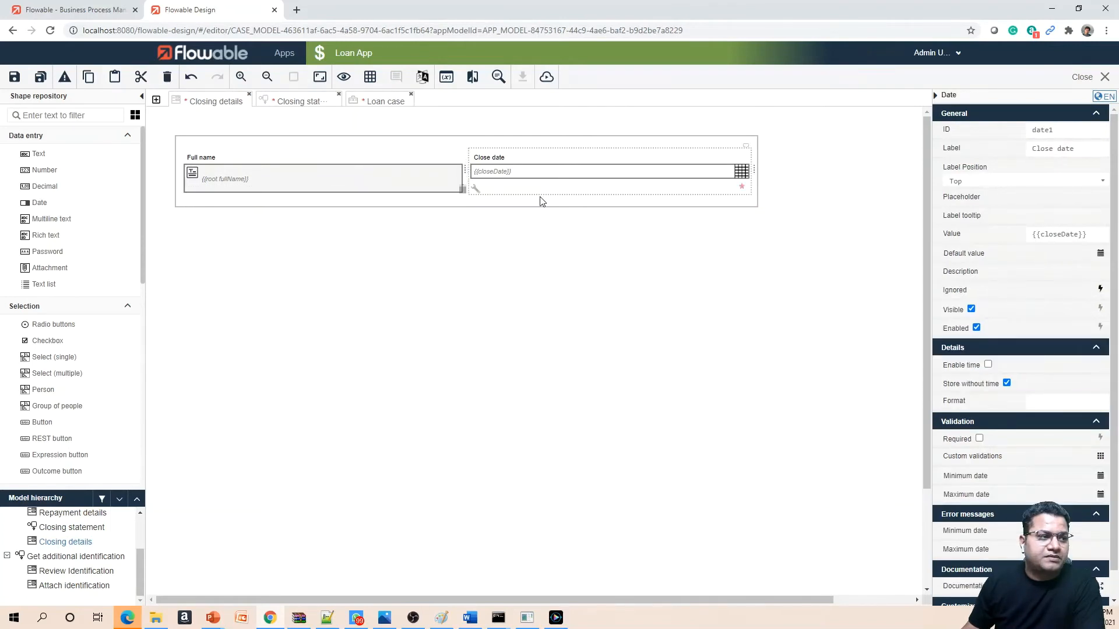
mouse_move(378, 206)
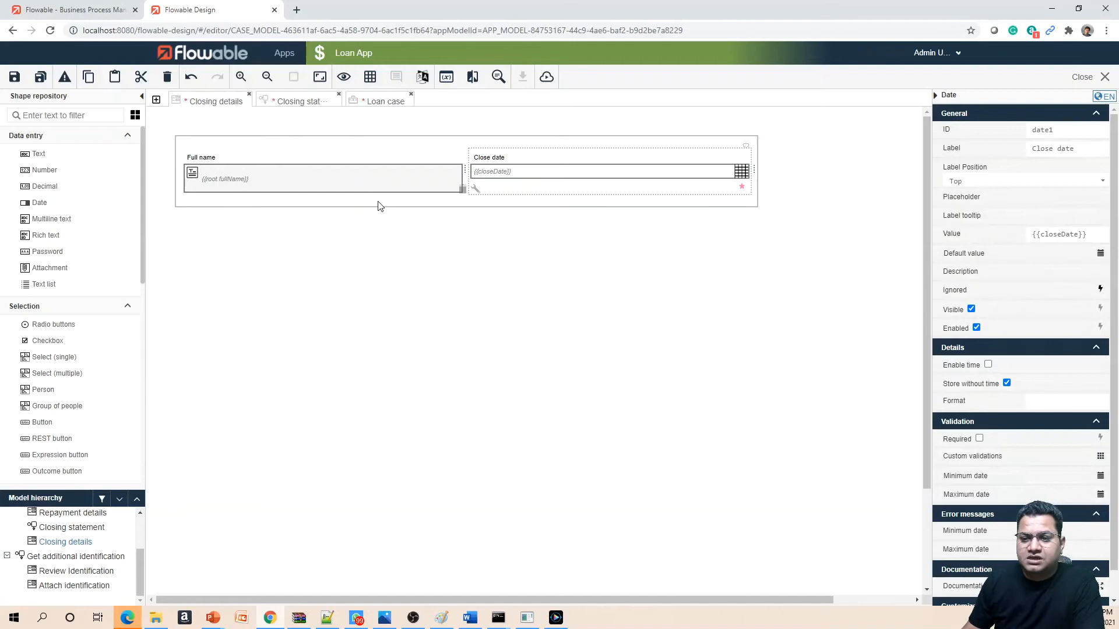
click(321, 178)
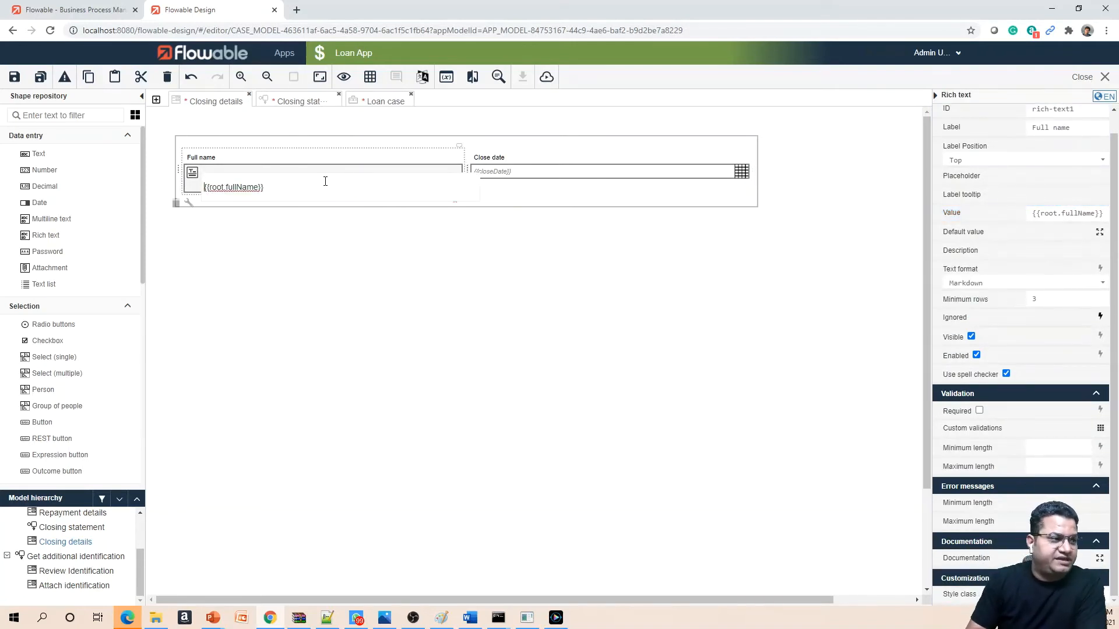
click(416, 261)
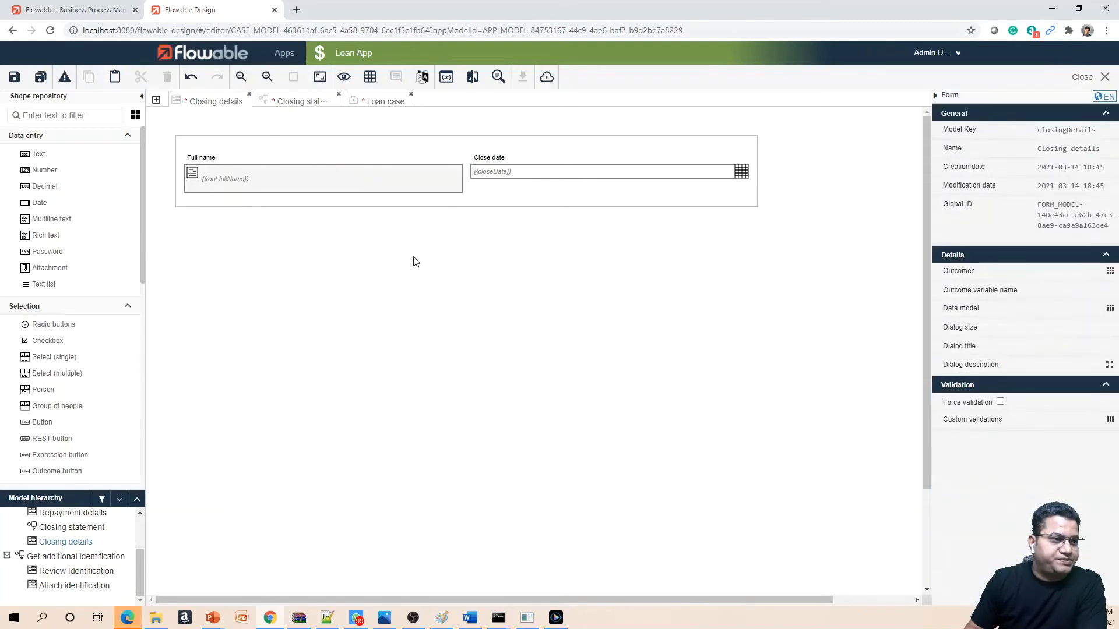
mouse_move(131, 310)
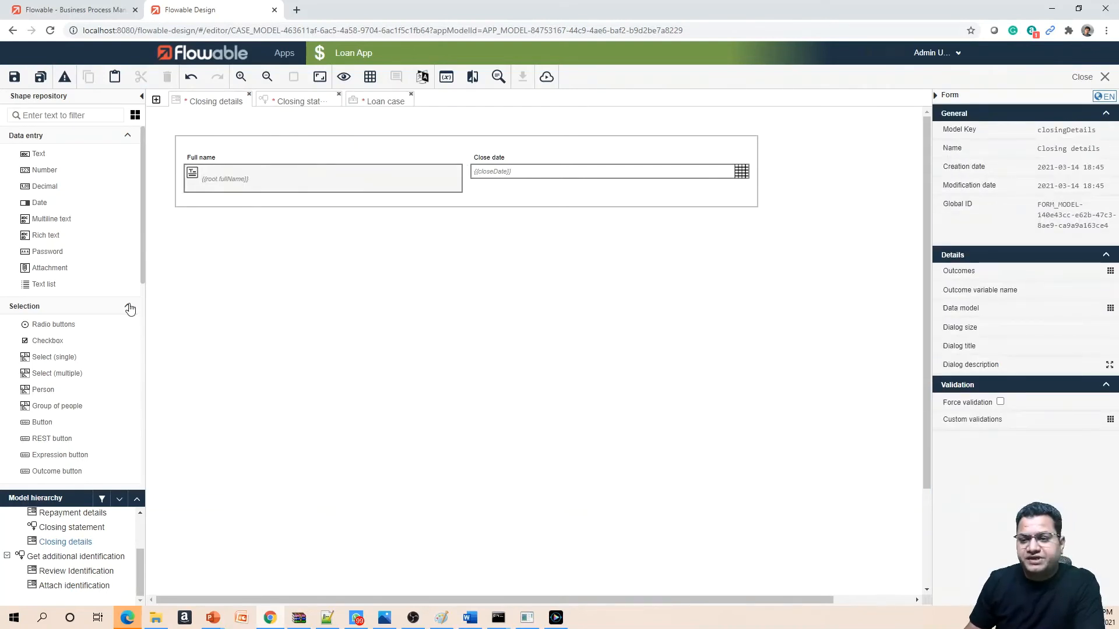
mouse_move(127, 280)
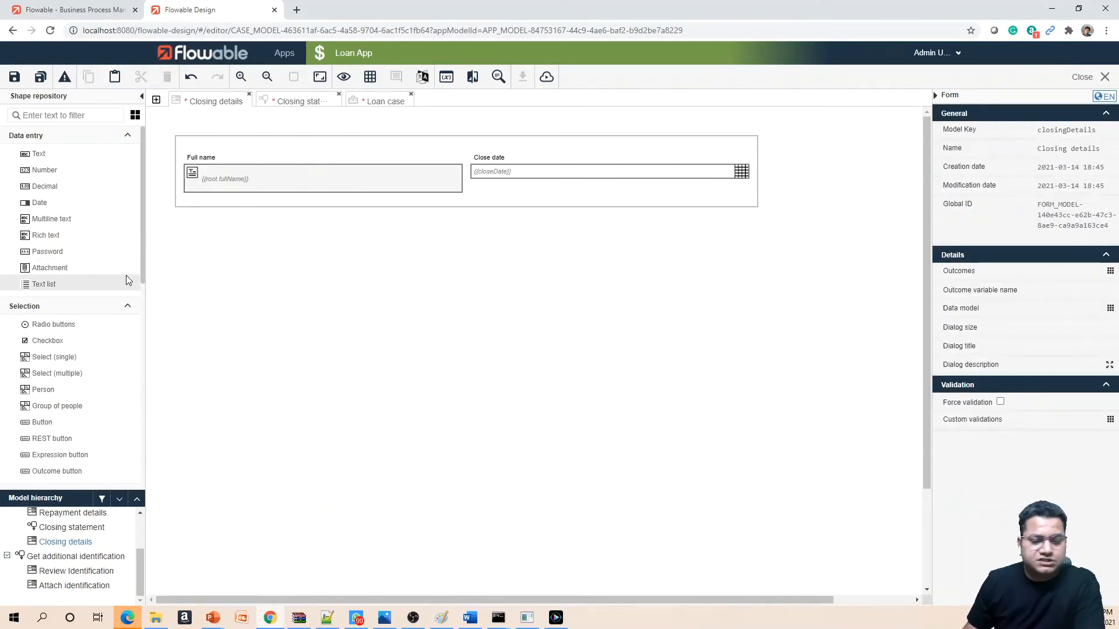
mouse_move(13, 234)
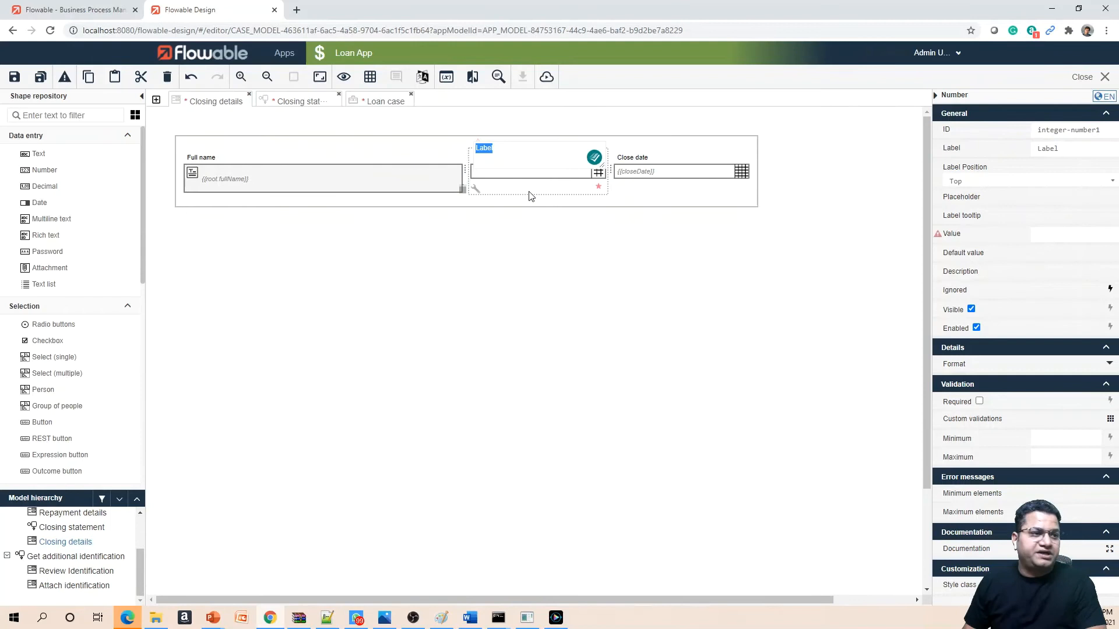
text(Total)
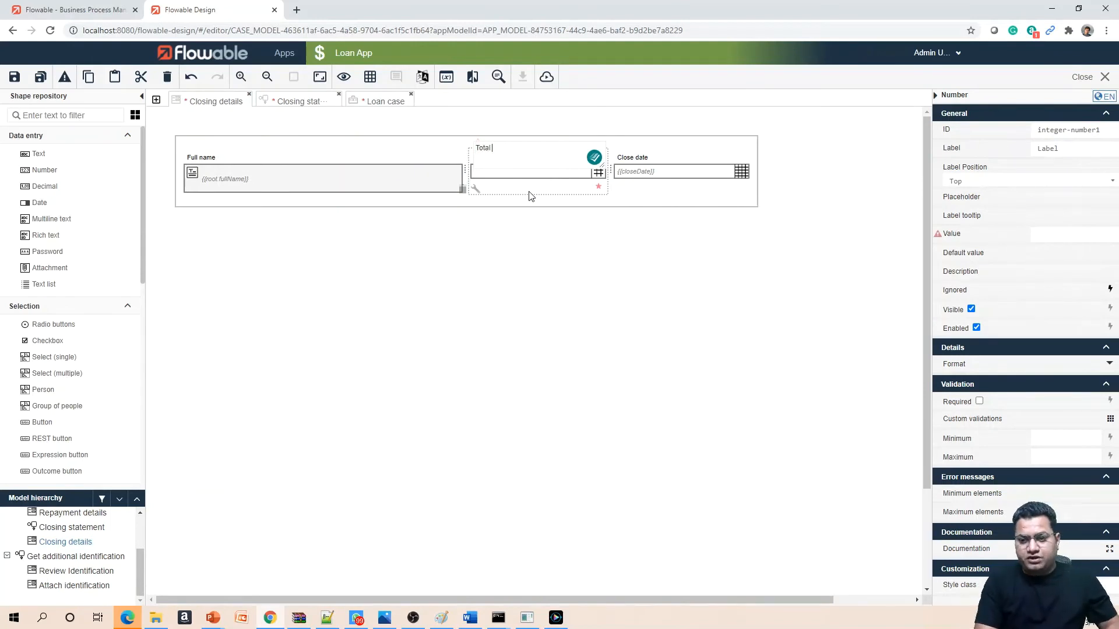
text(repaid)
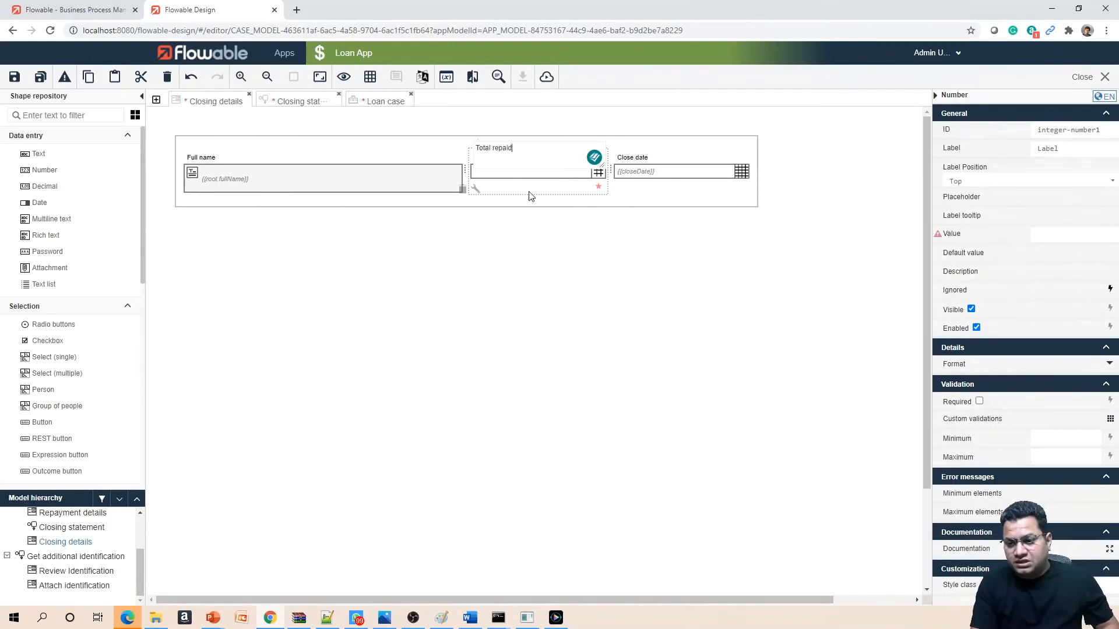
click(359, 205)
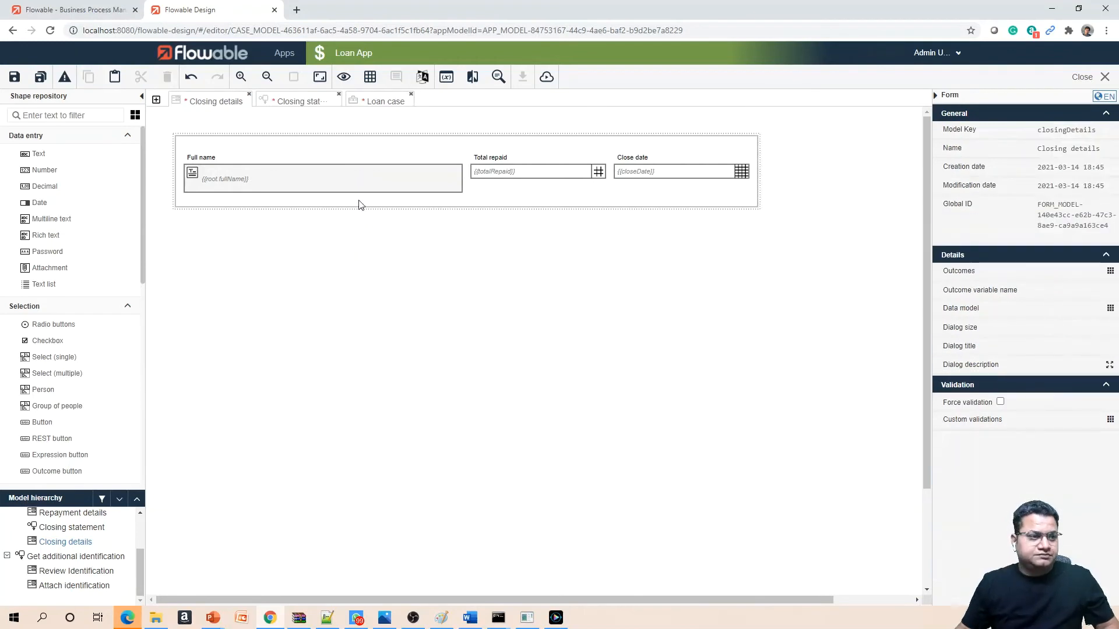
click(674, 171)
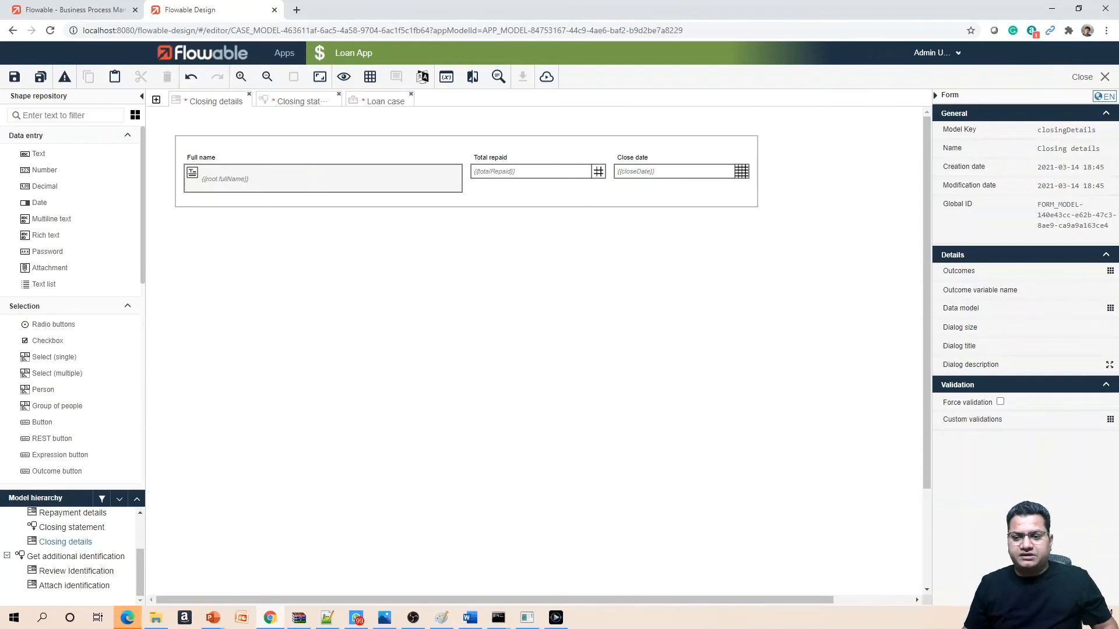
mouse_move(30, 314)
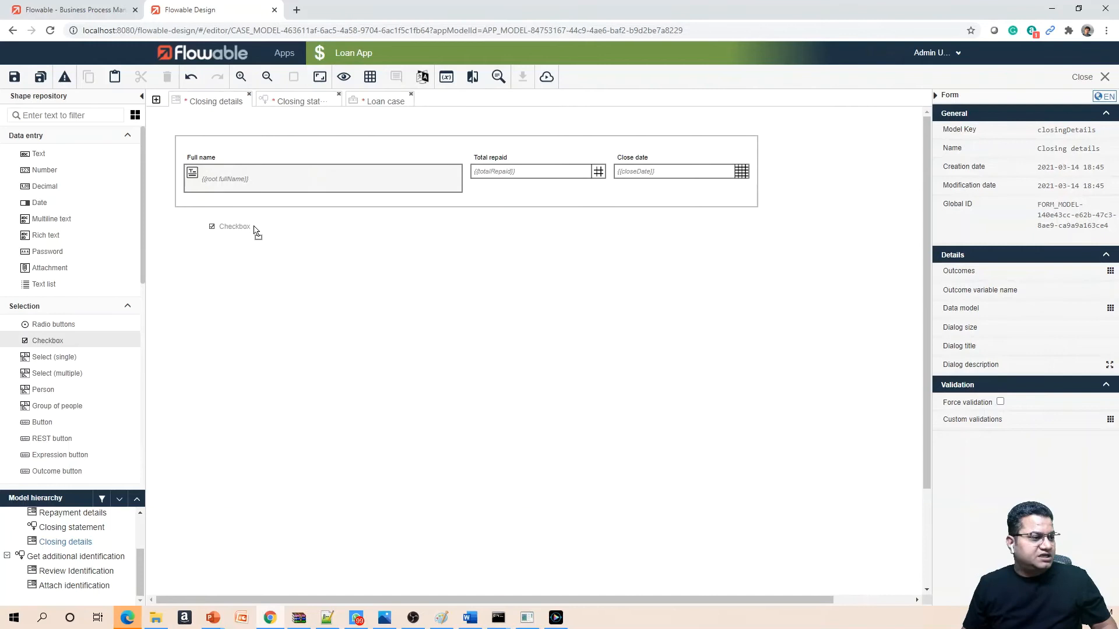
Add a narrow Contact in person checkbox and a wider Responsible person rich text field on row two.
click(234, 226)
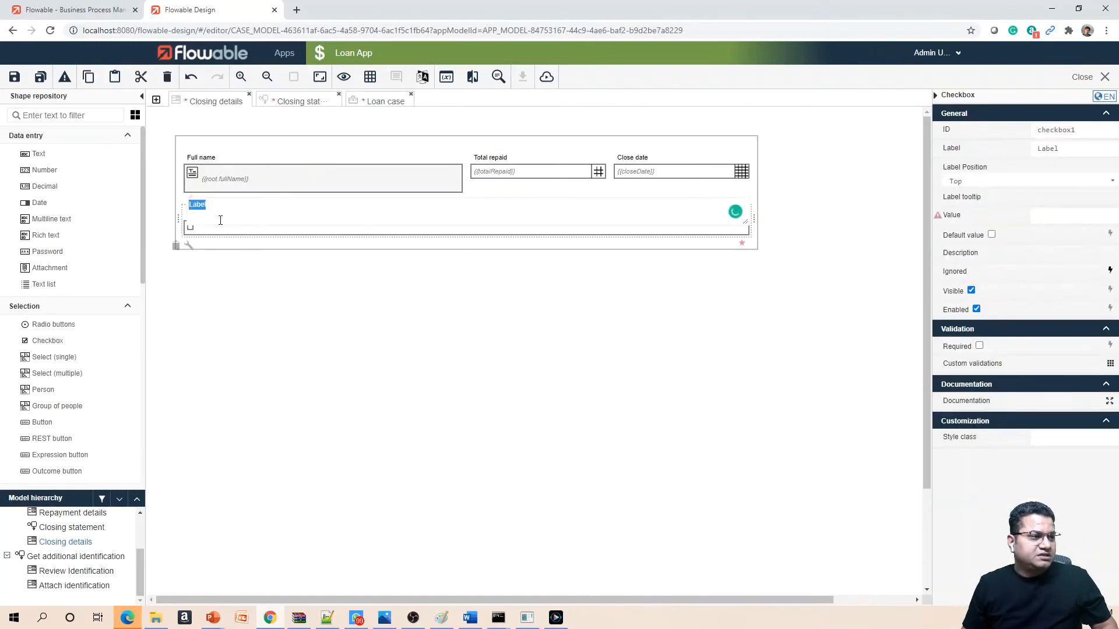
text(Contact in person)
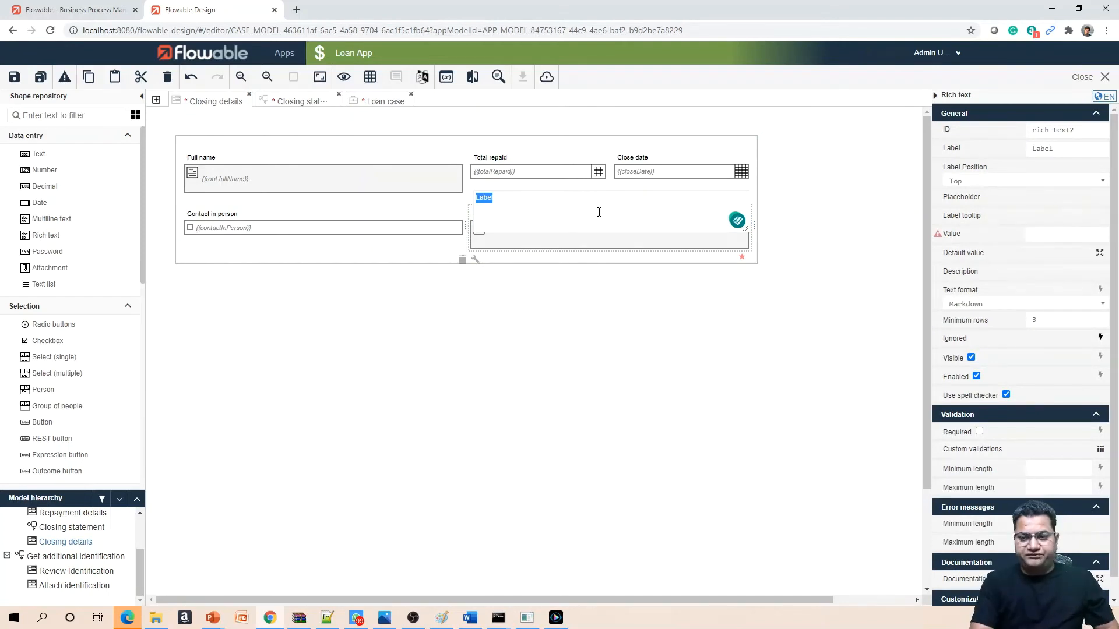
text(Responsibil)
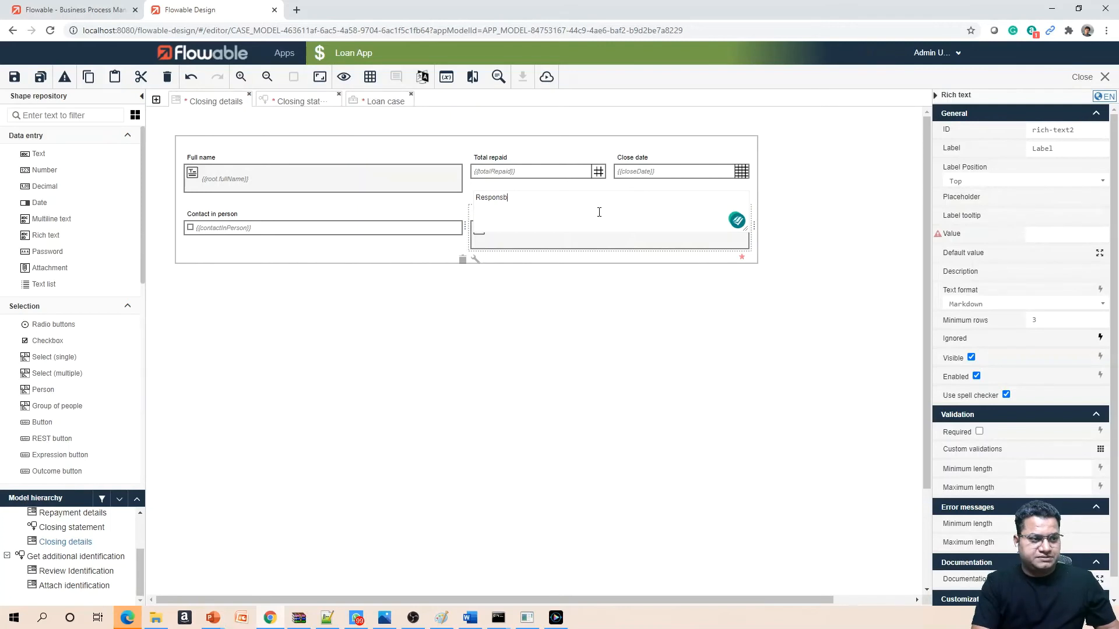
text(ible person)
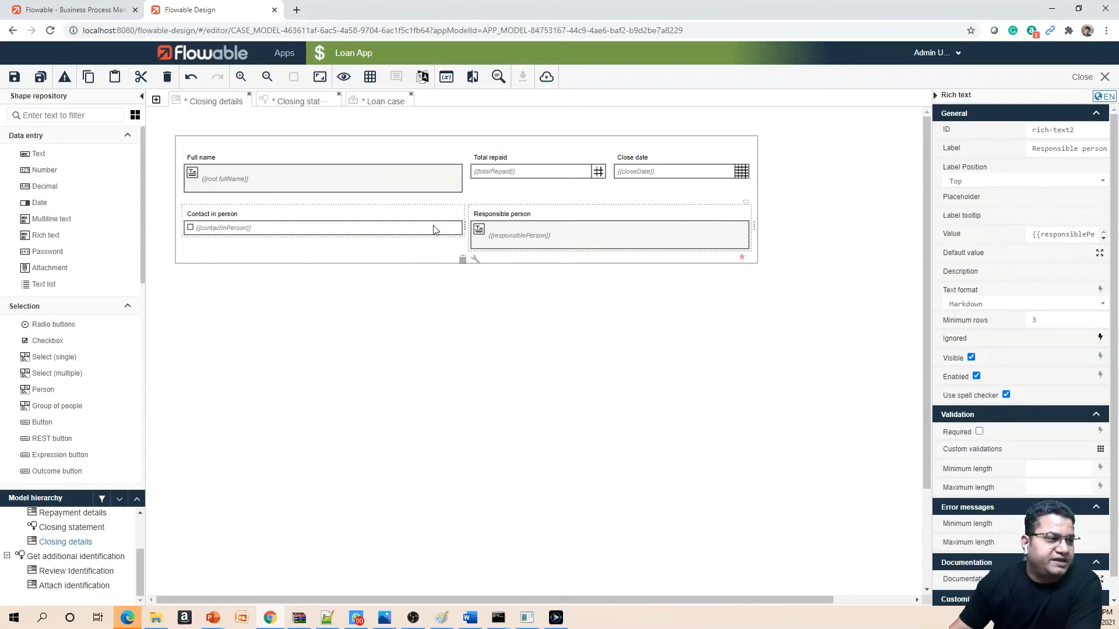
click(321, 228)
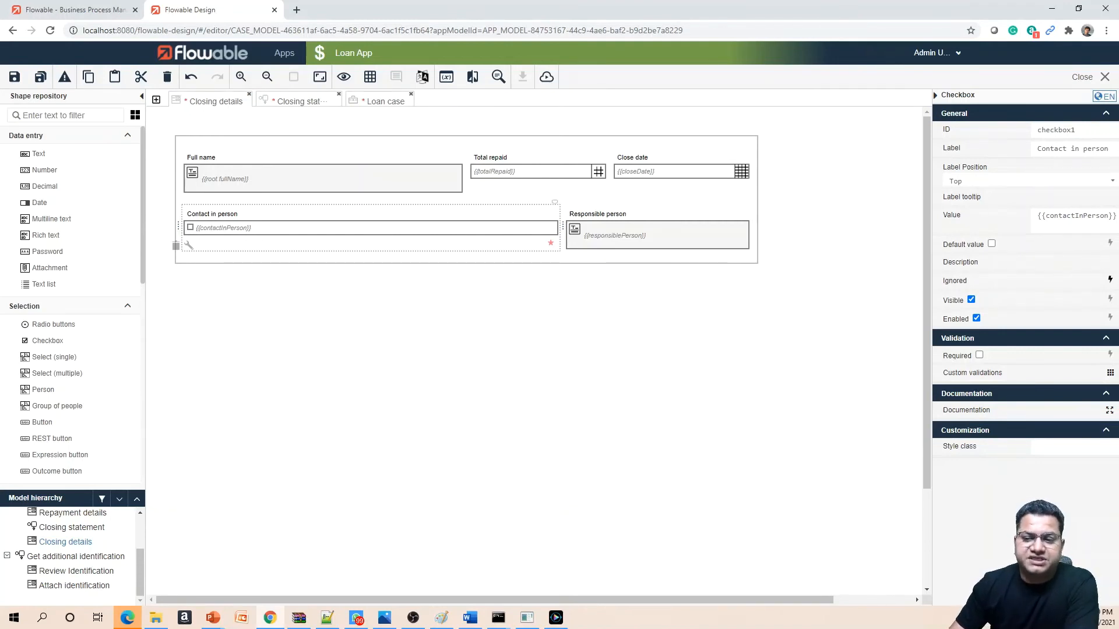
click(654, 235)
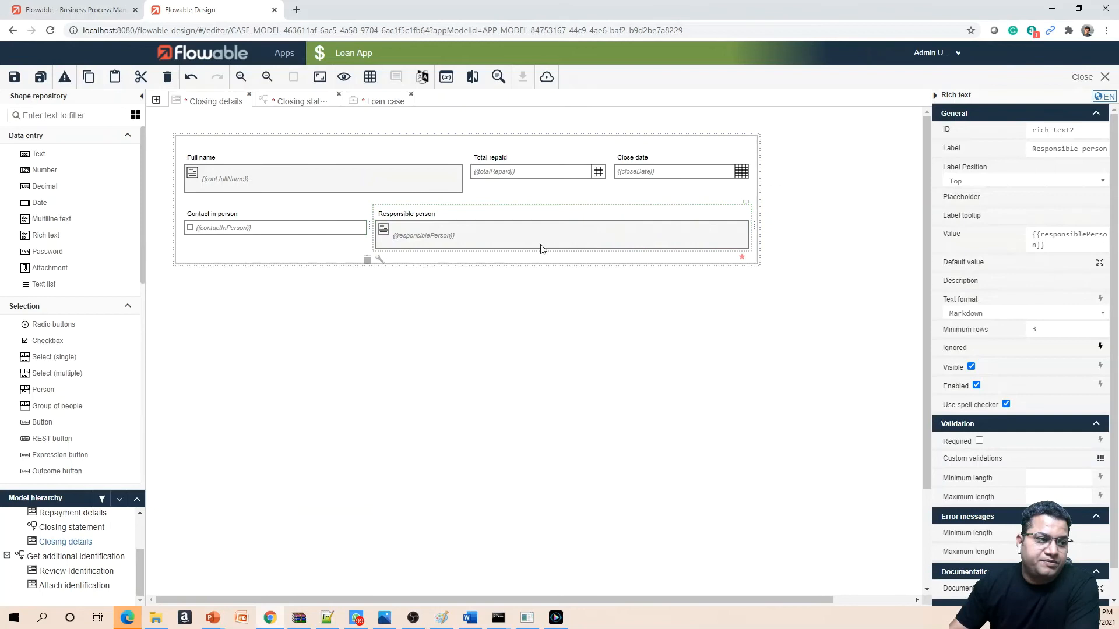
mouse_move(635, 325)
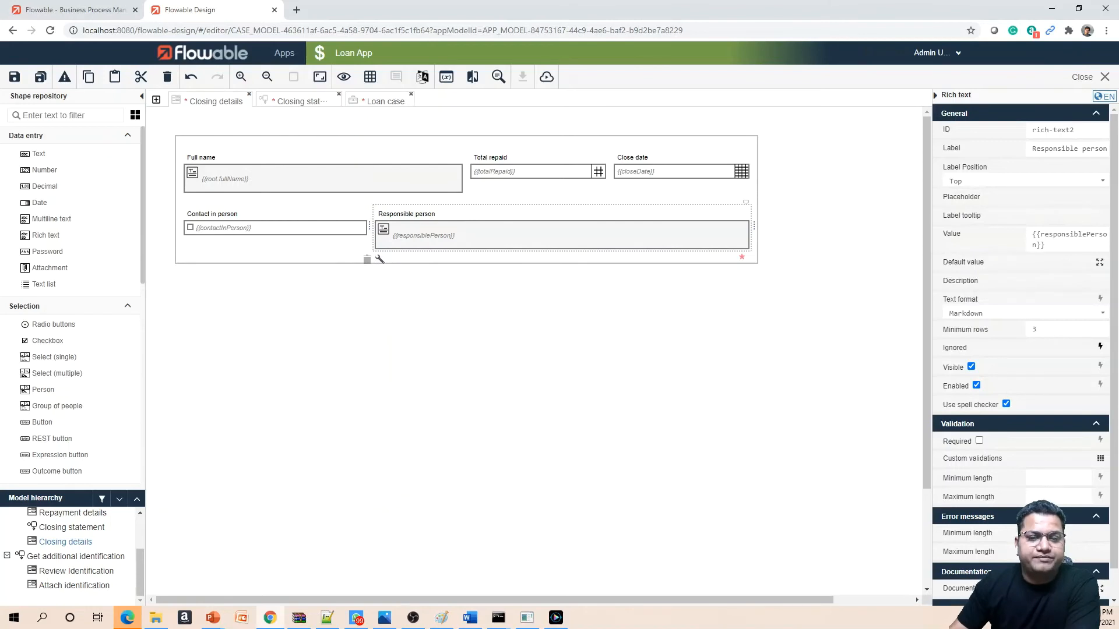
mouse_move(699, 286)
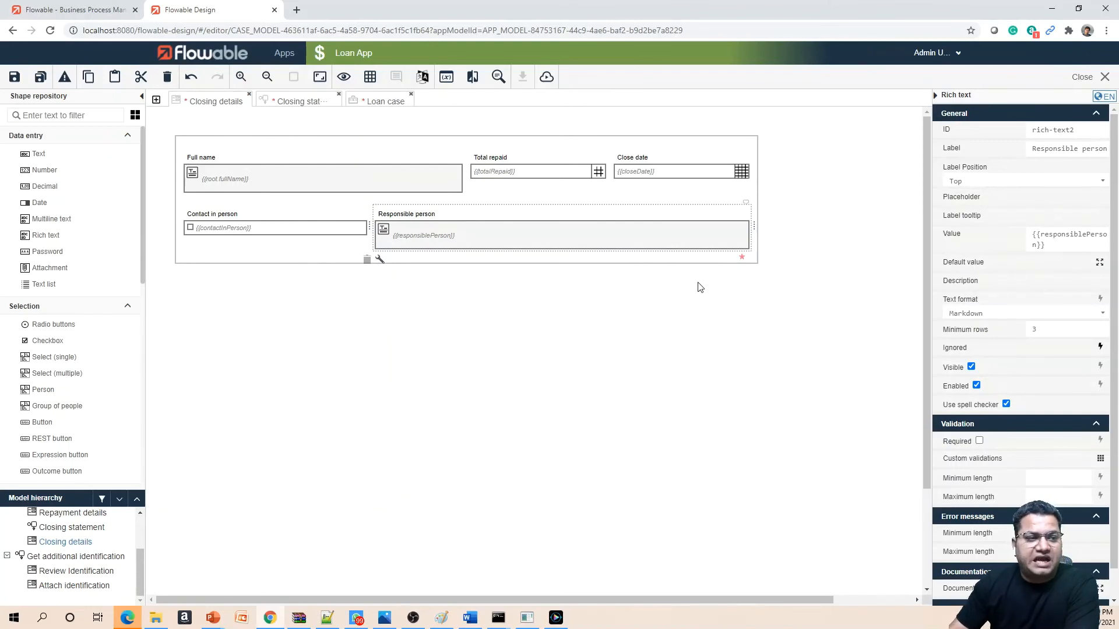
mouse_move(509, 228)
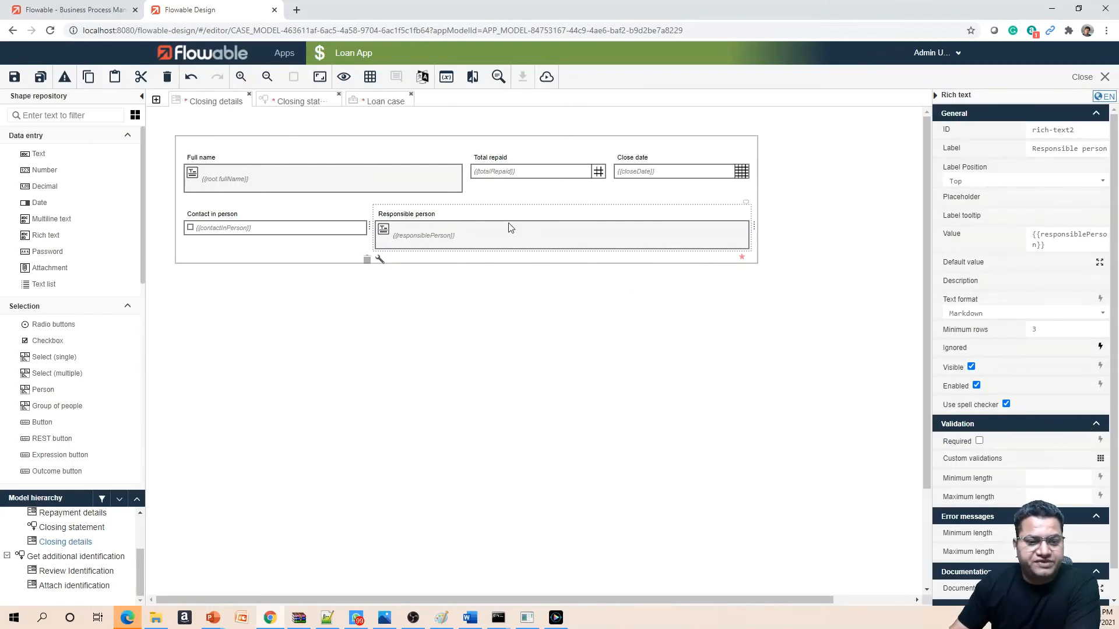
Set Responsible person's Visible condition to contactInPerson Equals true in the condition builder.
scroll(down, 3)
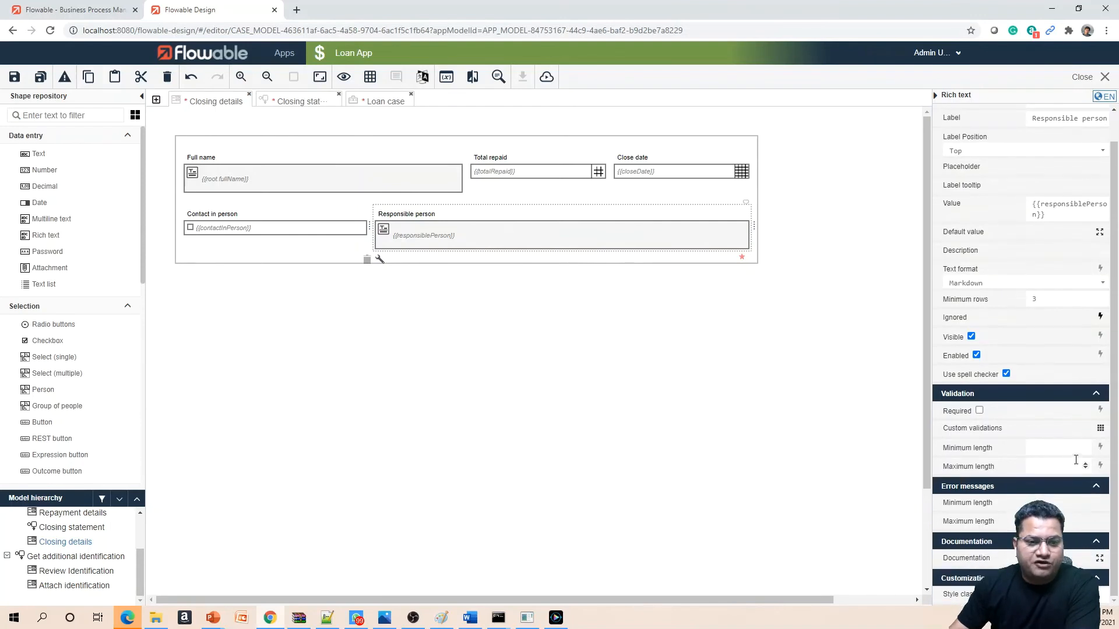
scroll(up, 3)
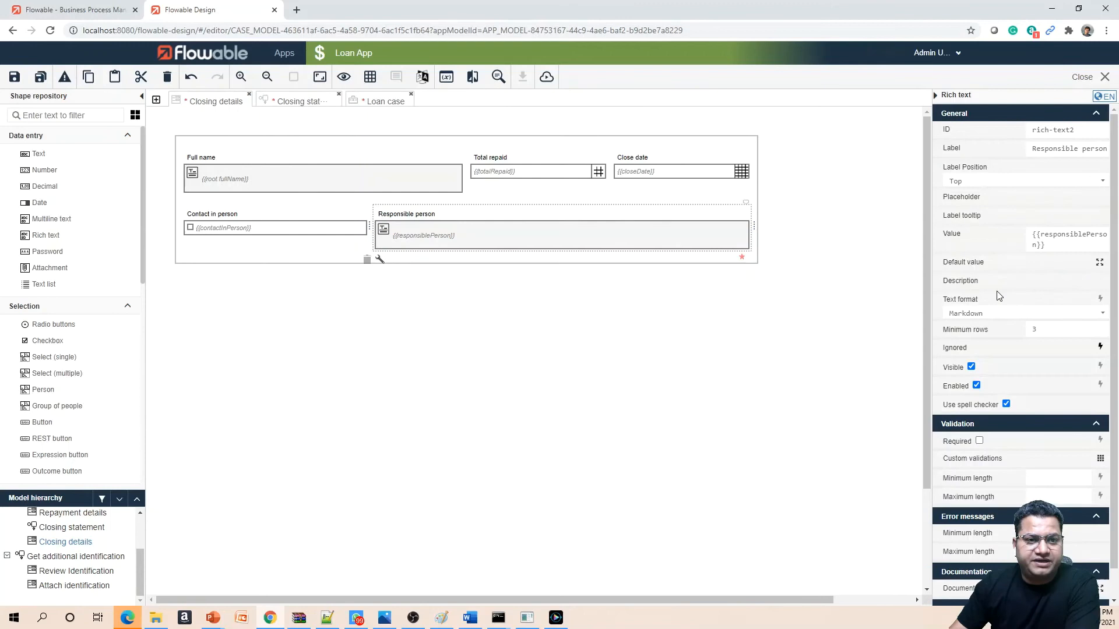
mouse_move(981, 330)
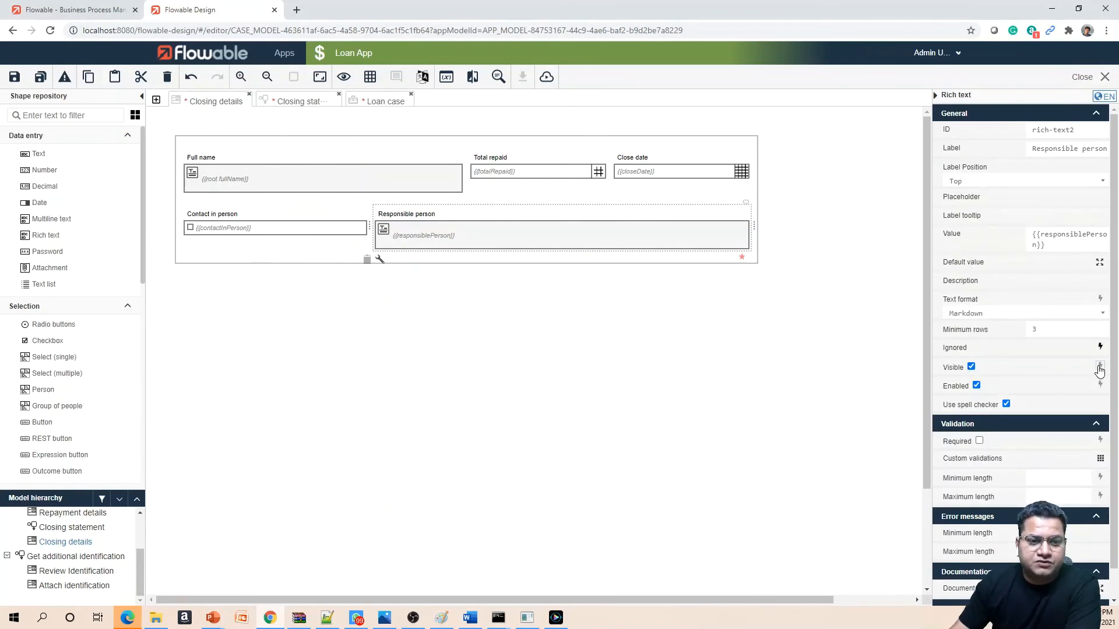
click(1099, 366)
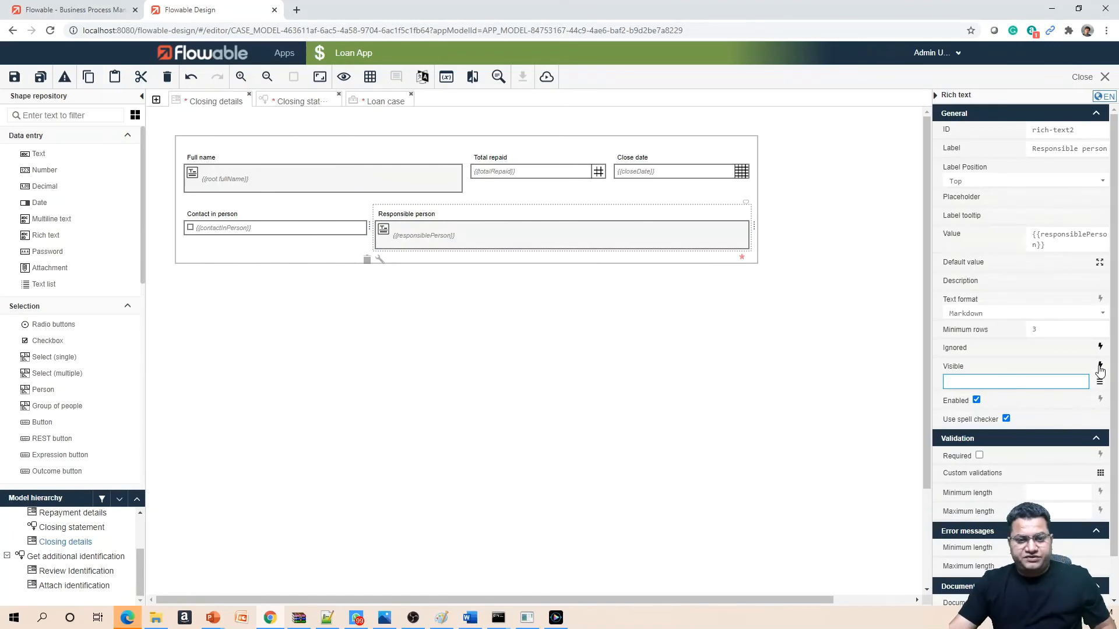
click(1014, 381)
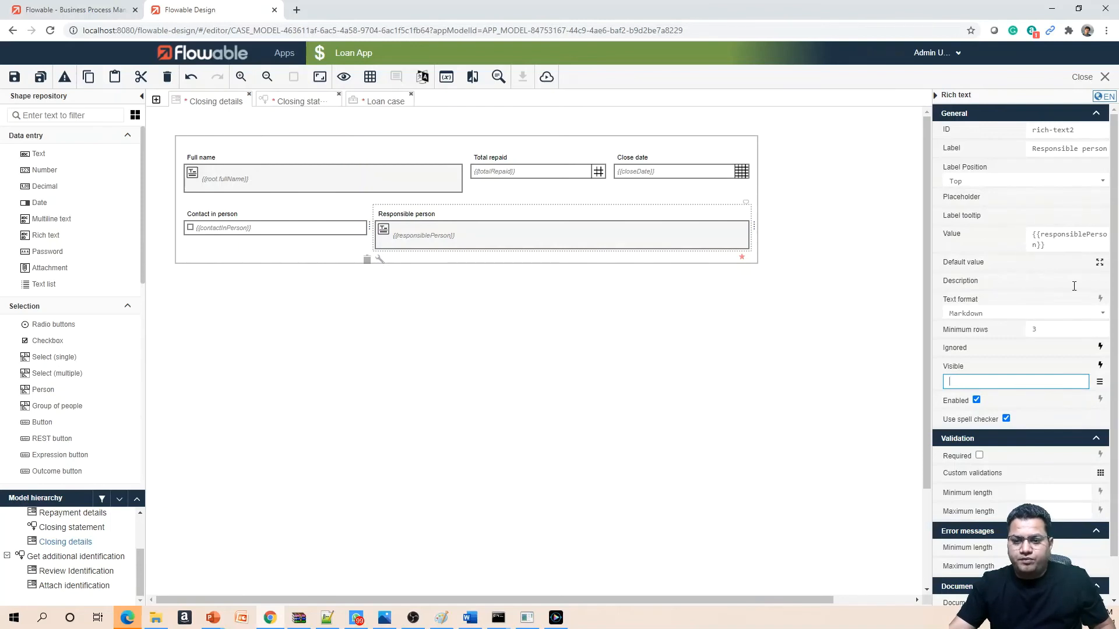
click(1098, 366)
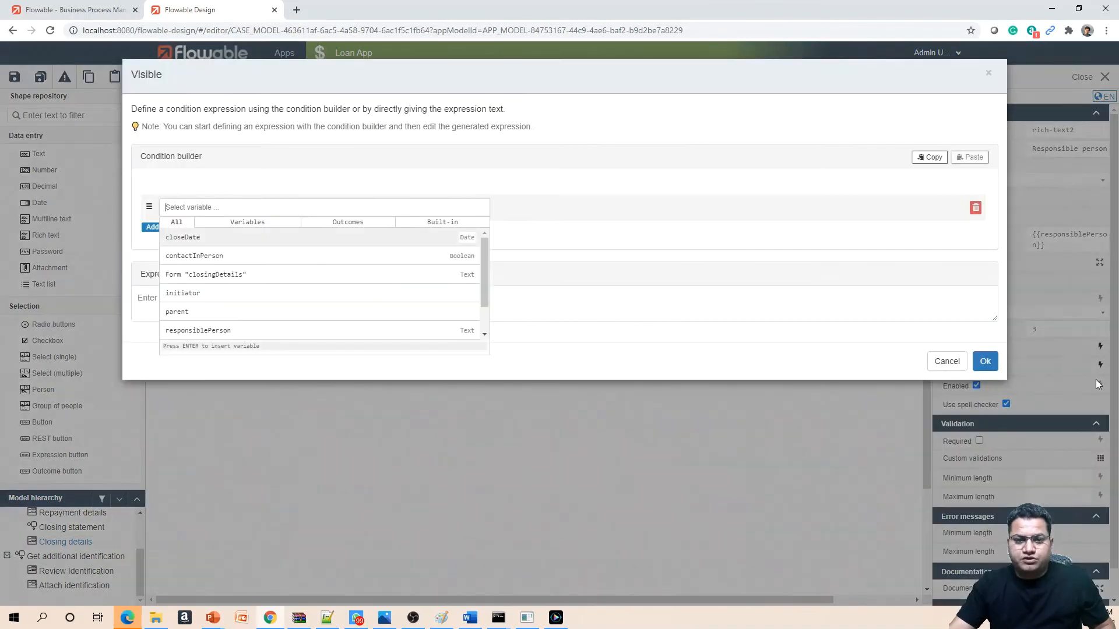
mouse_move(371, 251)
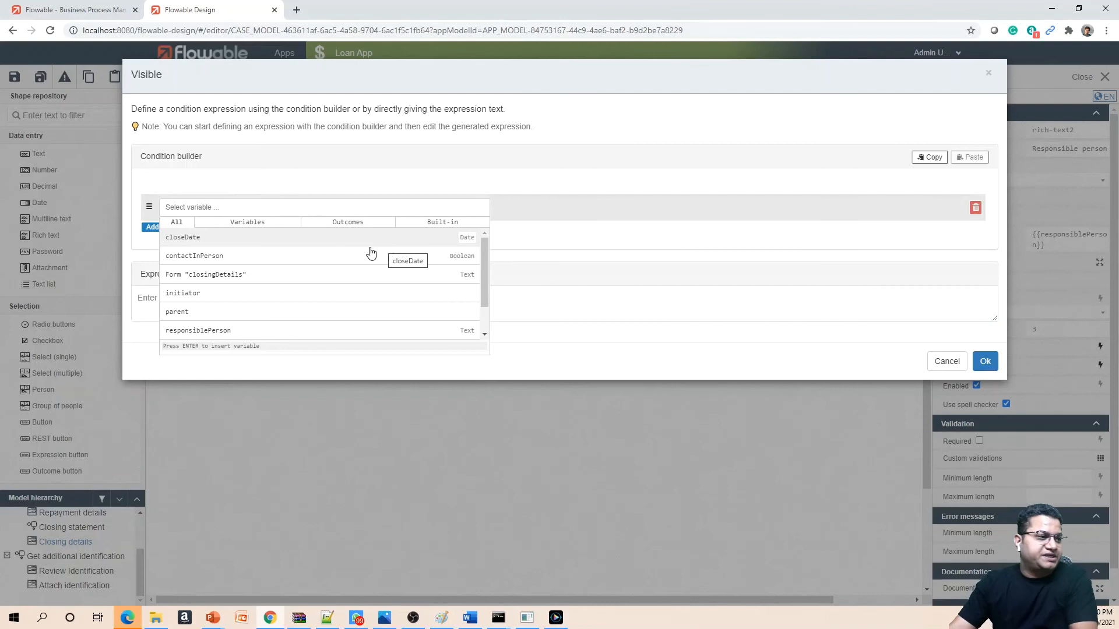
click(194, 255)
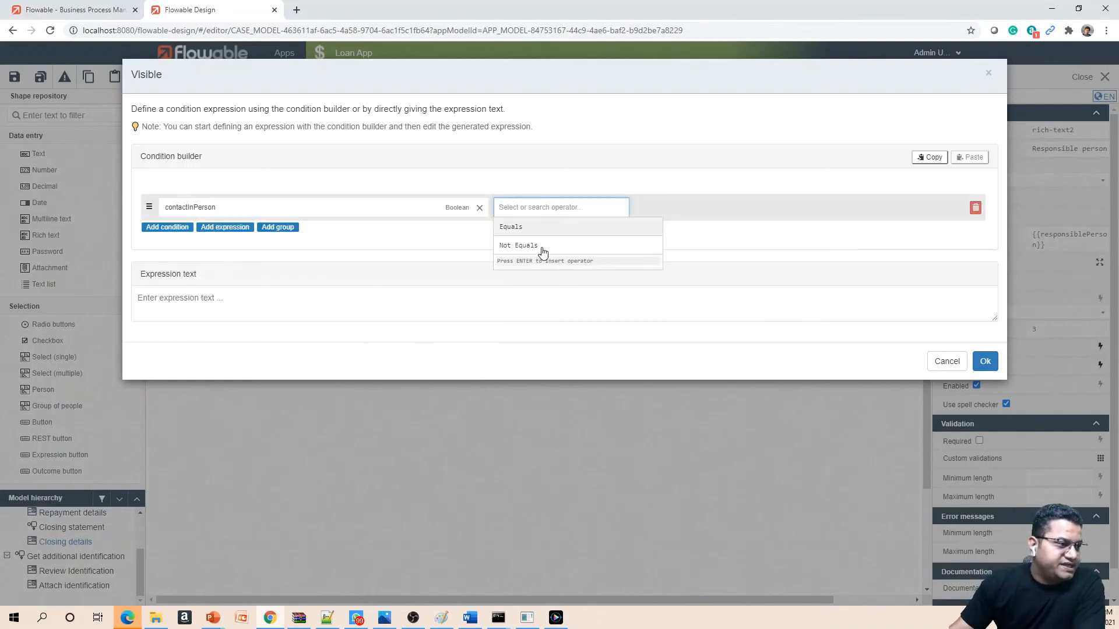
click(511, 227)
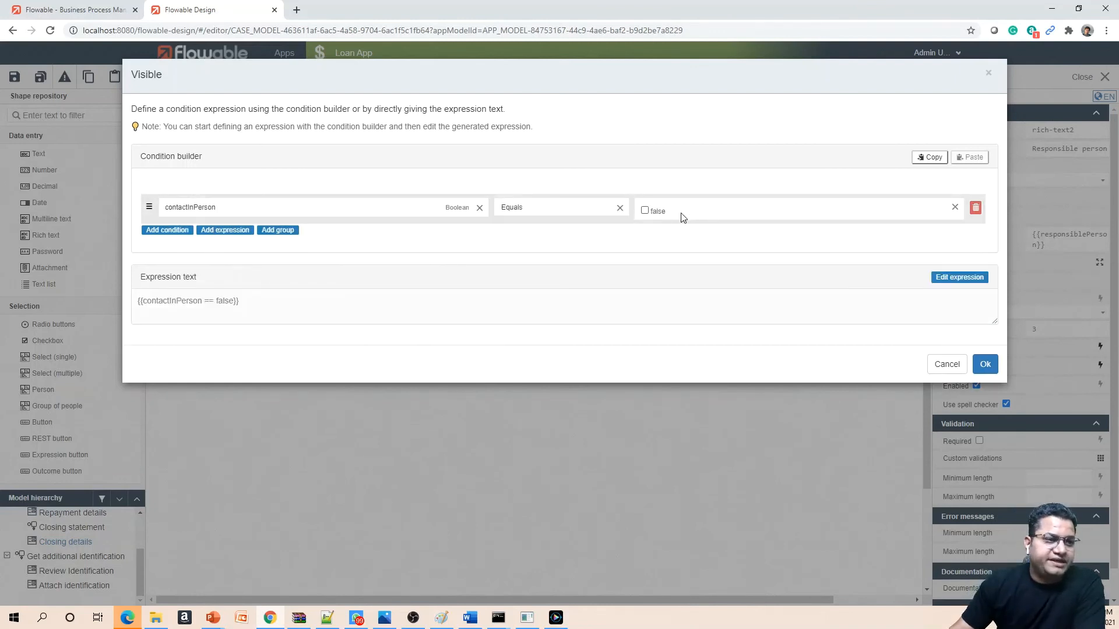
click(645, 210)
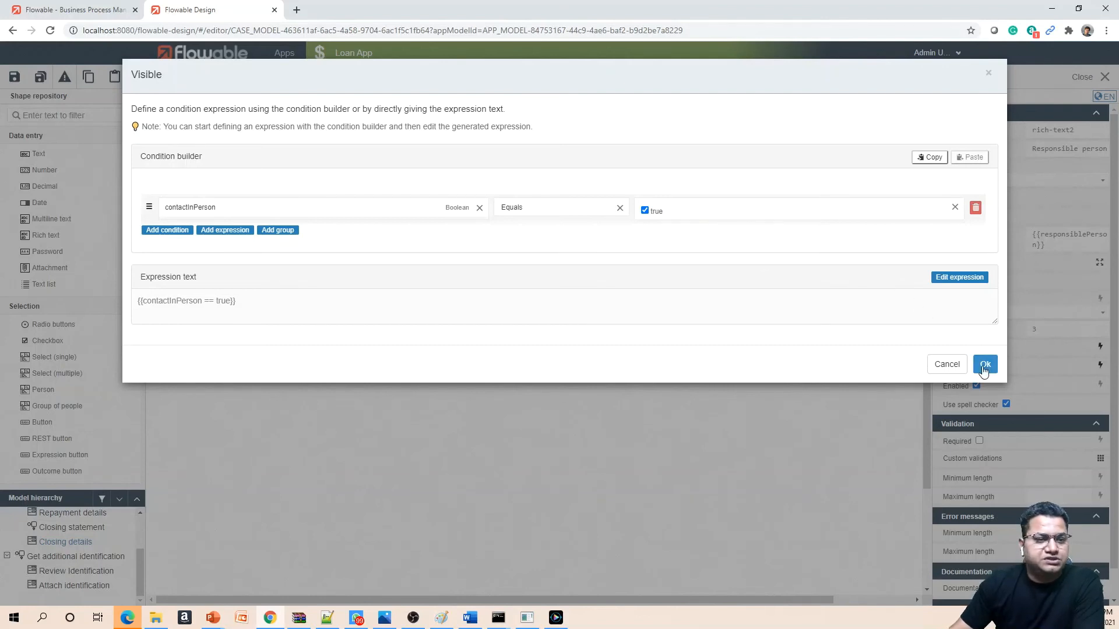
click(985, 364)
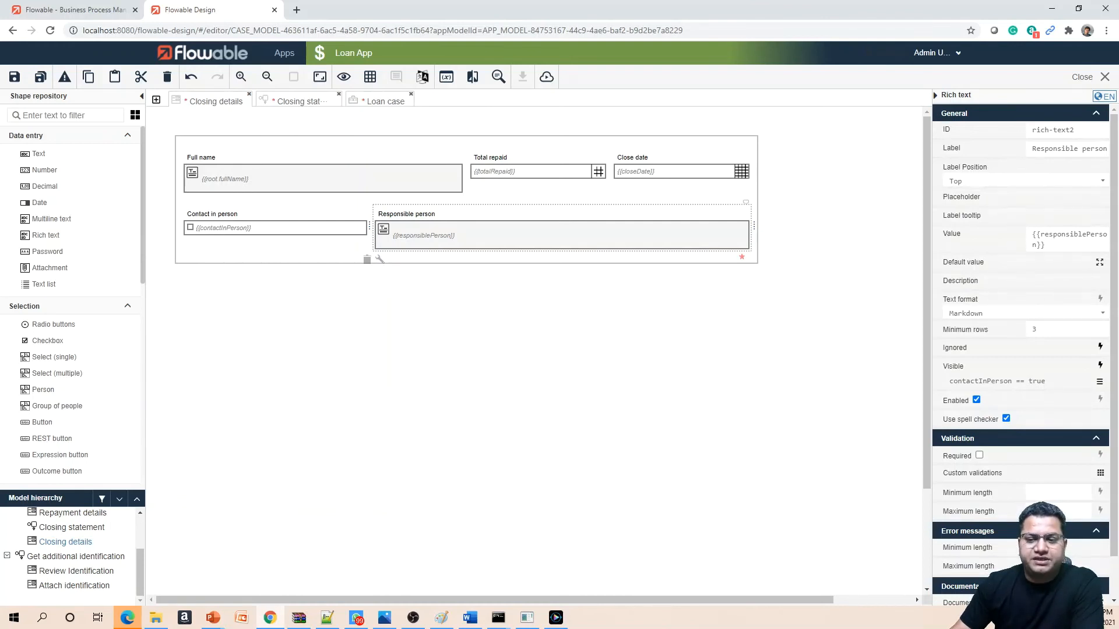
mouse_move(1100, 395)
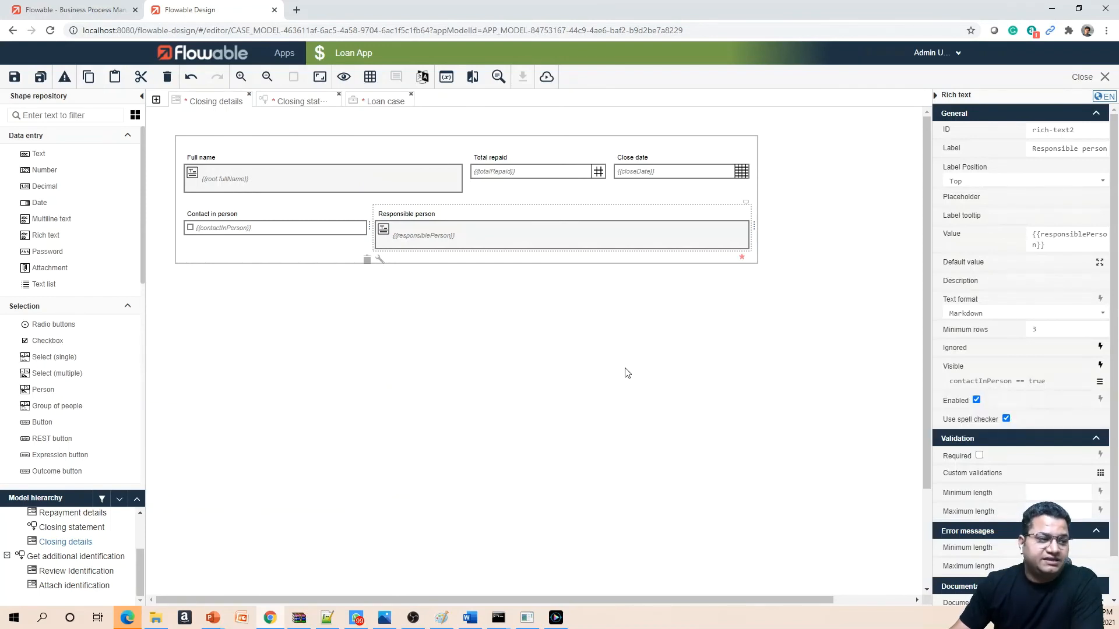
mouse_move(638, 369)
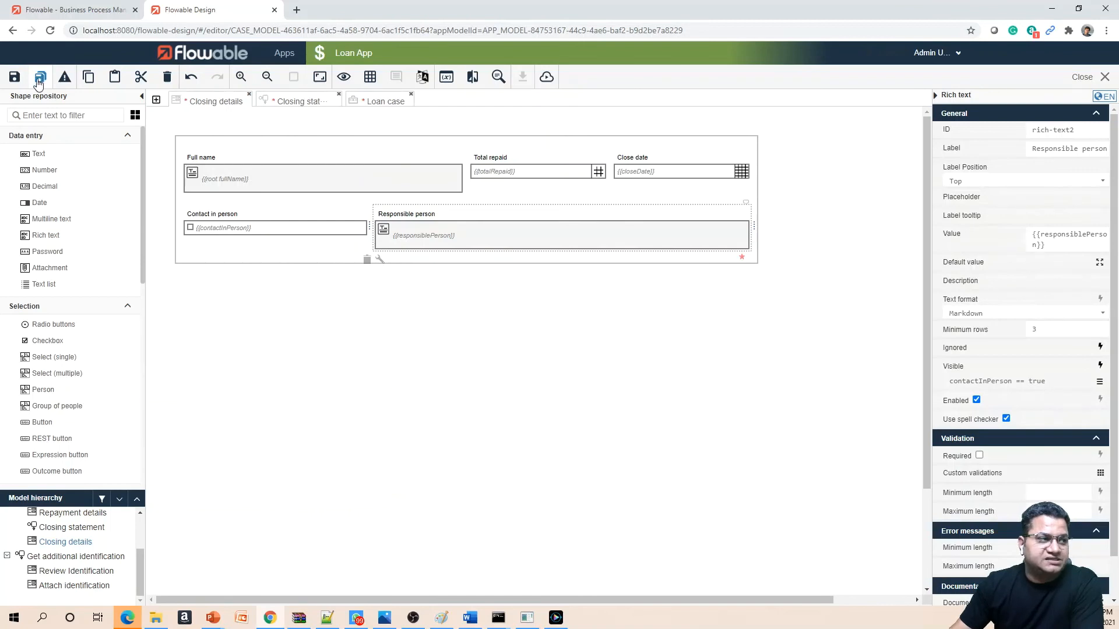
Save all open models: Closing details form, Closing statement process and Loan case.
click(40, 76)
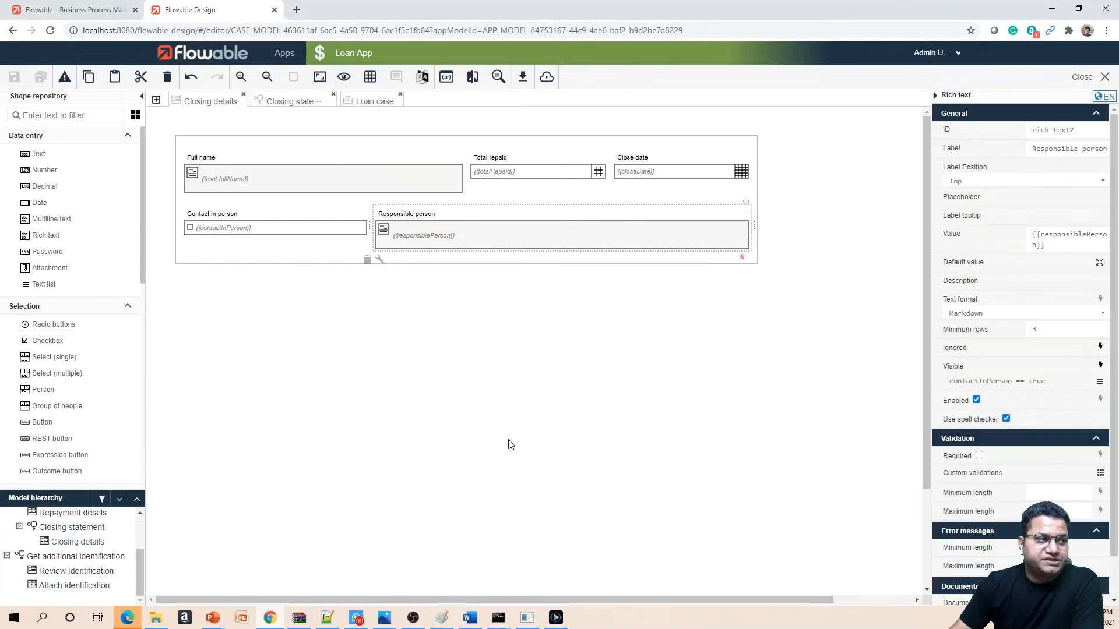
mouse_move(546, 301)
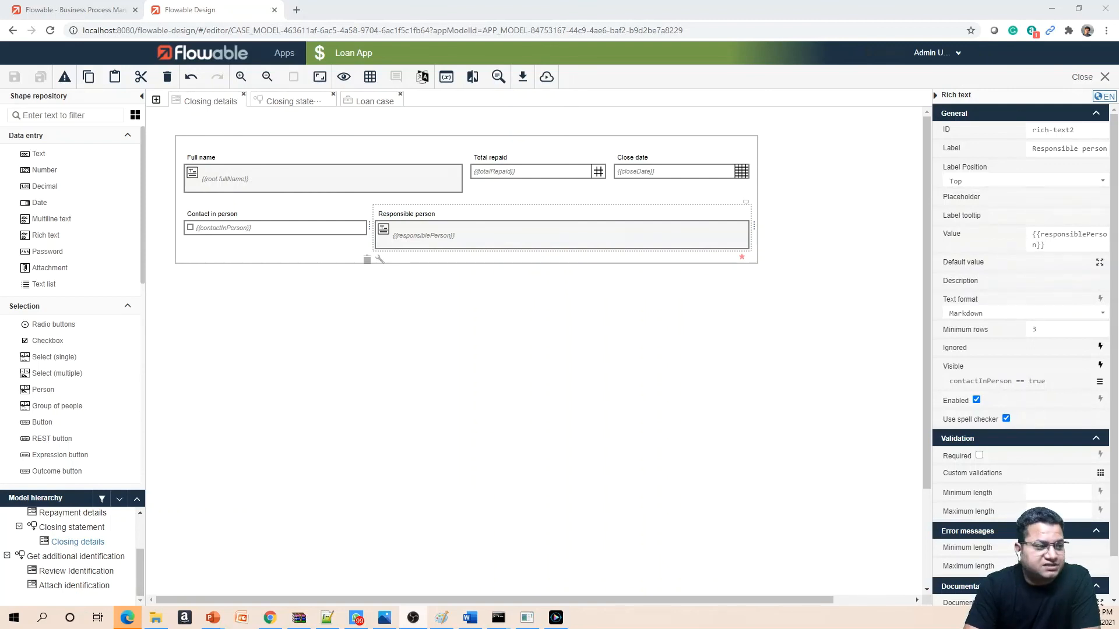
mouse_move(371, 101)
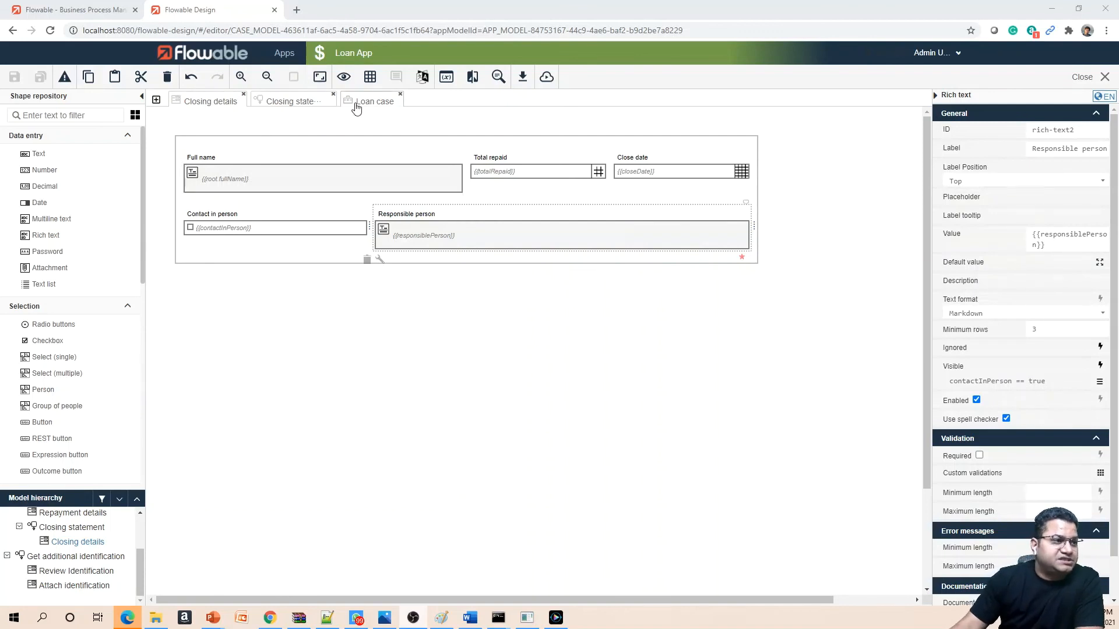
Switch to the Loan case model to review the closing statement task's references.
click(375, 101)
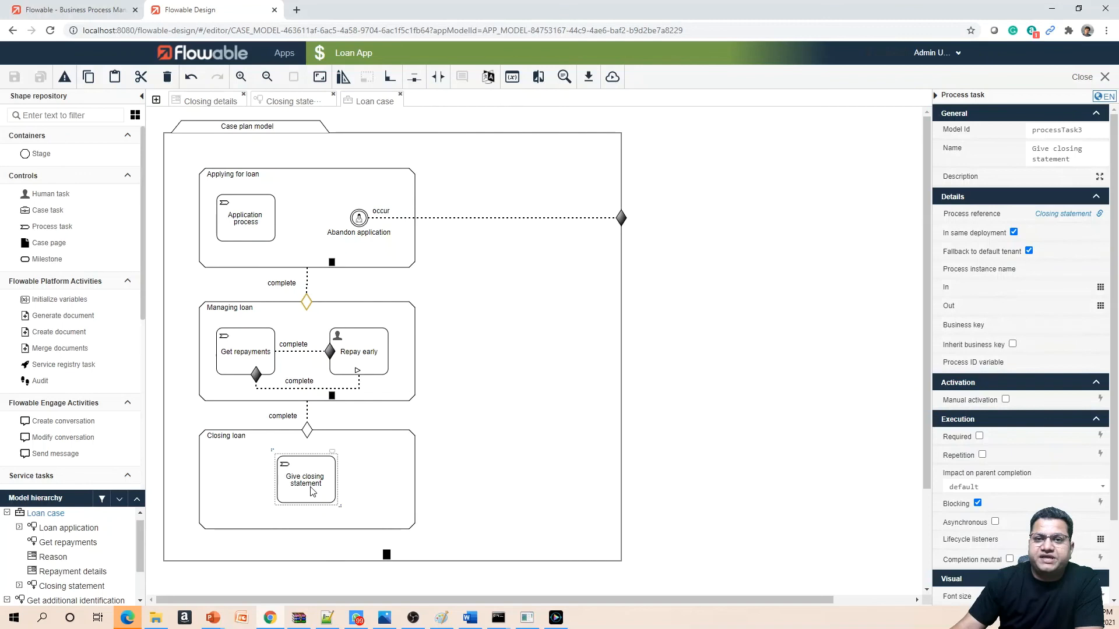
mouse_move(326, 496)
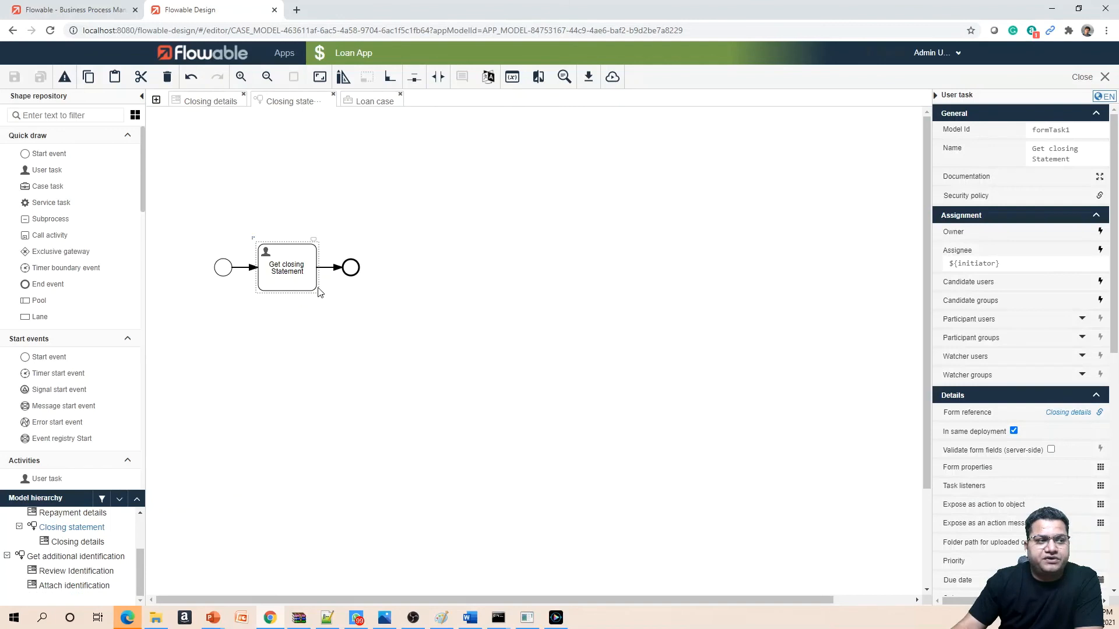
mouse_move(305, 295)
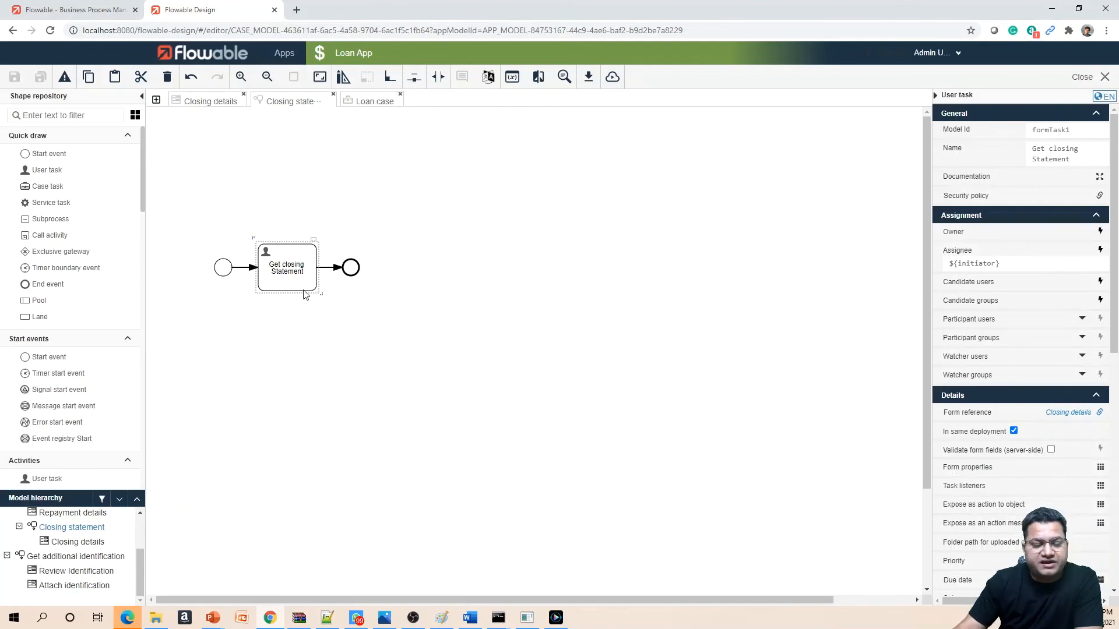
mouse_move(325, 302)
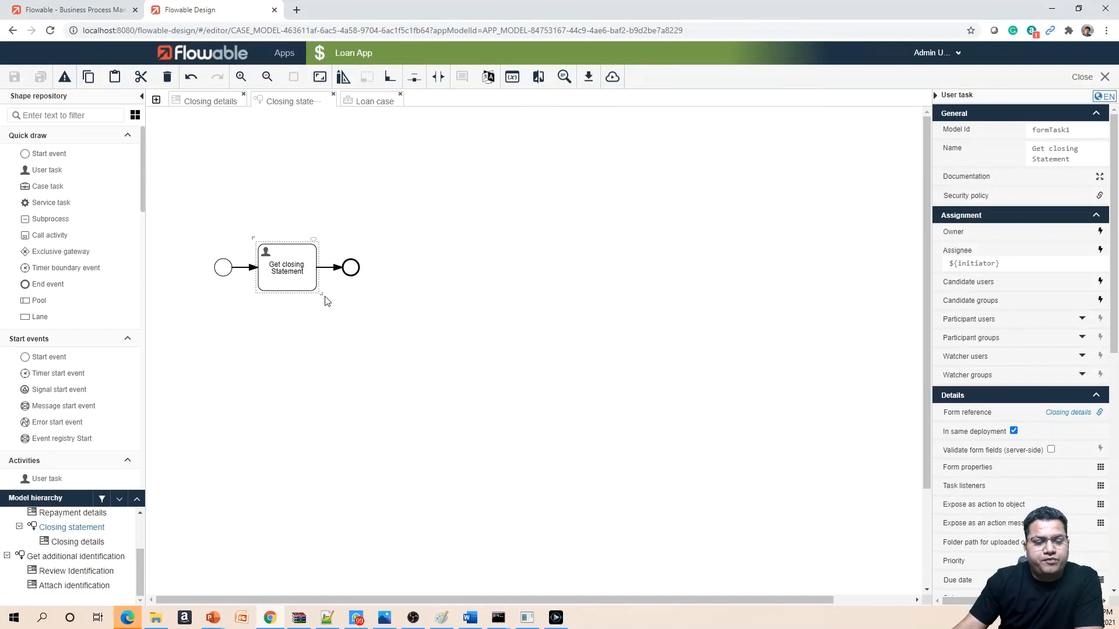
mouse_move(237, 116)
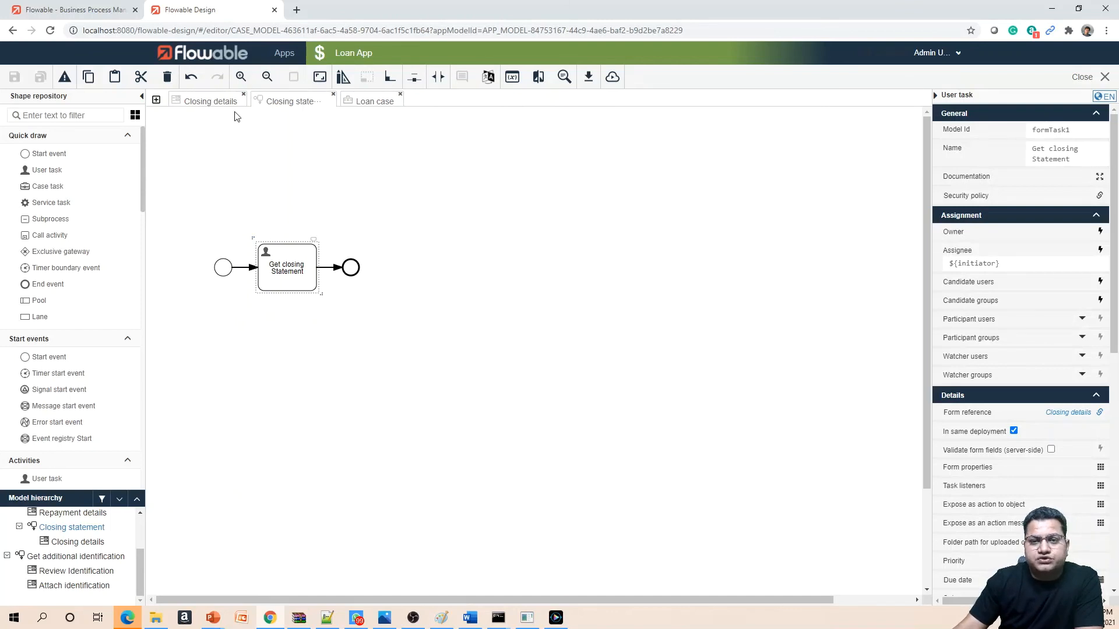